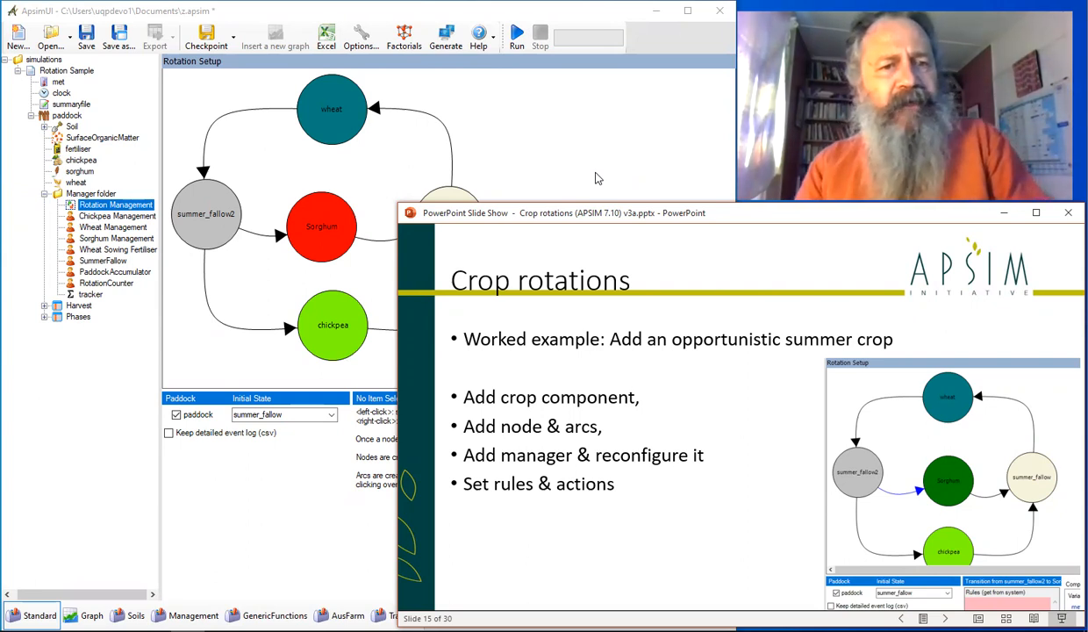
mouse_move(568, 159)
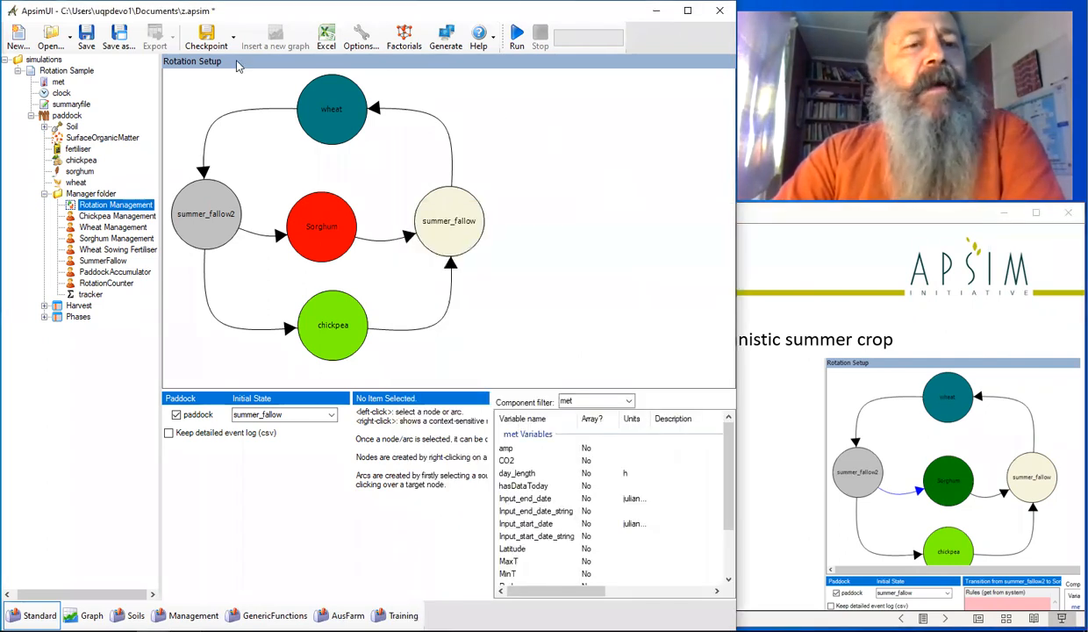
Step: Run the crop rotation simulation to completion from the toolbar
click(515, 35)
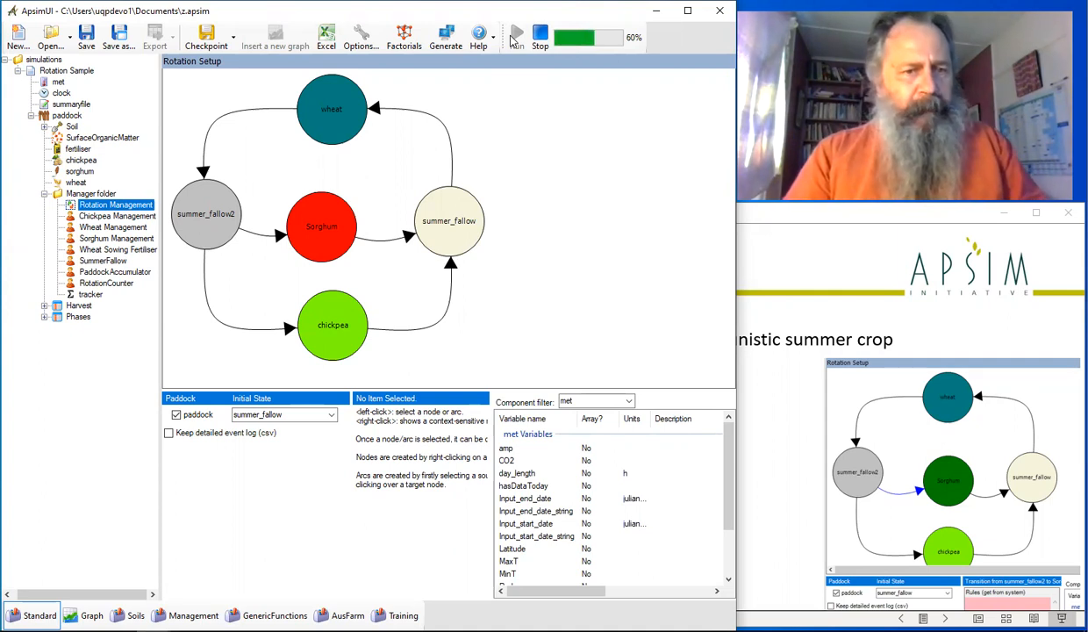
click(540, 37)
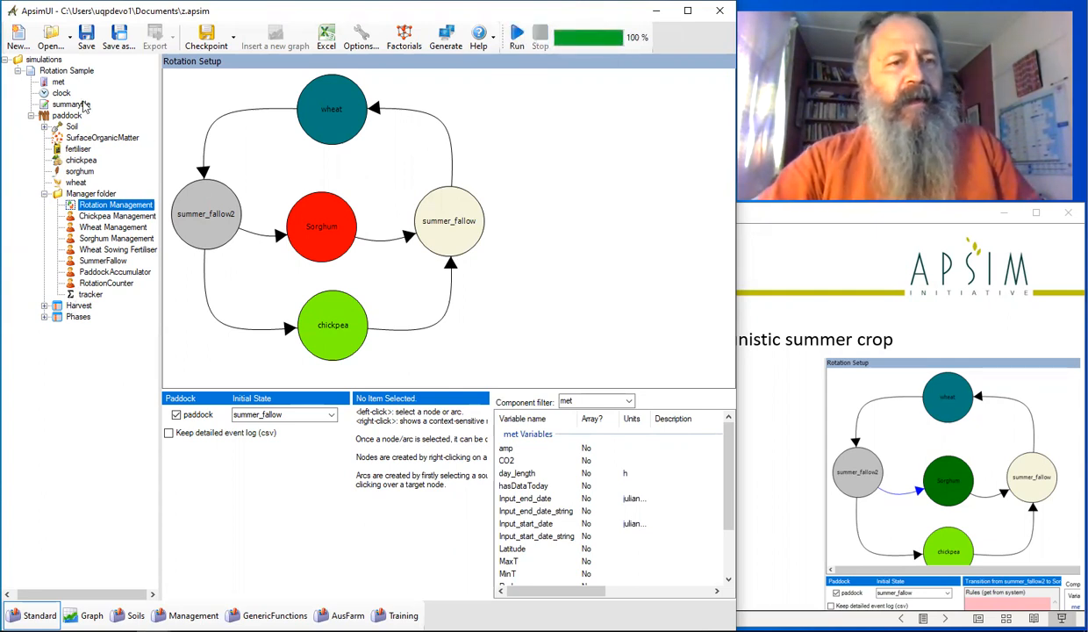
Step: Review the summaryfile log, then show Harvest.out with dated chickpea, wheat and sorghum yields
click(67, 105)
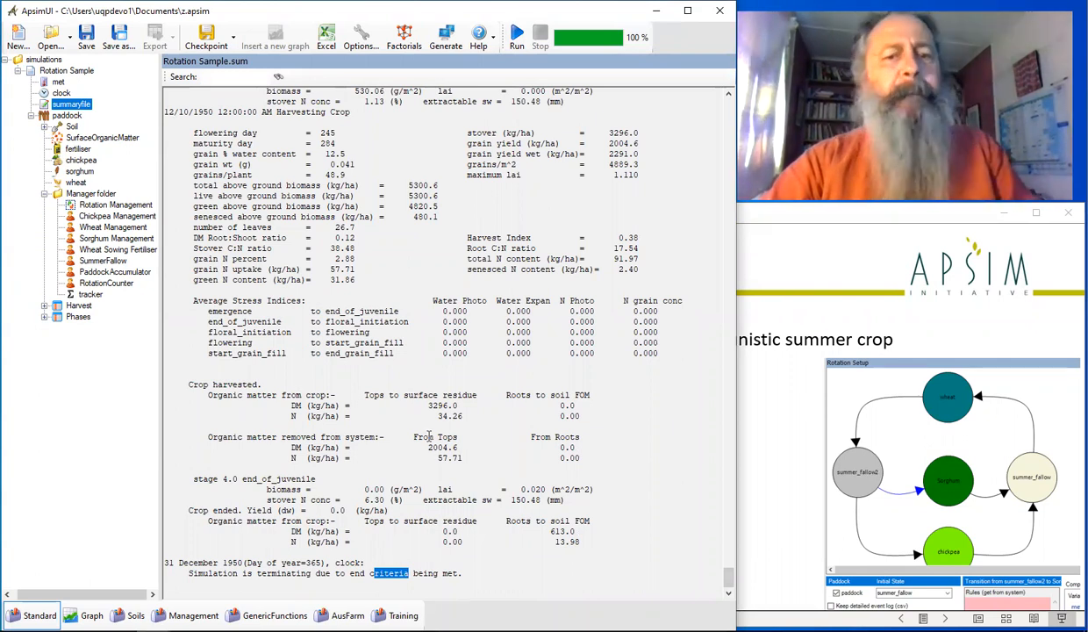
mouse_move(604, 505)
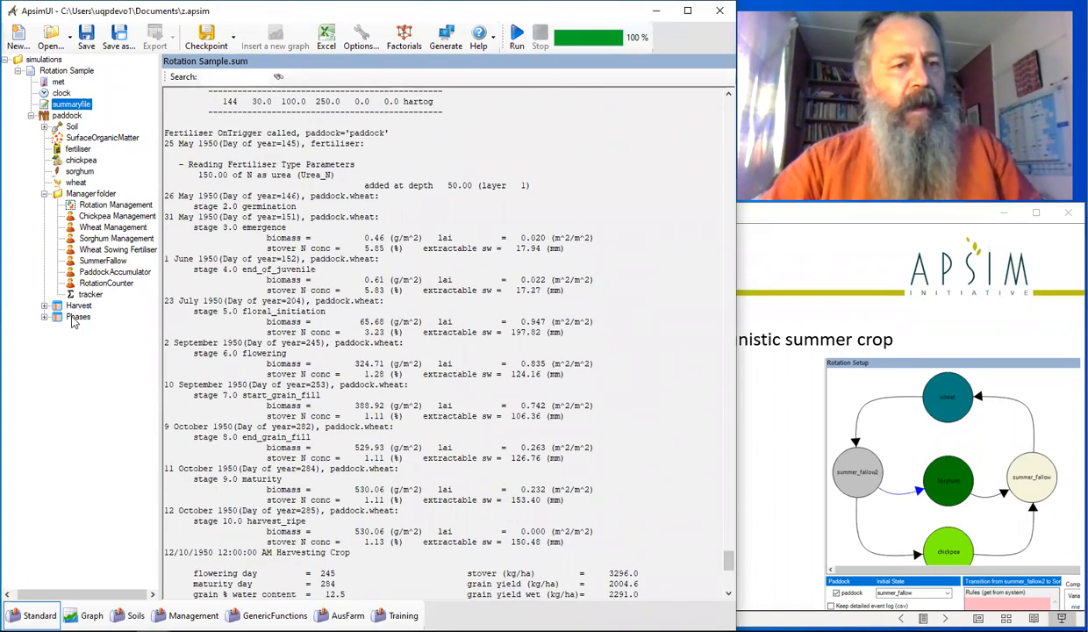
click(79, 305)
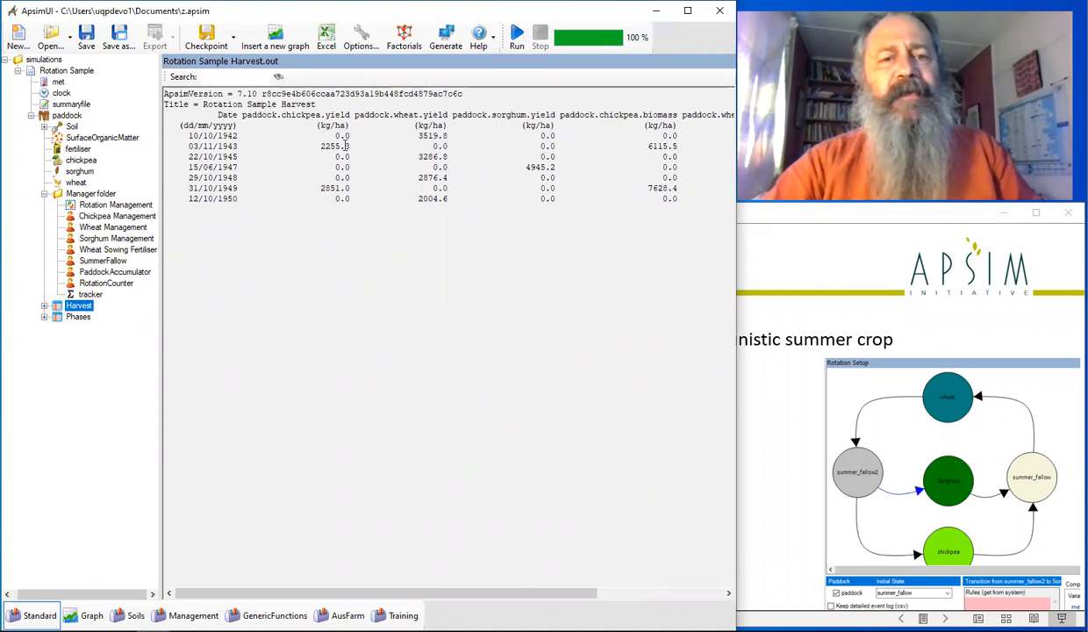
double_click(298, 116)
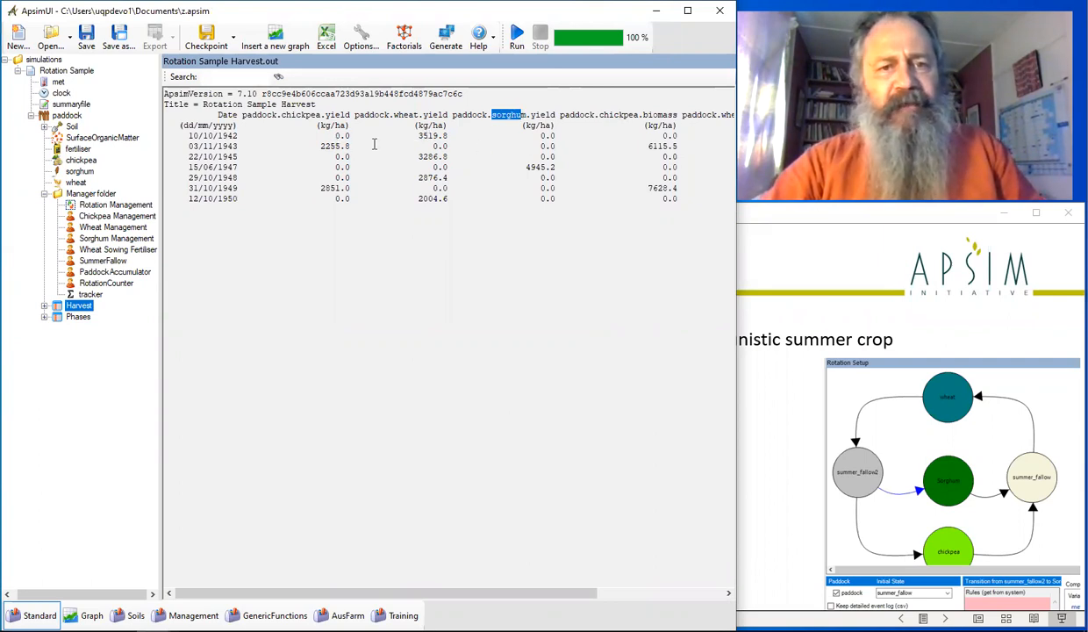
mouse_move(558, 184)
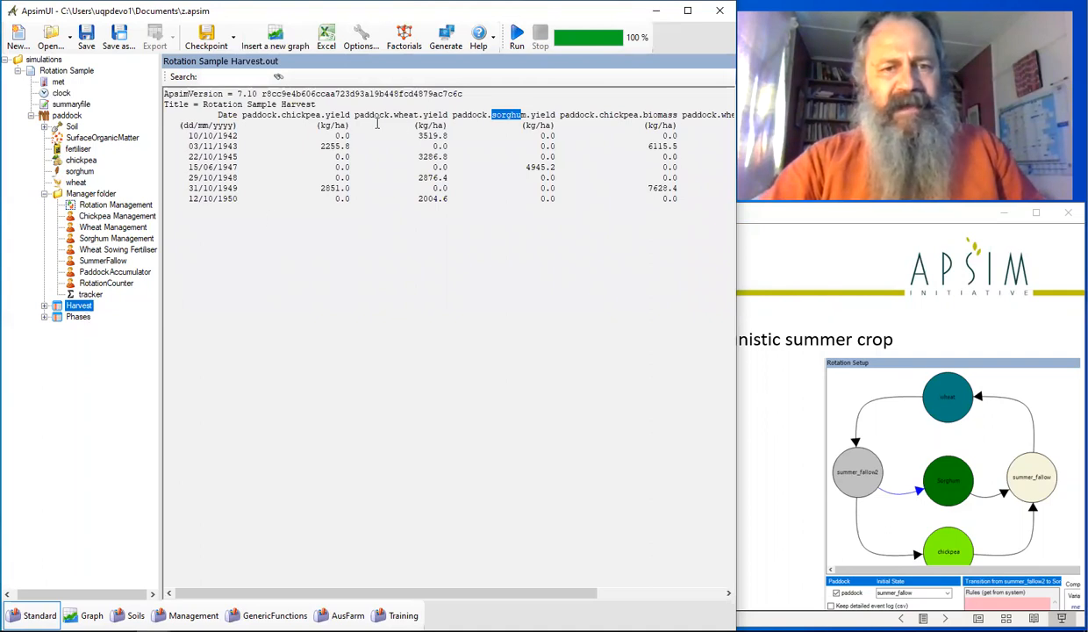
mouse_move(435, 144)
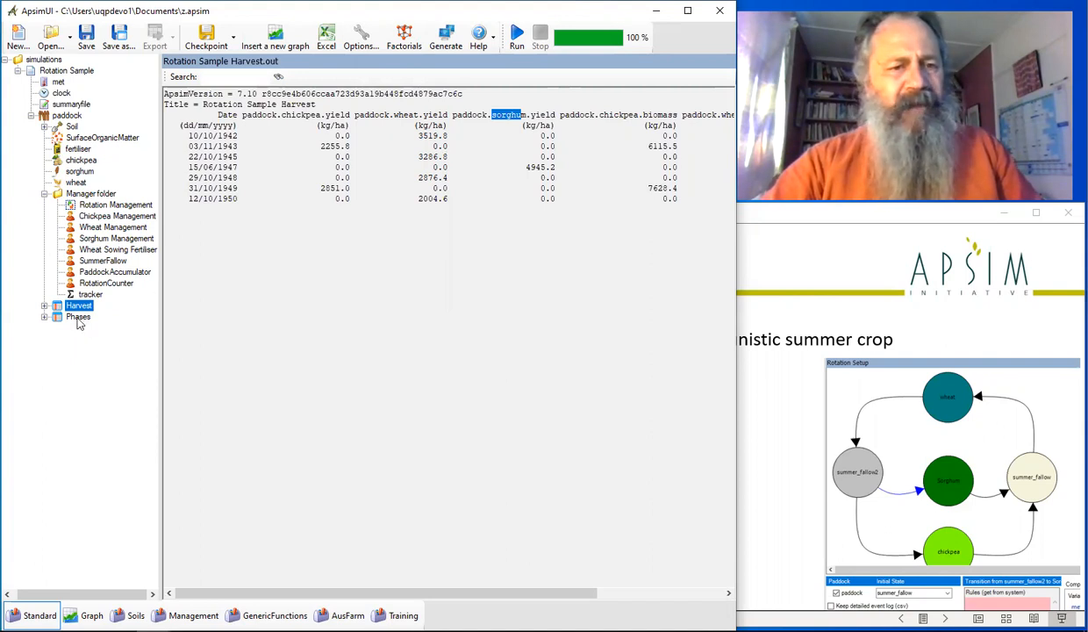
Step: Show the Phases output listing state dates with rainfall, runoff and drainage totals
click(77, 316)
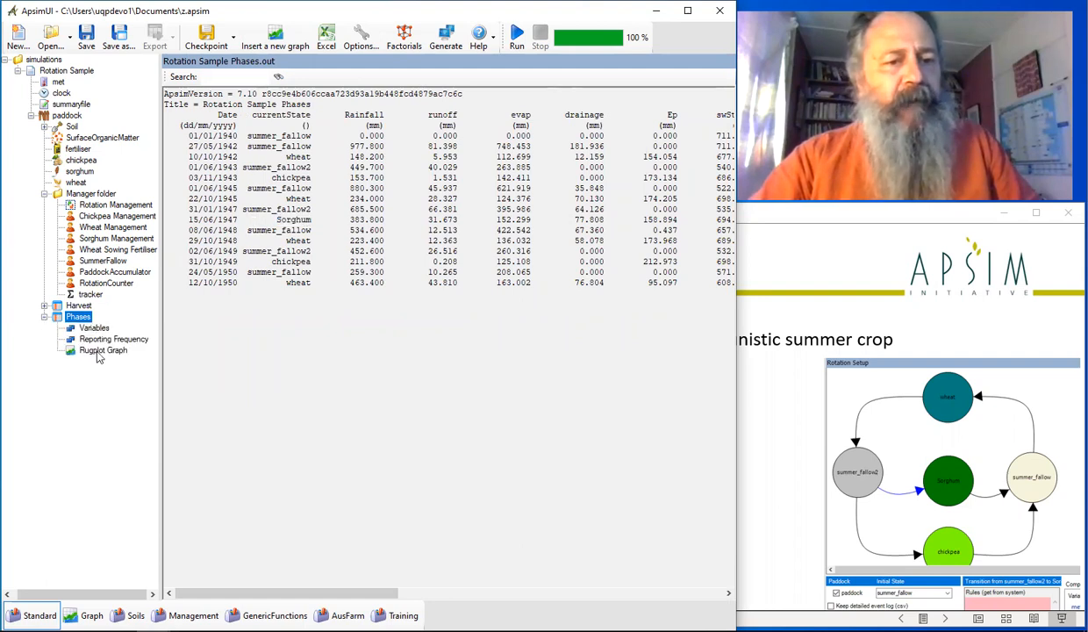
Step: Show the Rugplot Graph of rotation states coloured by crop and fallow
click(102, 351)
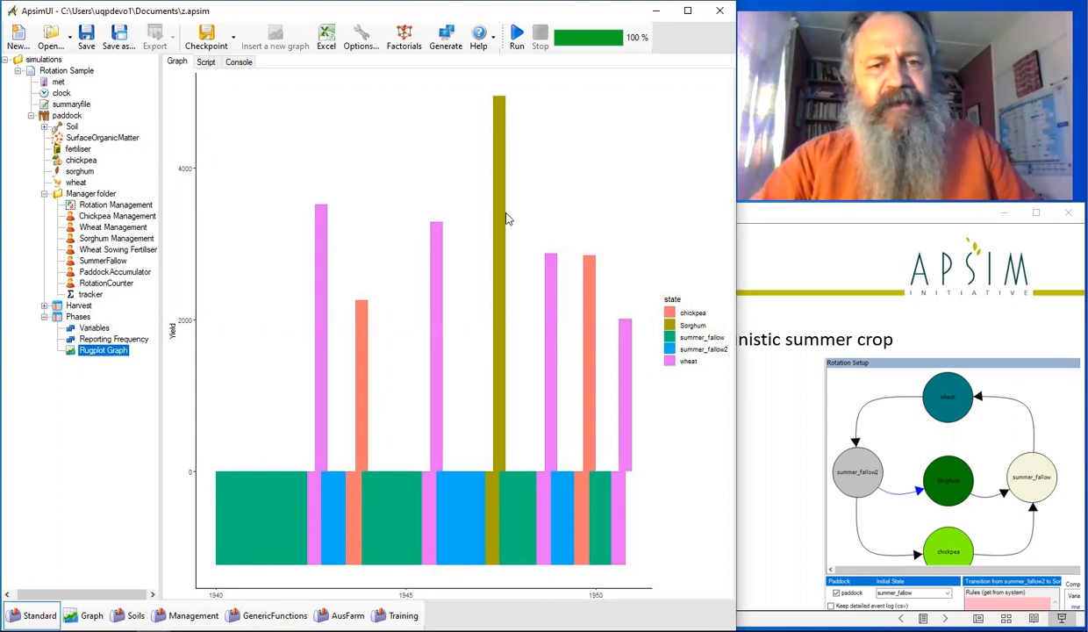
mouse_move(249, 516)
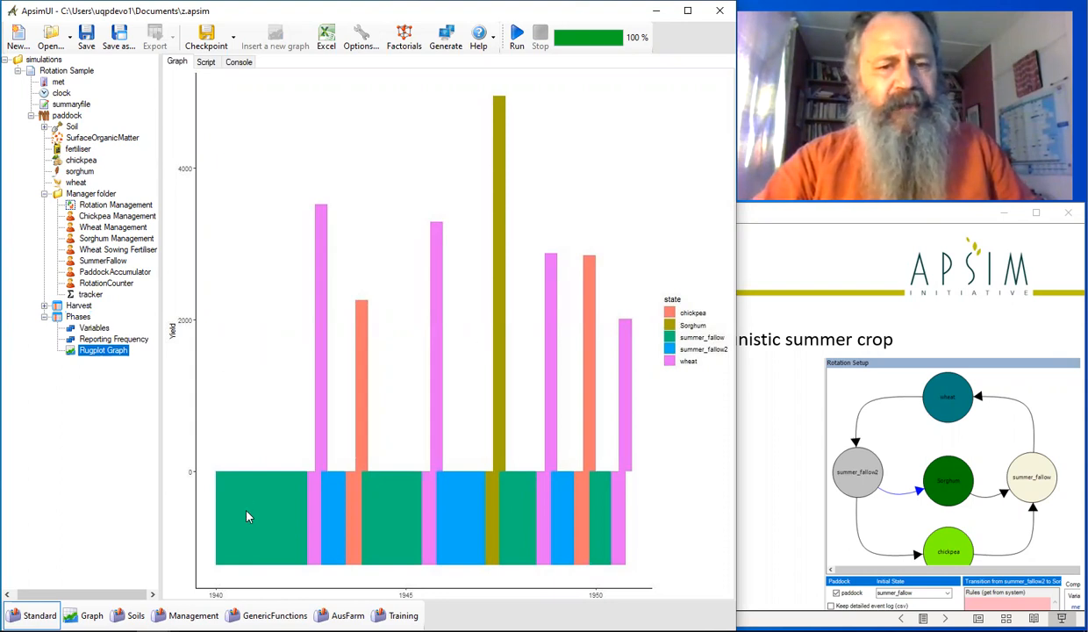
mouse_move(600, 527)
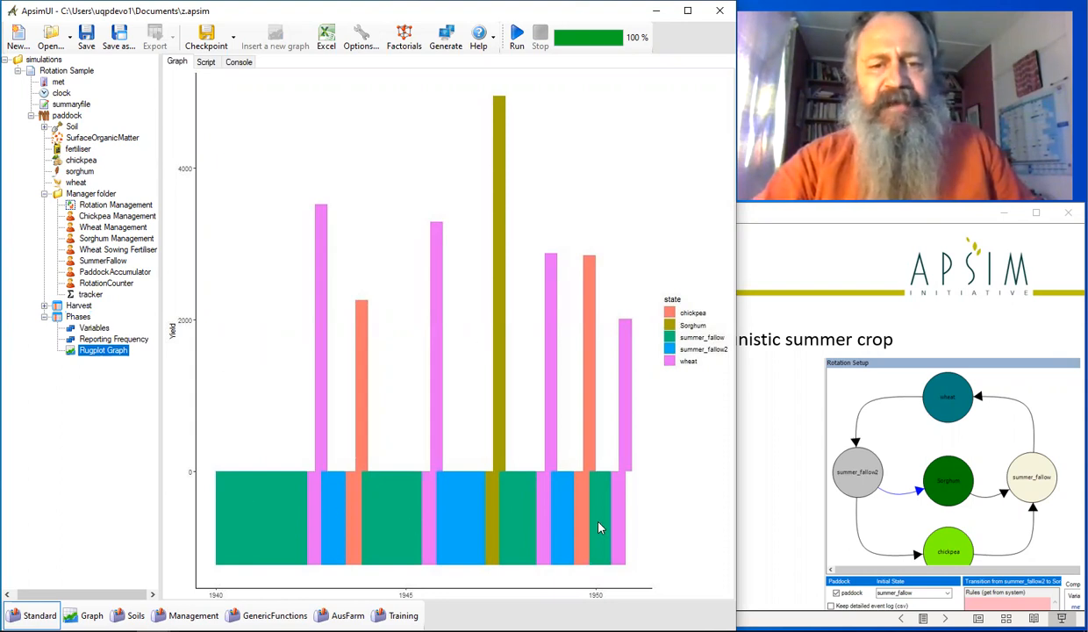
mouse_move(663, 343)
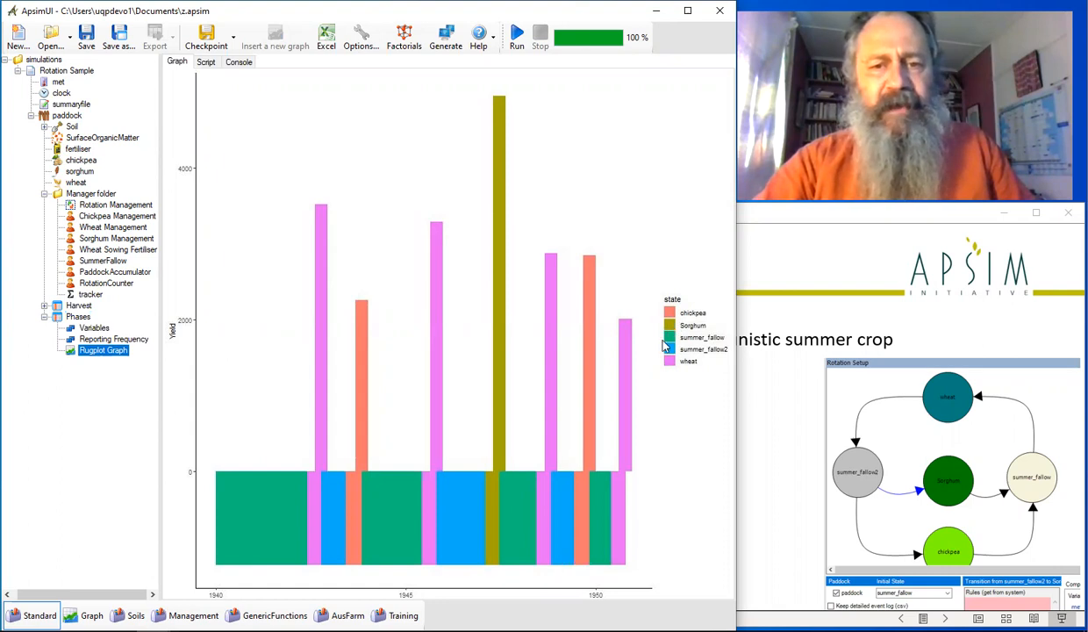
mouse_move(267, 516)
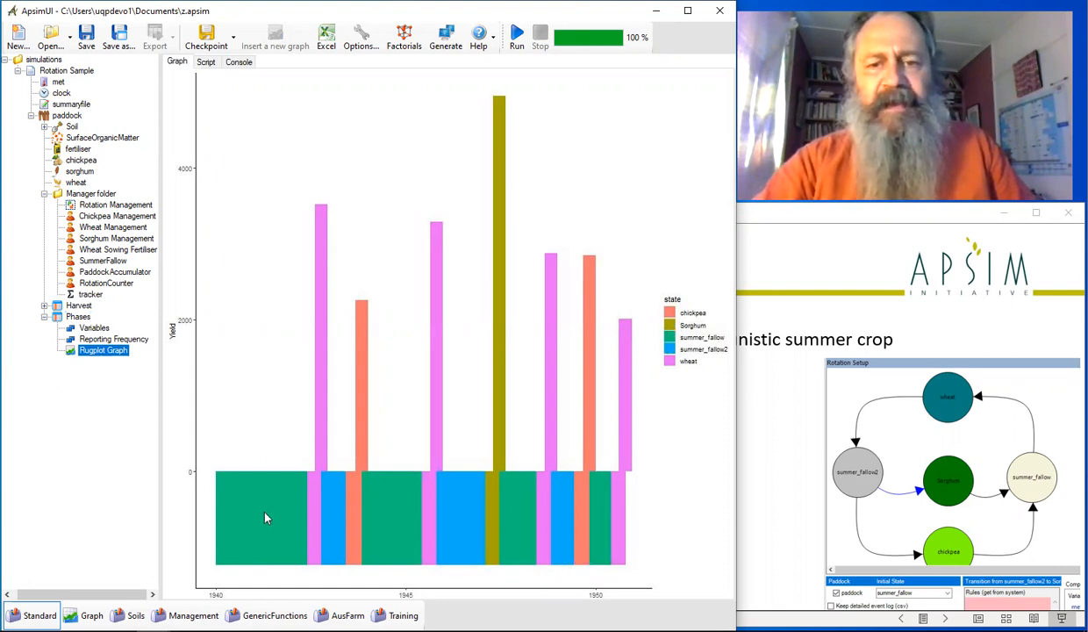
mouse_move(318, 516)
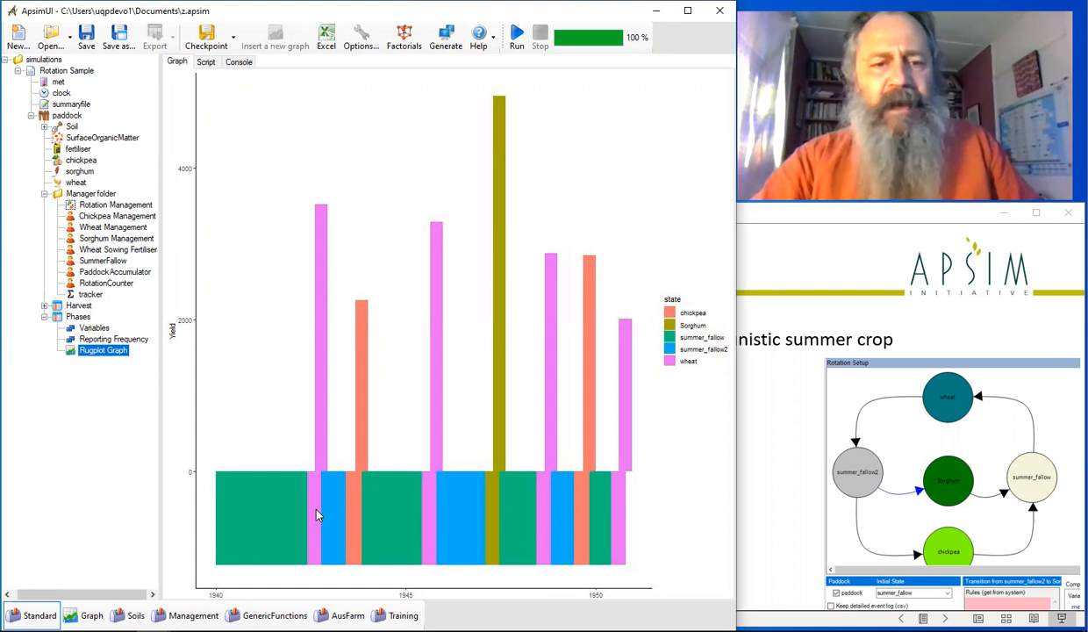
mouse_move(358, 524)
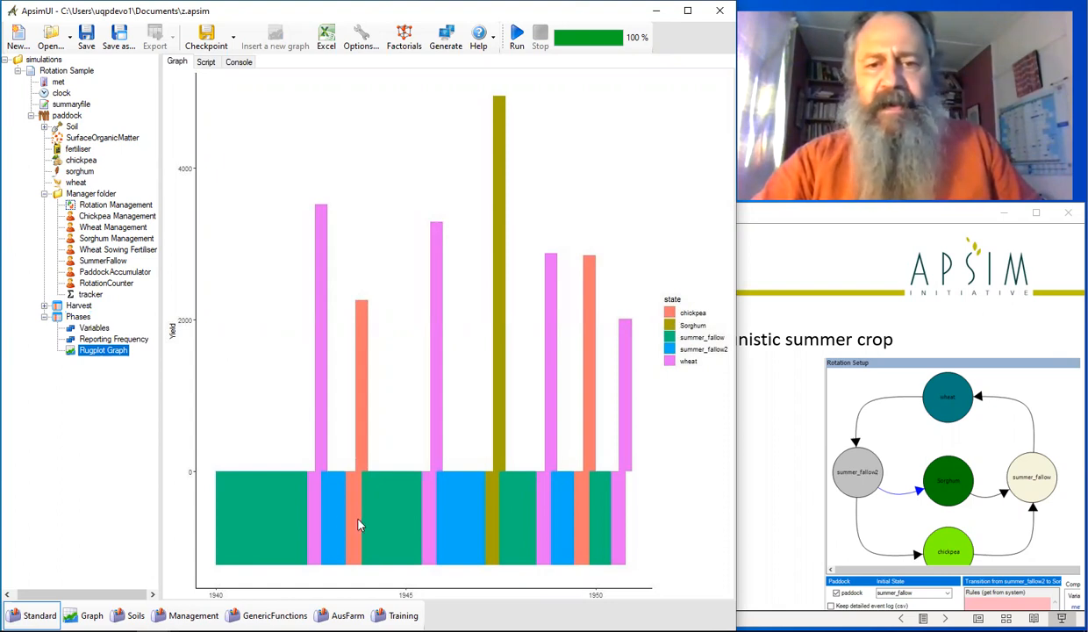
mouse_move(381, 516)
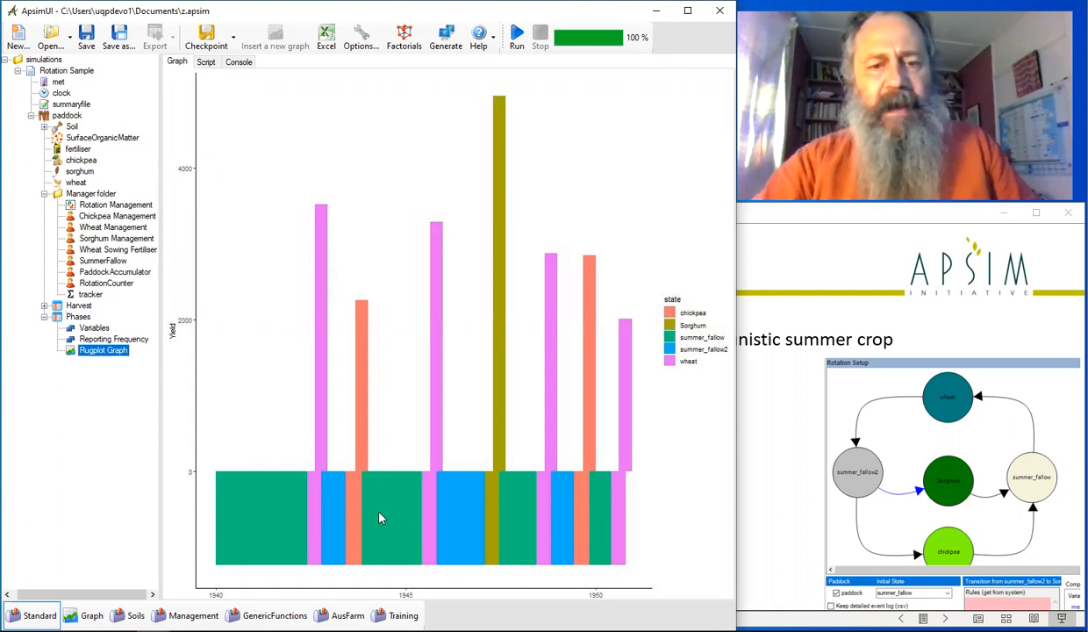
mouse_move(495, 513)
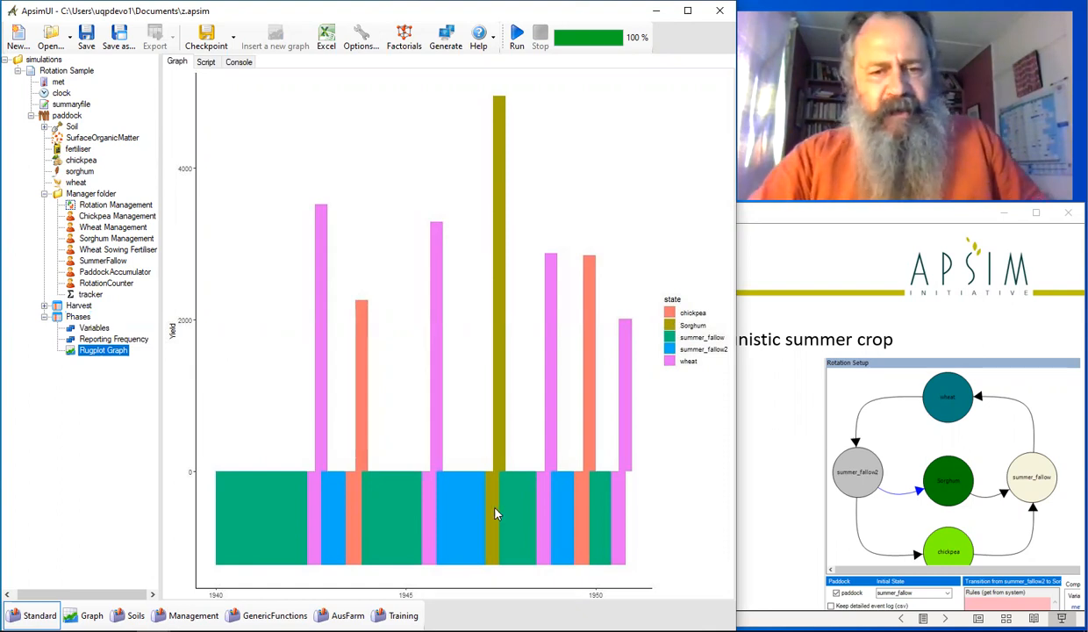
mouse_move(270, 517)
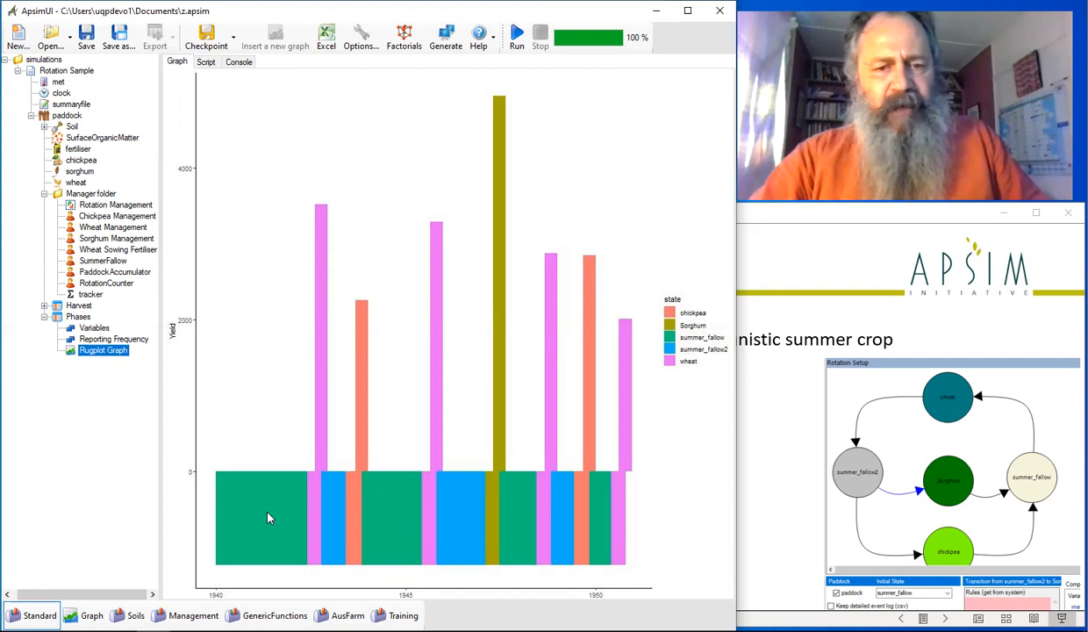
mouse_move(309, 509)
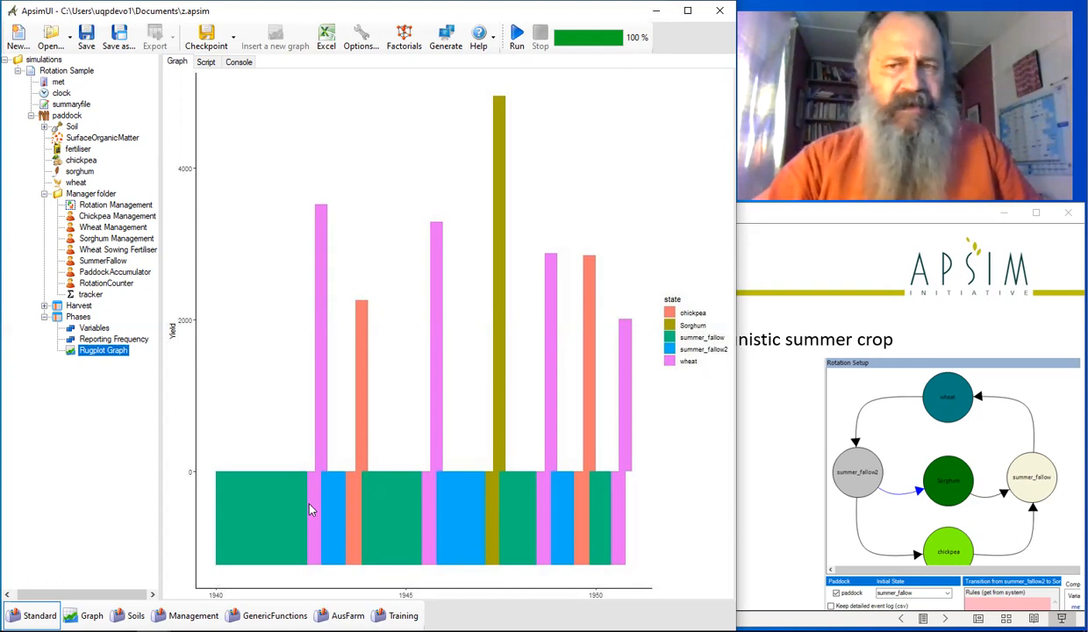
mouse_move(305, 509)
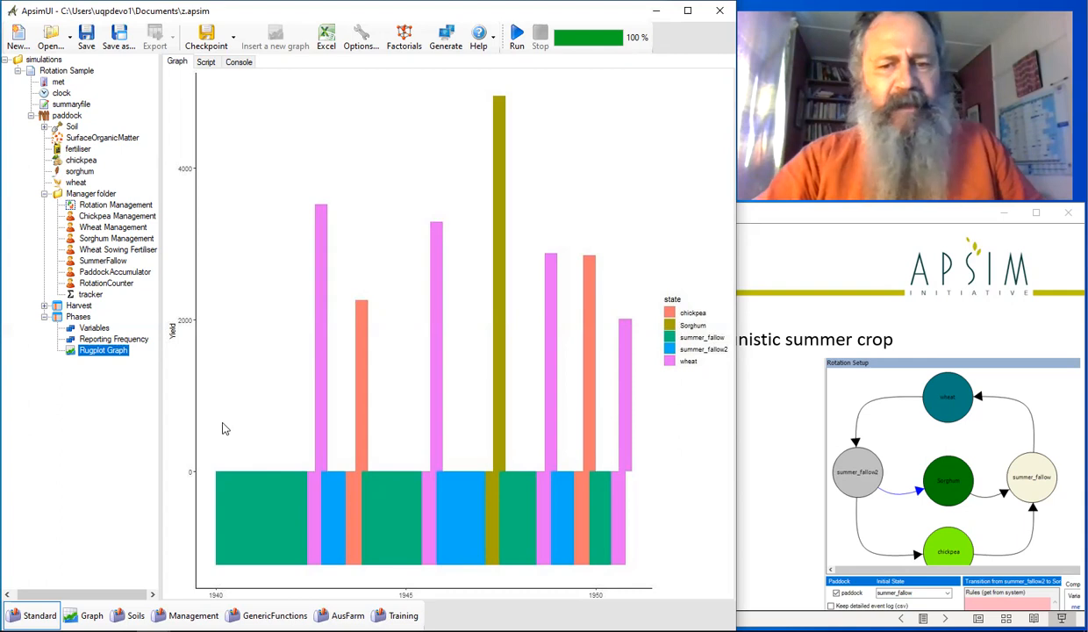
mouse_move(253, 417)
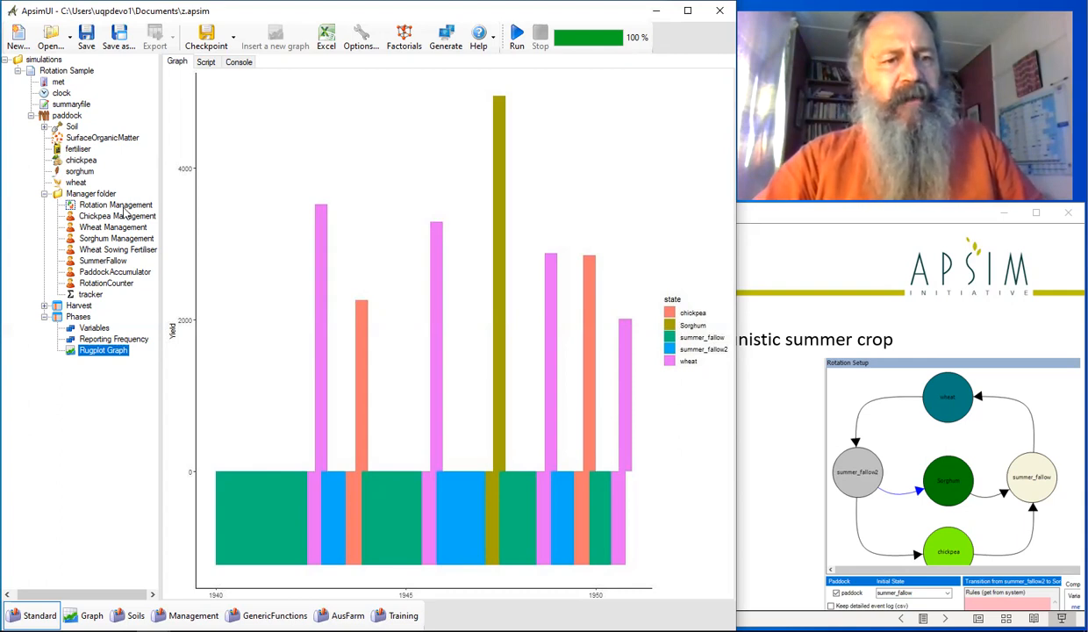
Step: Return to the rotation setup diagram in the simulation tree
click(116, 204)
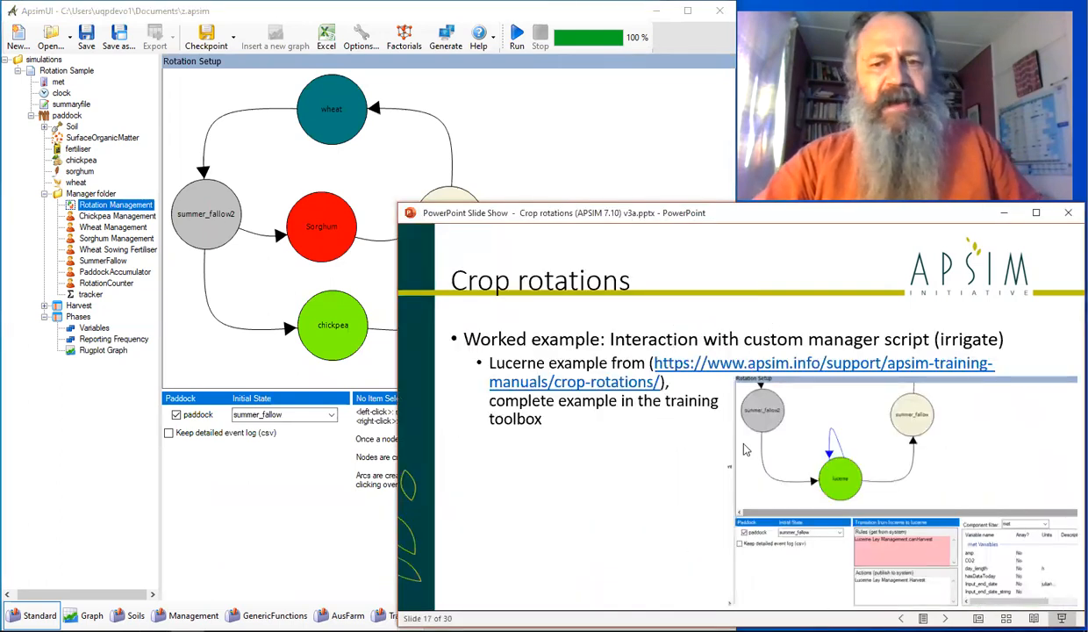
mouse_move(796, 453)
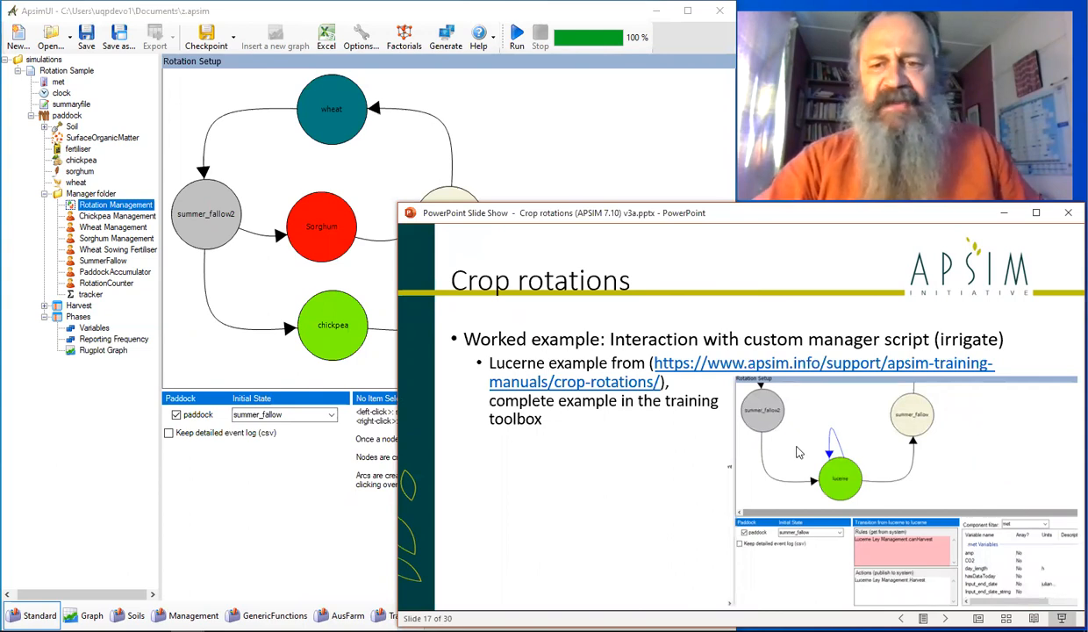
mouse_move(477, 398)
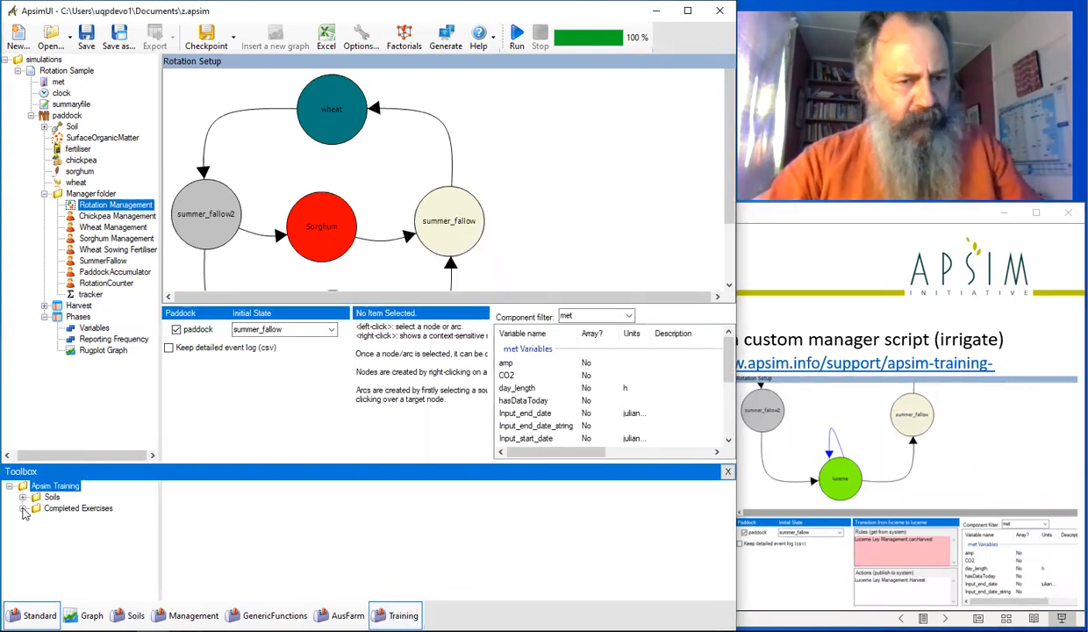
Step: Add an Irrigation component from the Standard toolbox to the WheatLucerne paddock
click(25, 509)
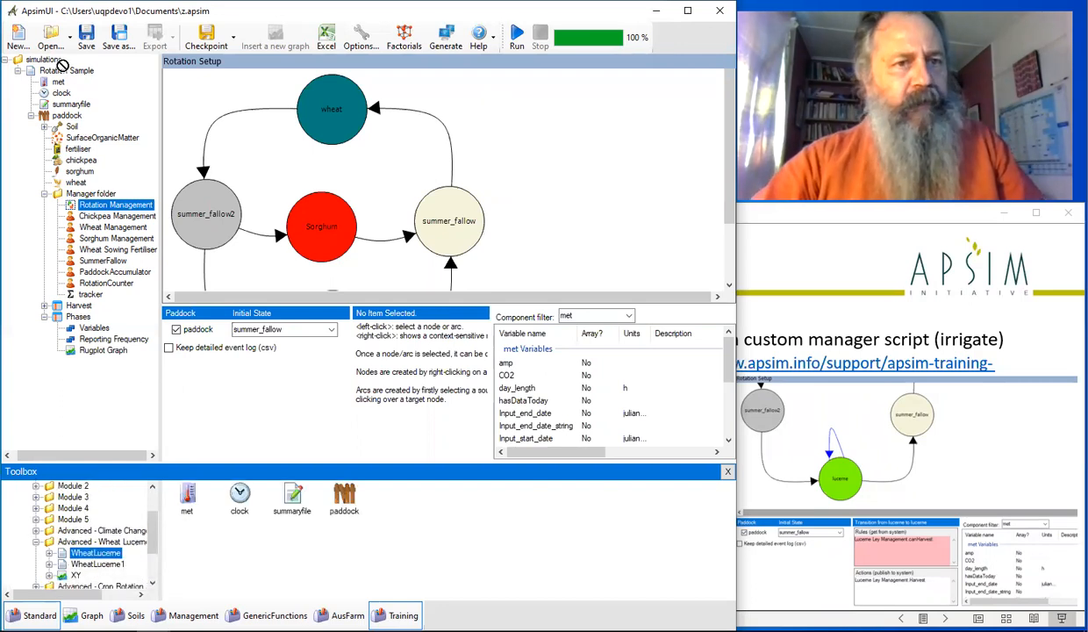
click(21, 70)
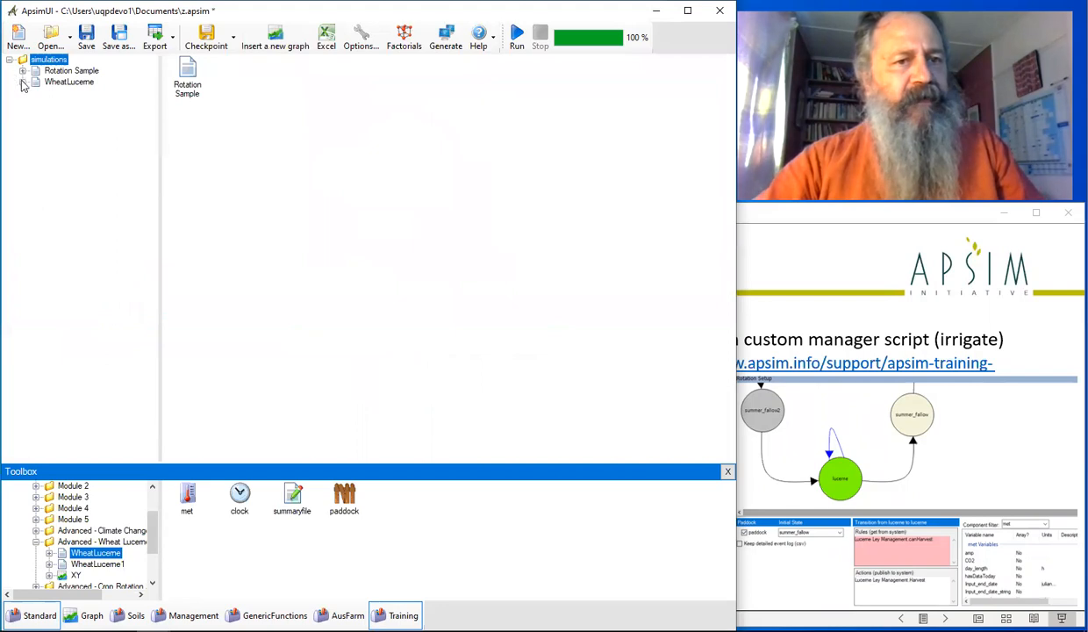
click(25, 82)
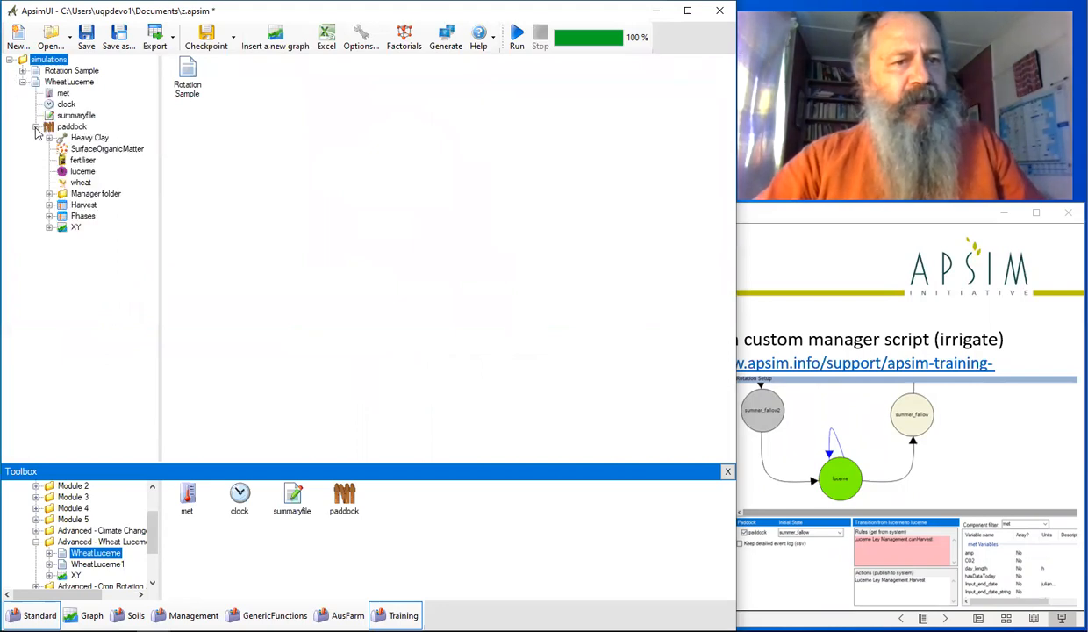
mouse_move(309, 600)
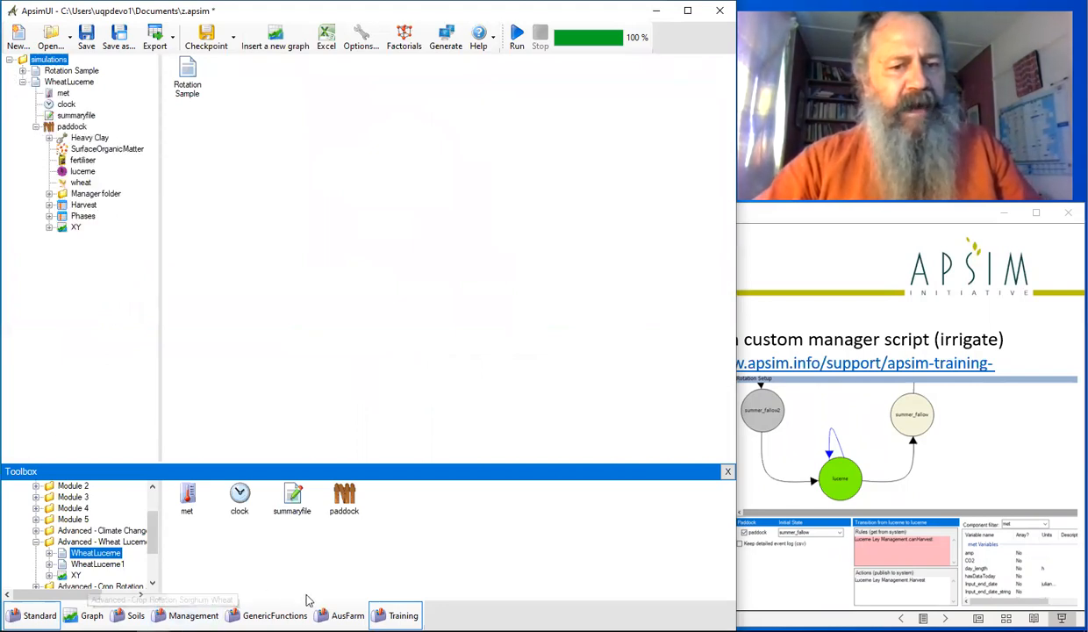
click(39, 614)
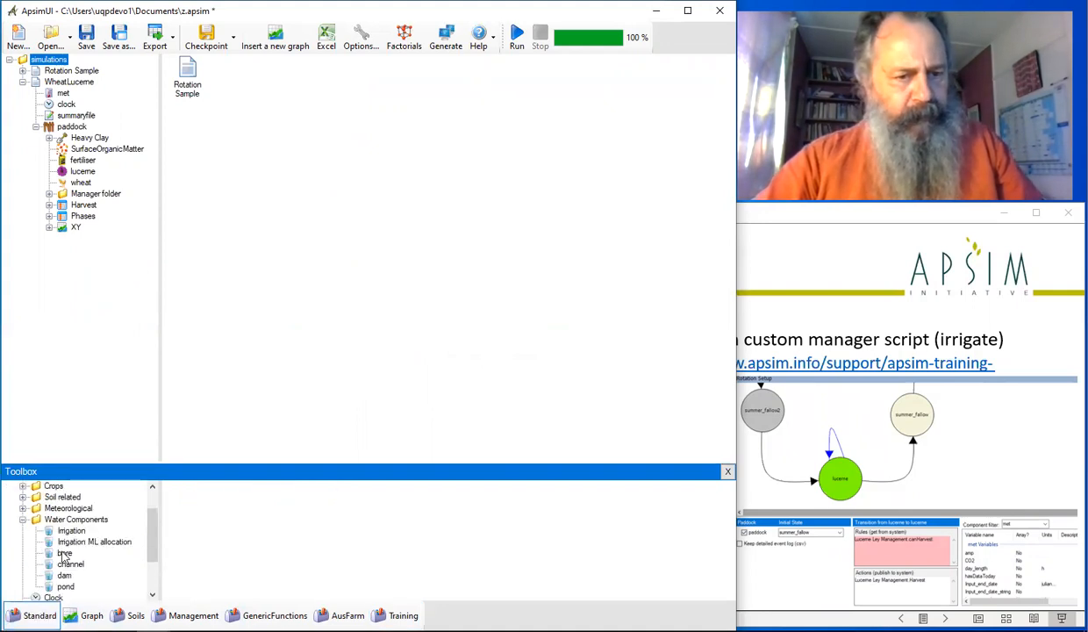
click(70, 530)
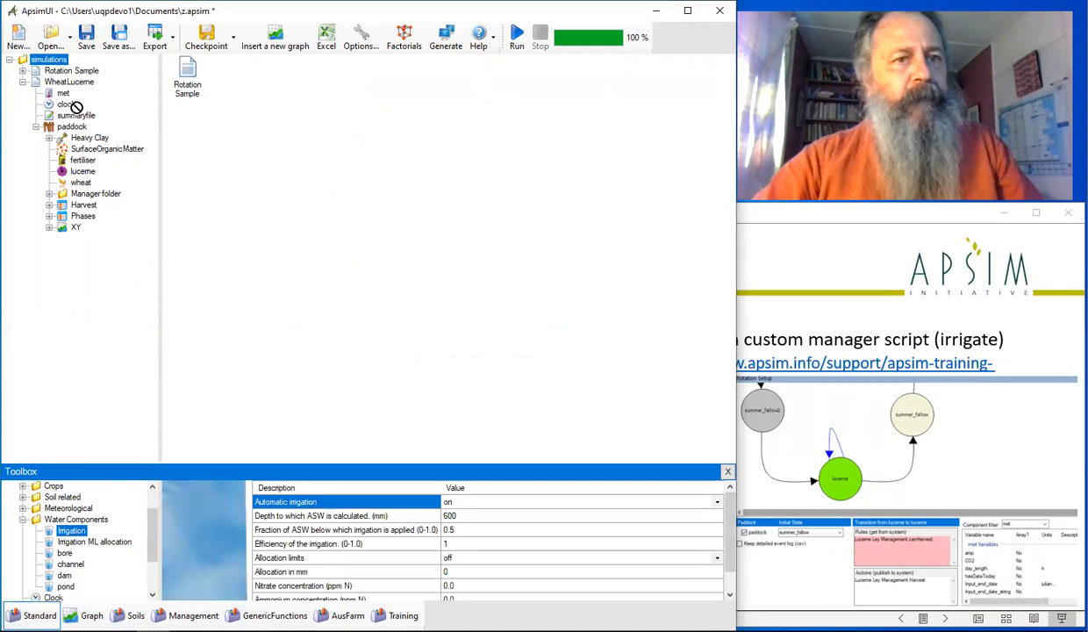
click(72, 126)
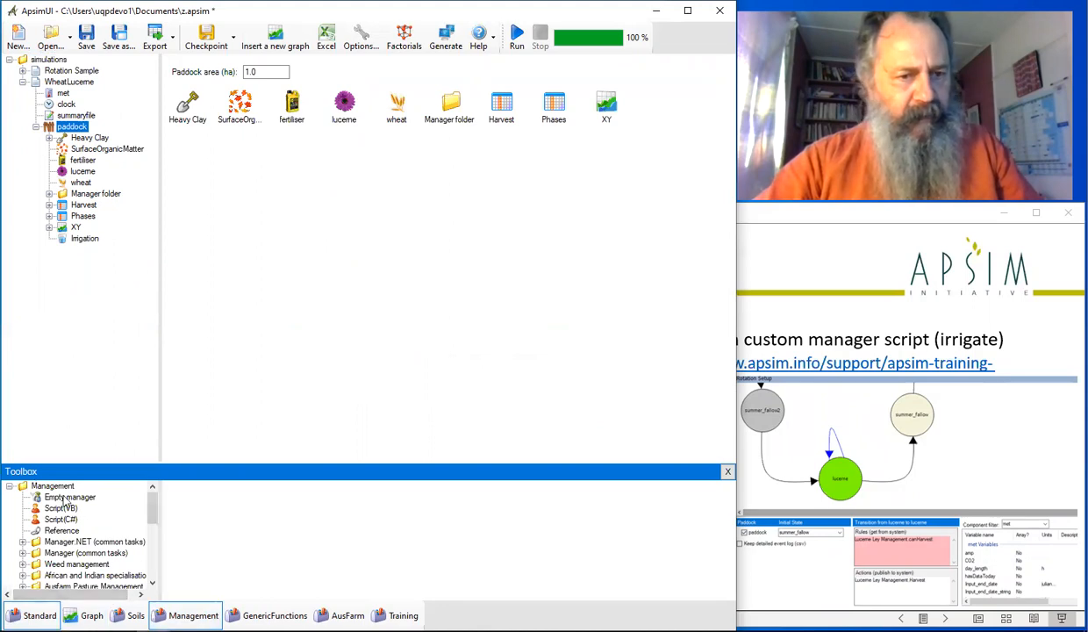
Step: Turn automatic irrigation off and add an Empty manager renamed 'irrigate suppl' under Manager folder
click(70, 496)
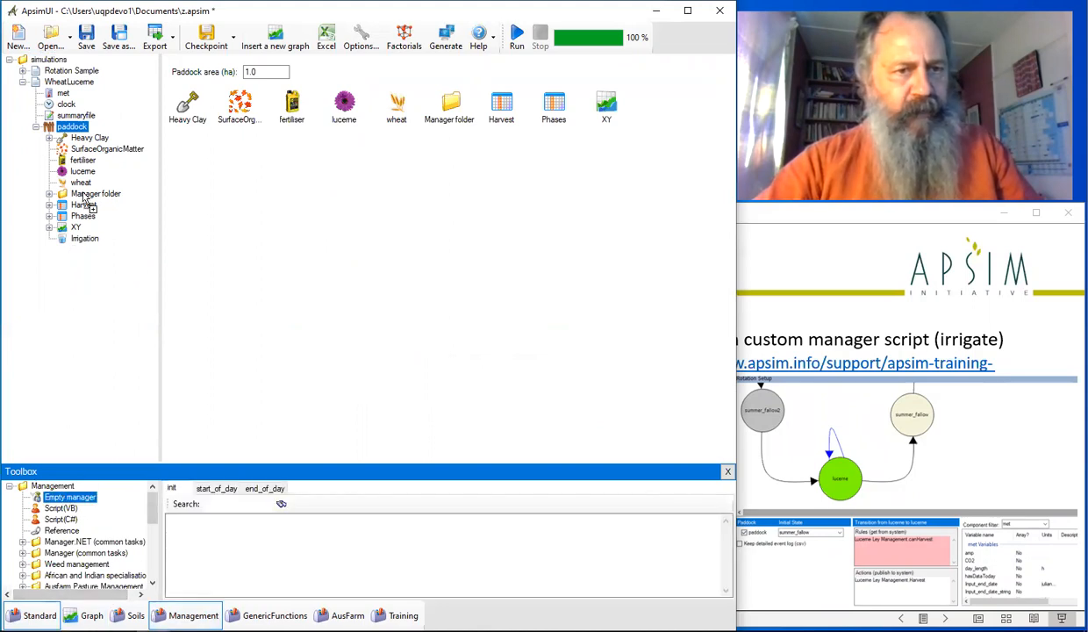
click(95, 193)
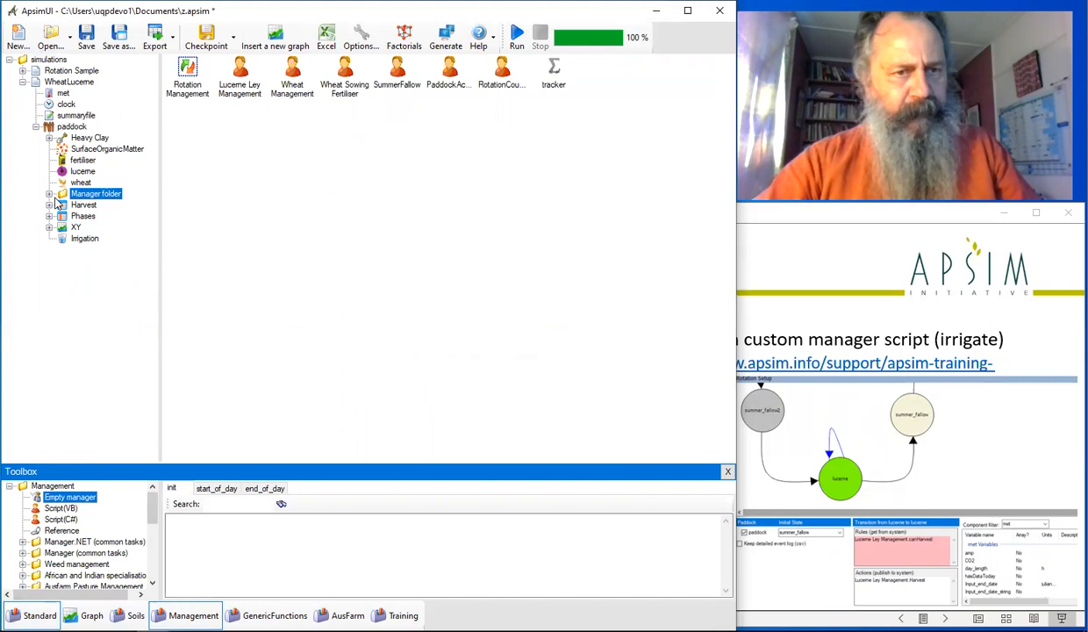
click(84, 238)
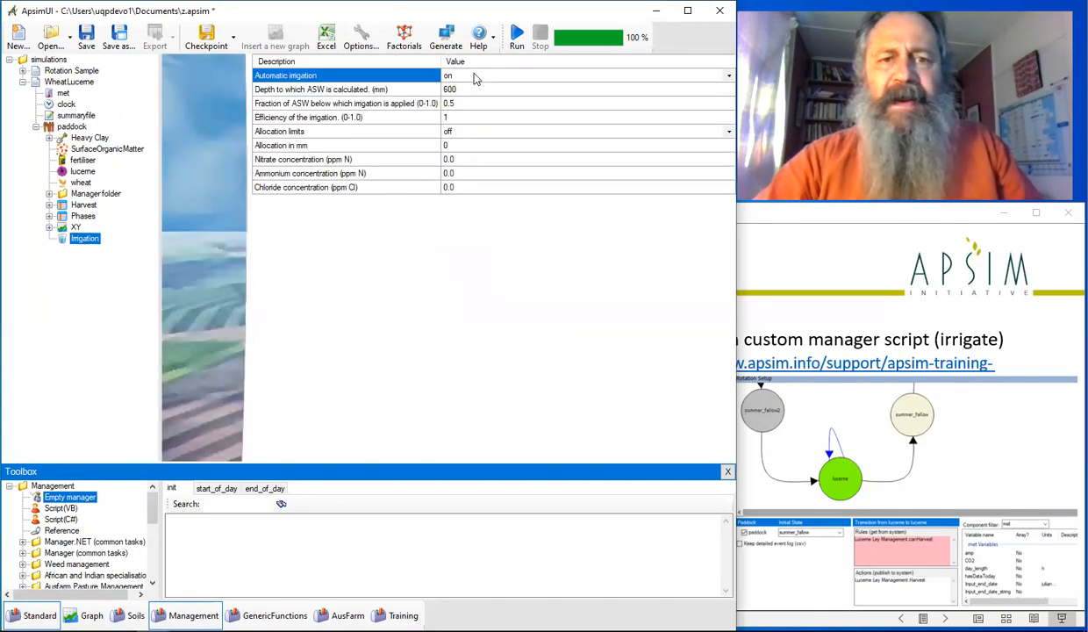
click(726, 75)
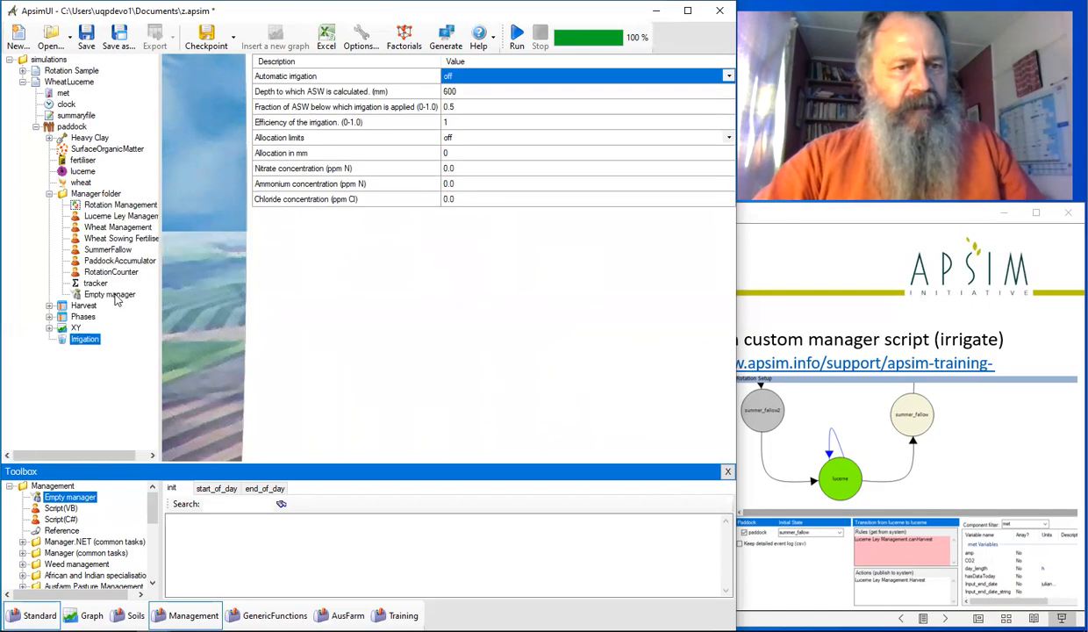
click(109, 295)
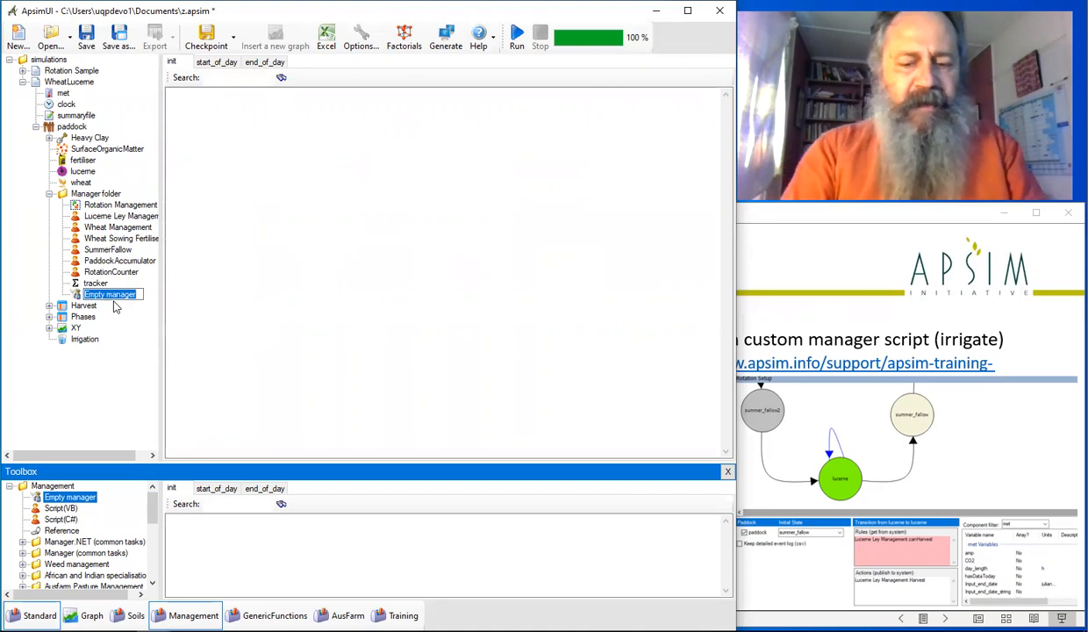
text(init)
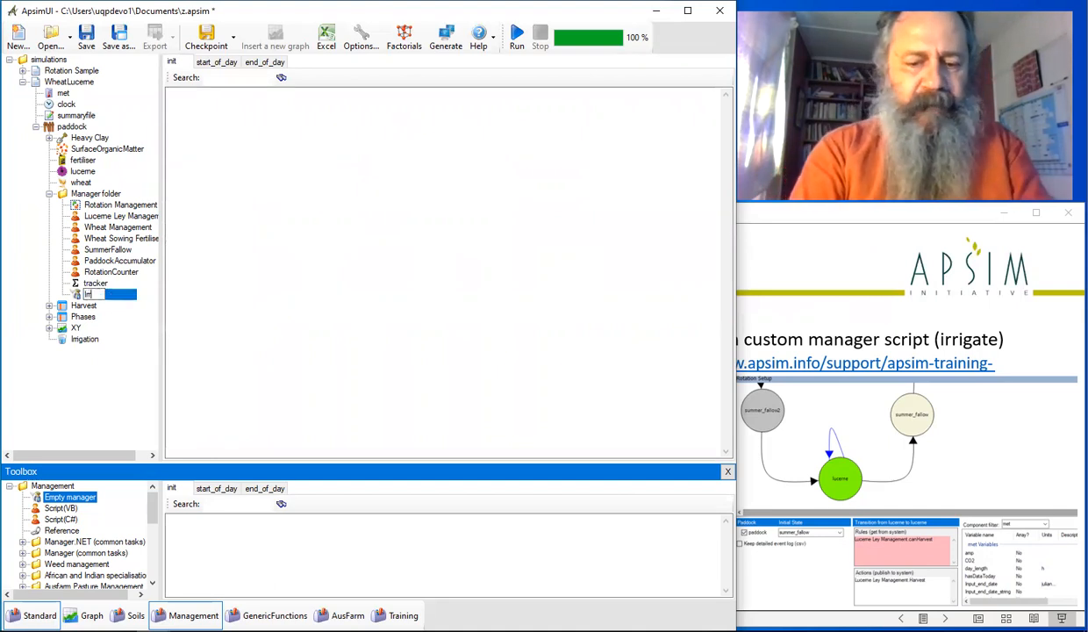
text(irrigate suppl)
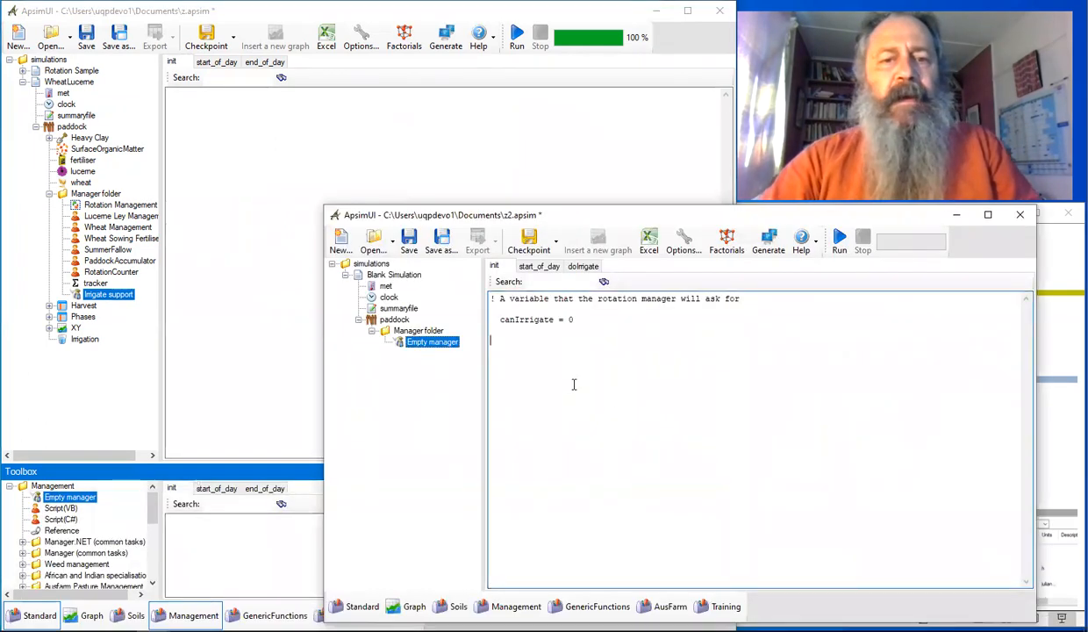
Step: Enter the manager script computing asw3 soil water fraction and setting canIrrigate to 1 when below 0.6
key(ctrl+a)
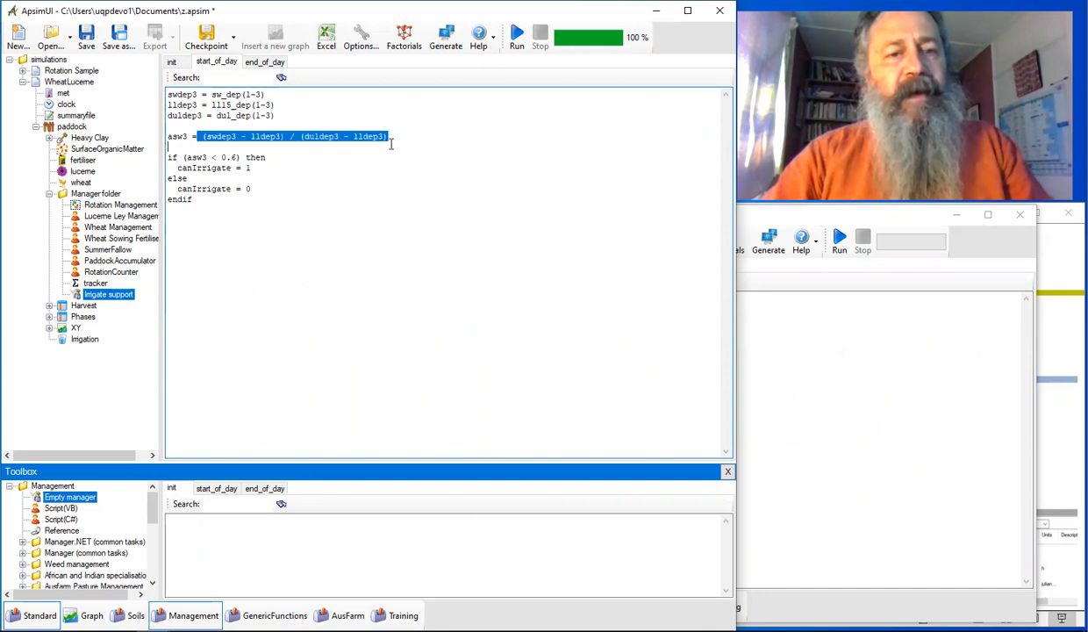
double_click(219, 137)
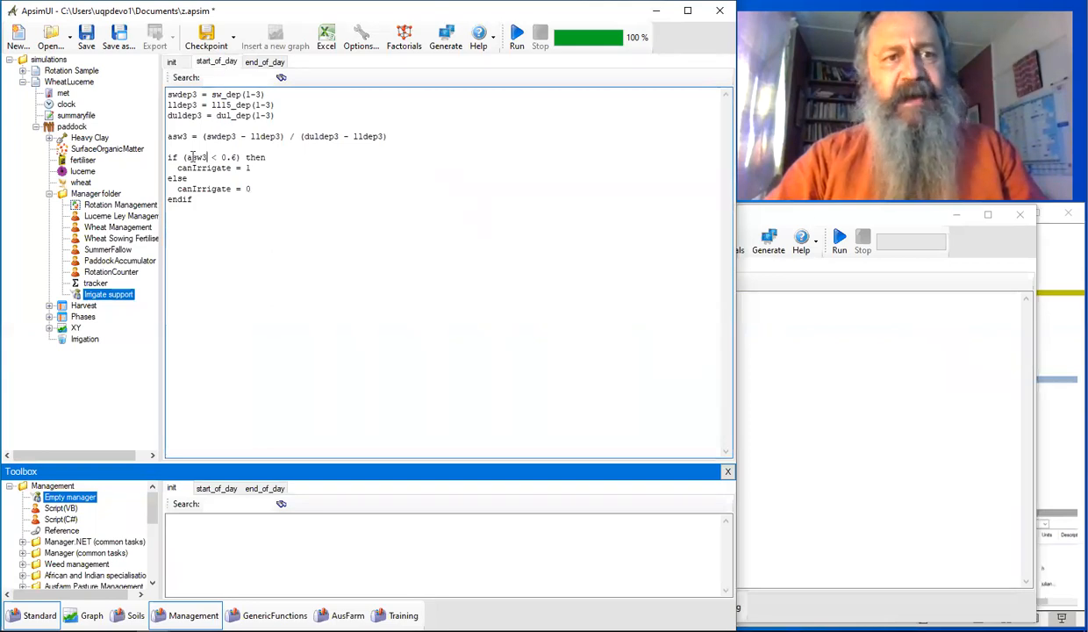
double_click(195, 158)
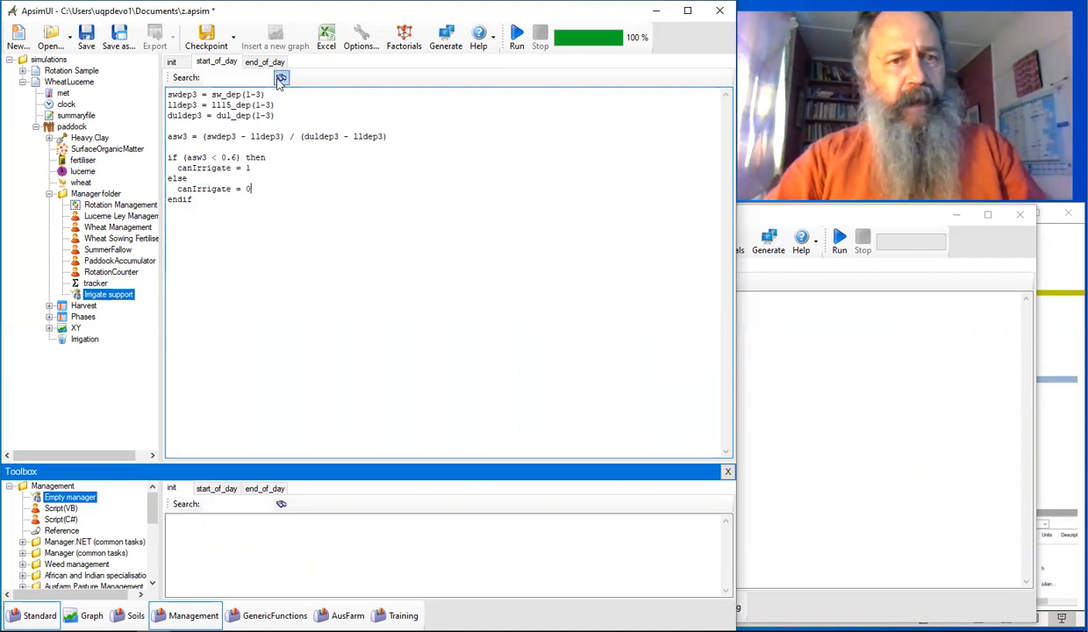
Step: Rename the manager's end_of_day script item to a doIrrigate event
click(263, 62)
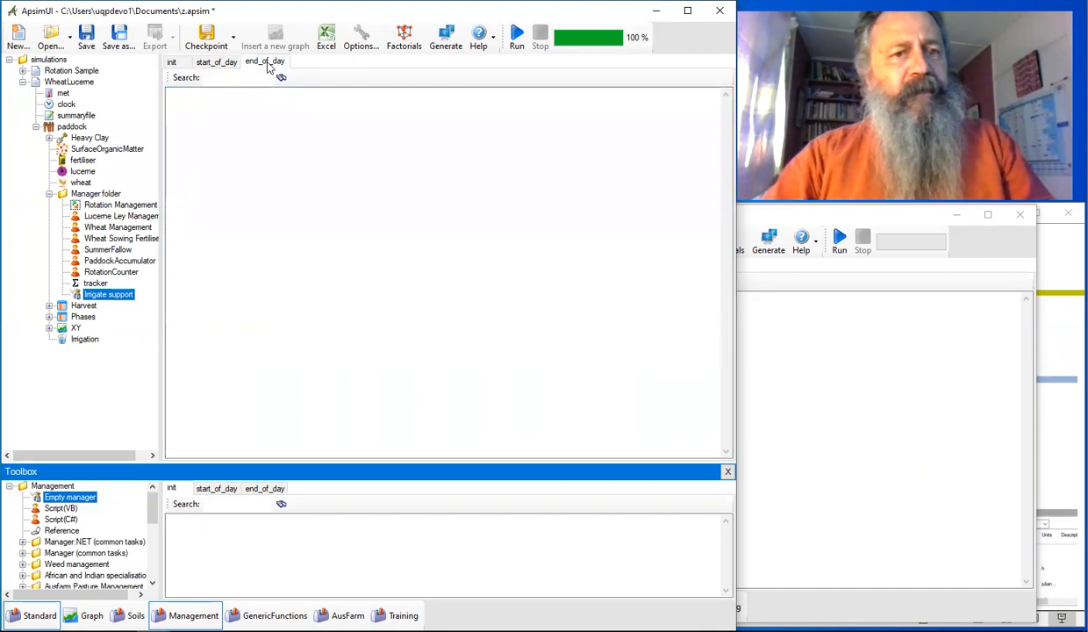
right_click(272, 69)
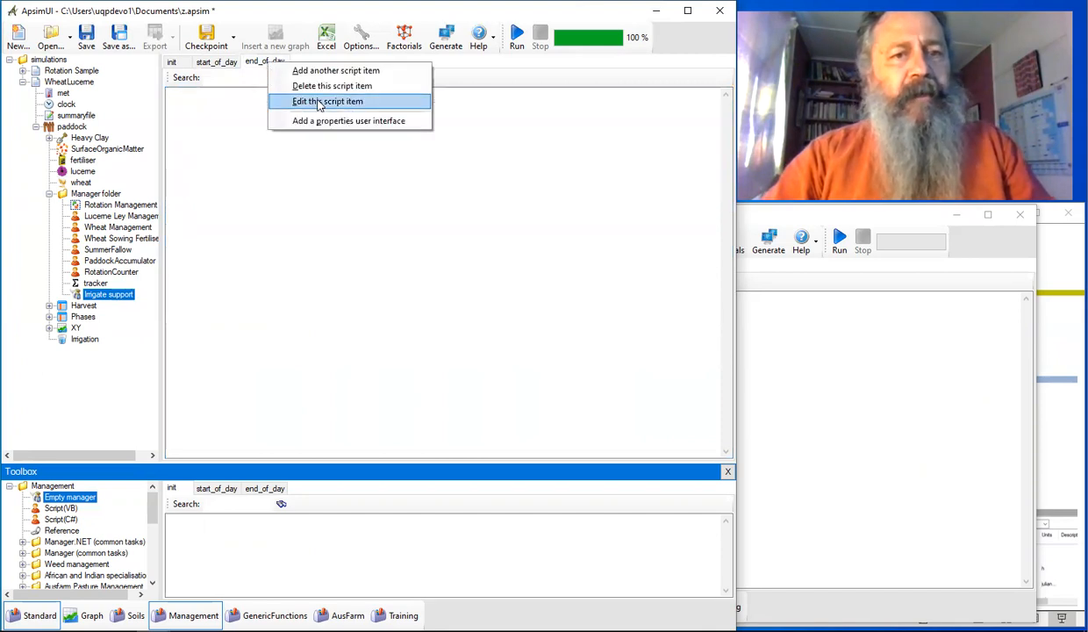
click(326, 100)
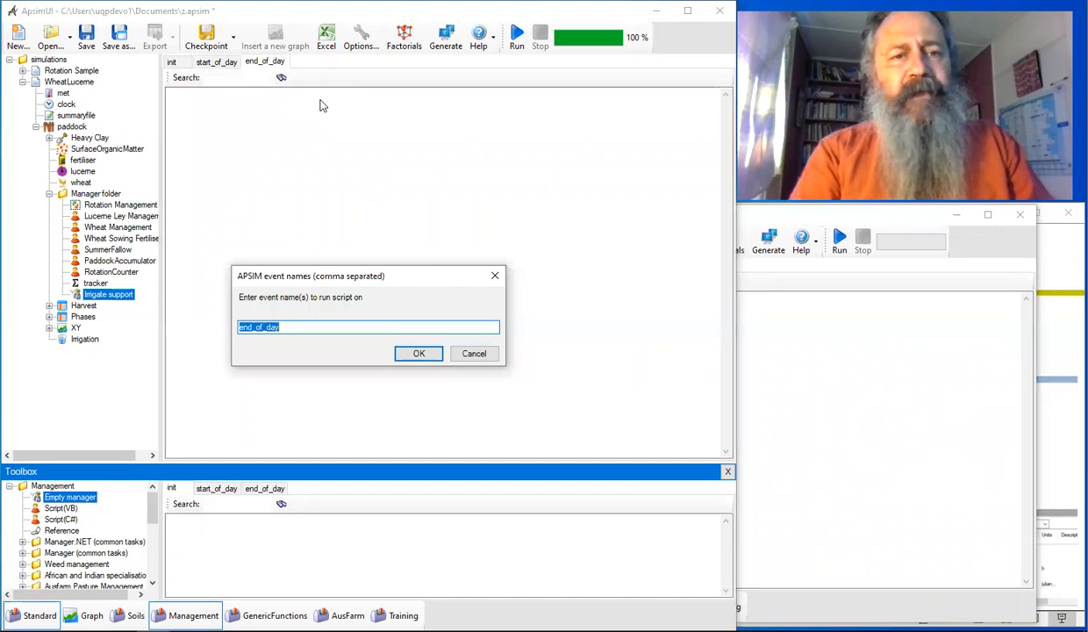
text(do)
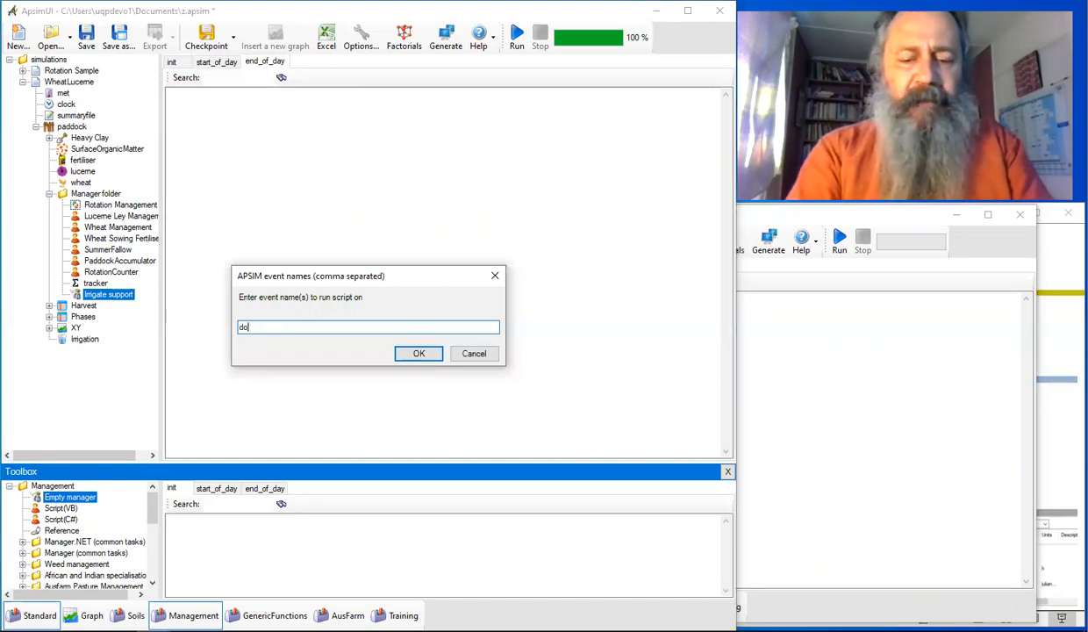
text(Irrigate)
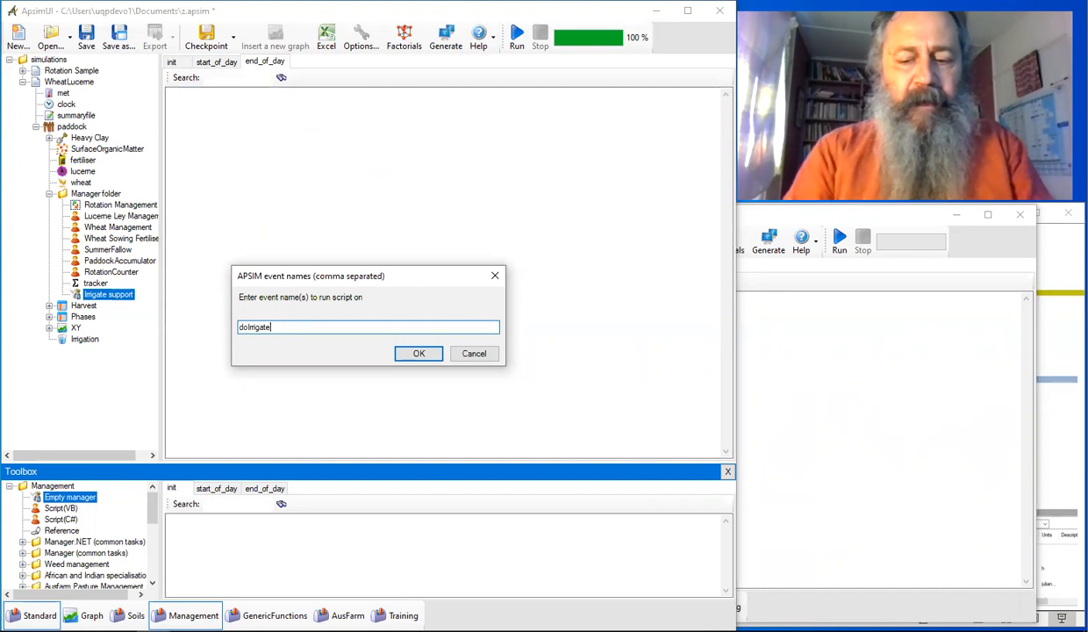
click(419, 352)
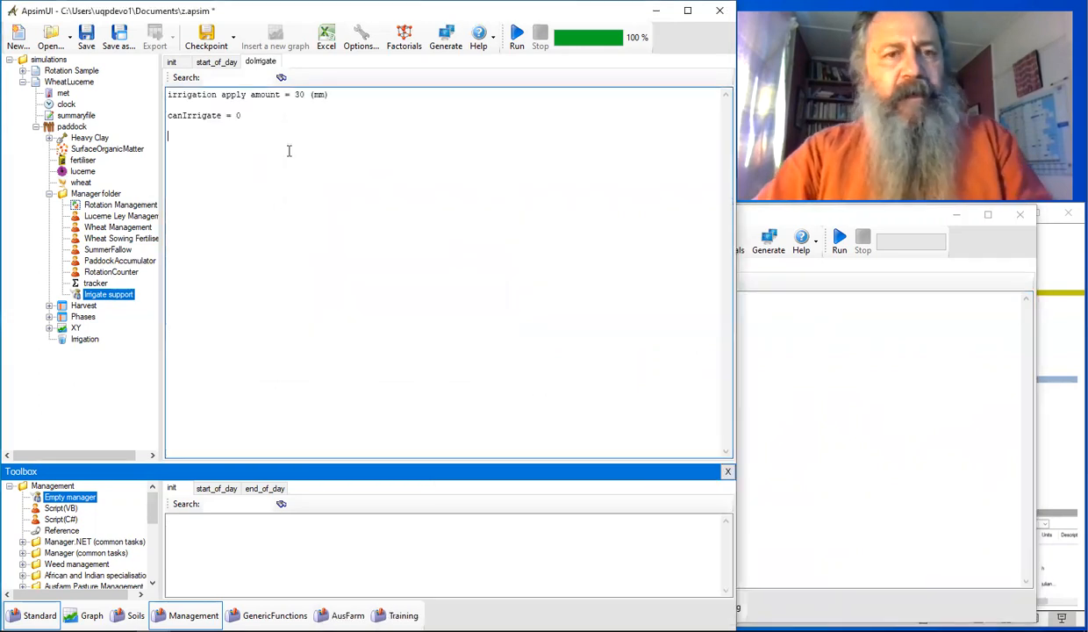
Step: Make doIrrigate apply 30 mm of irrigation and reset canIrrigate to 0
double_click(207, 95)
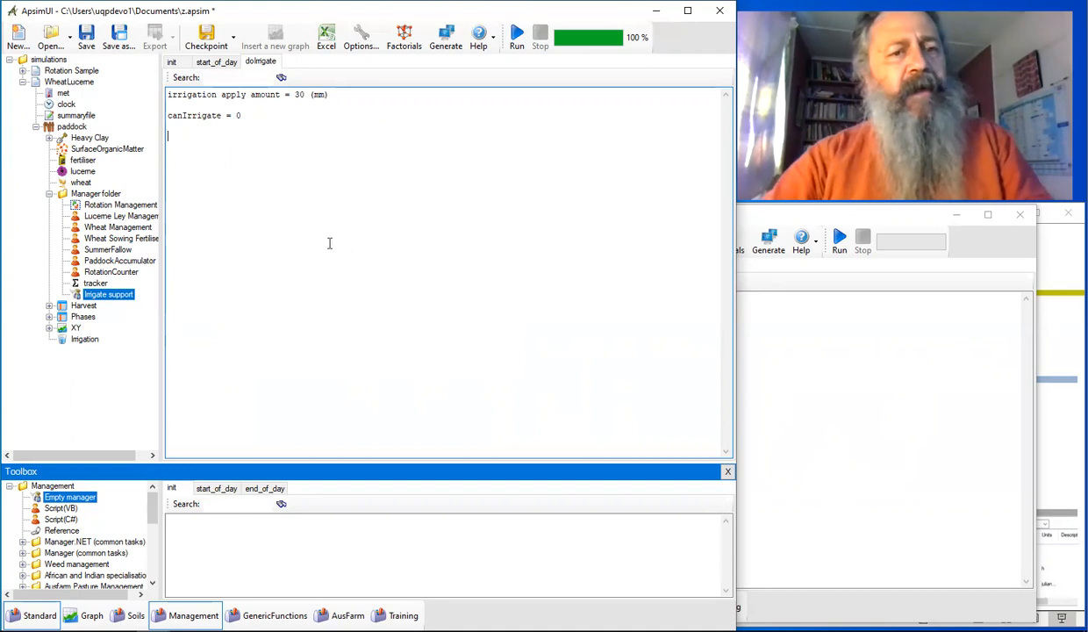
double_click(193, 116)
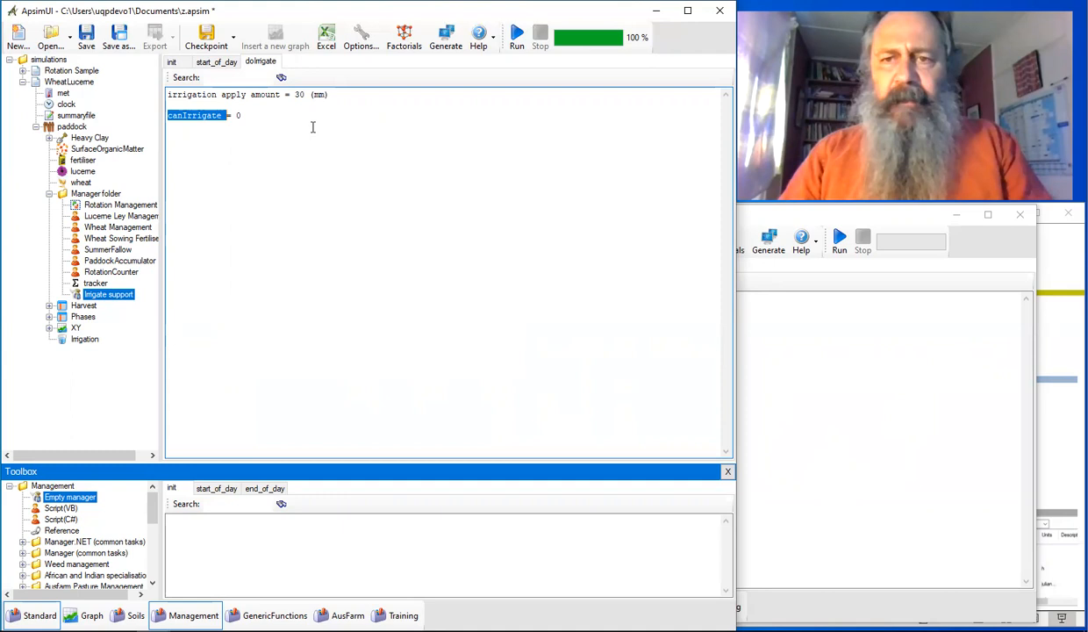
mouse_move(283, 130)
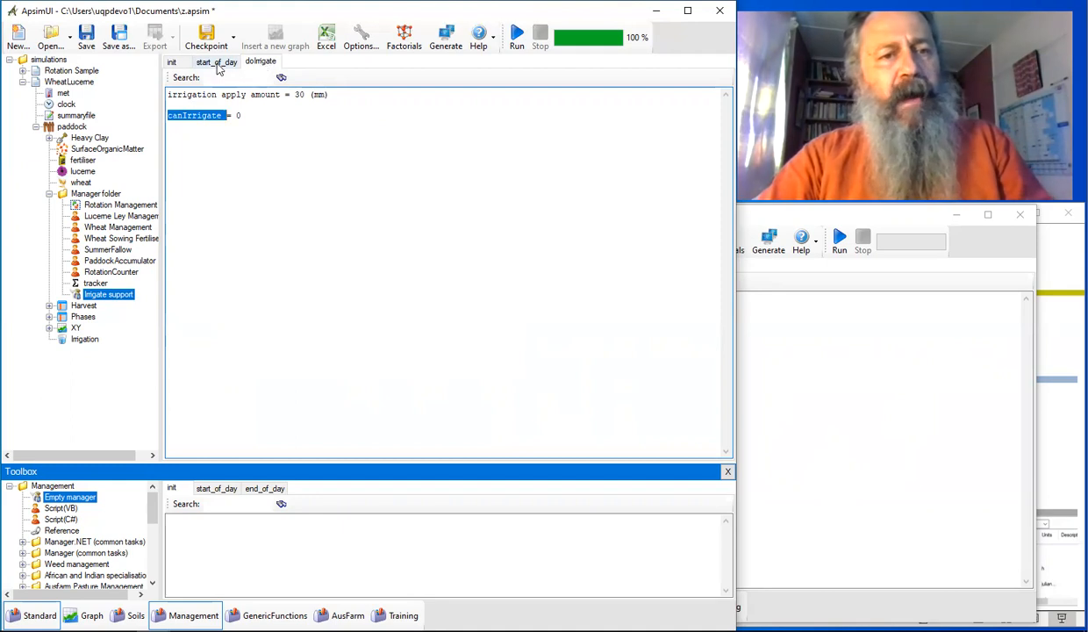
Step: Check the start_of_day script and start the simulation running again
click(258, 104)
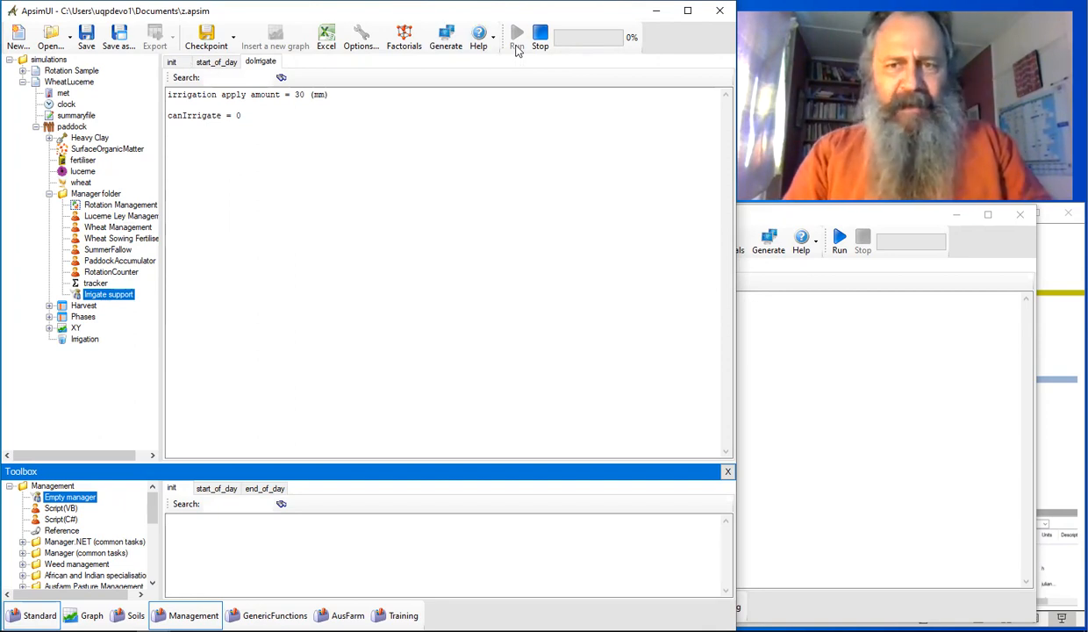
click(516, 33)
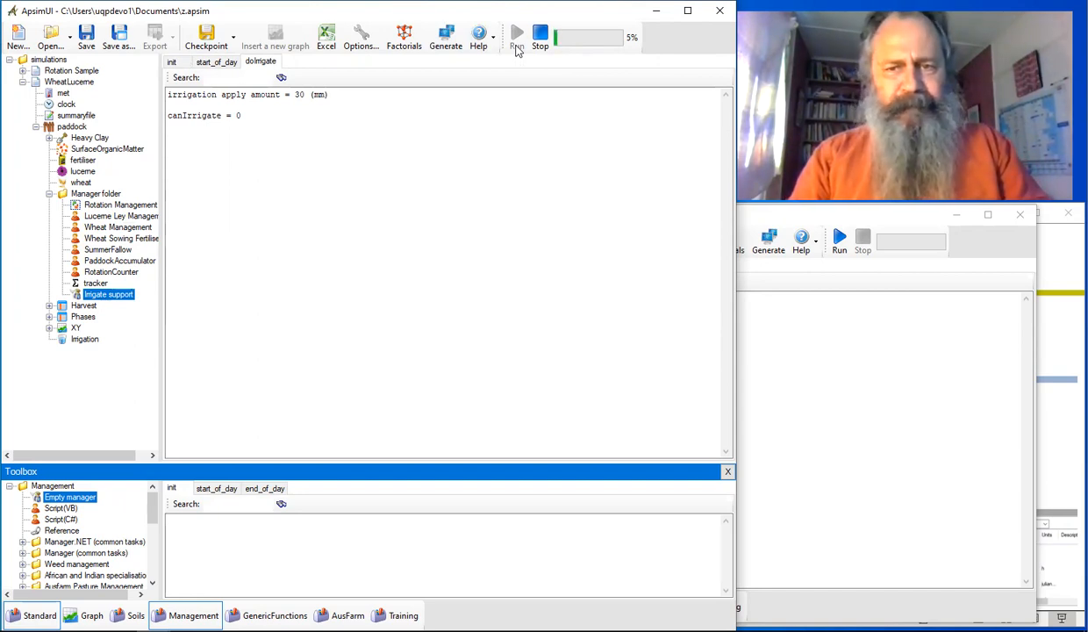
mouse_move(1031, 340)
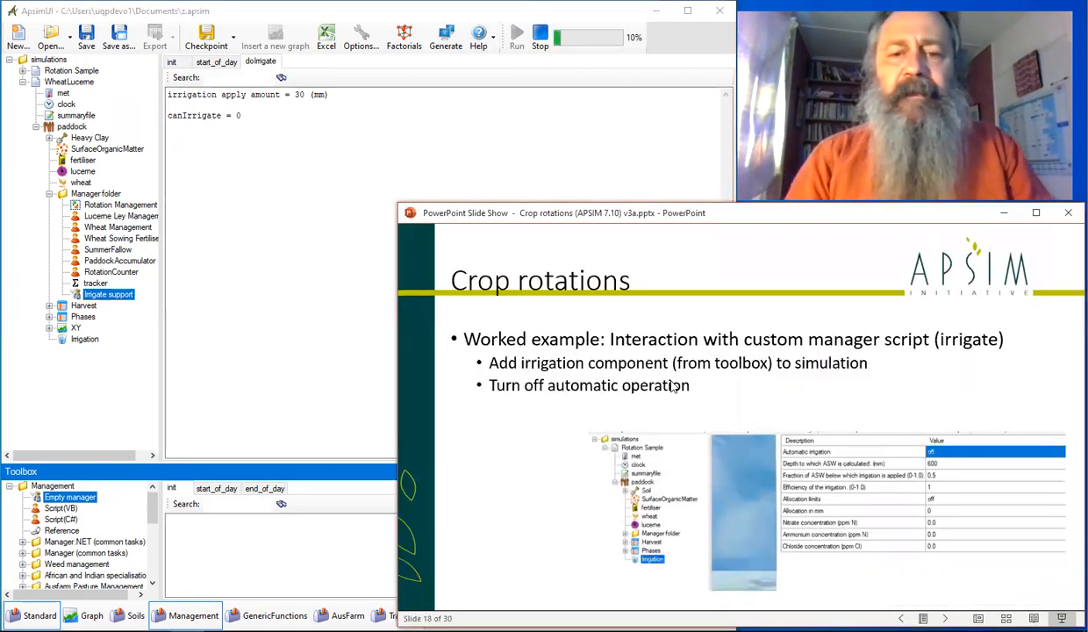
key(right)
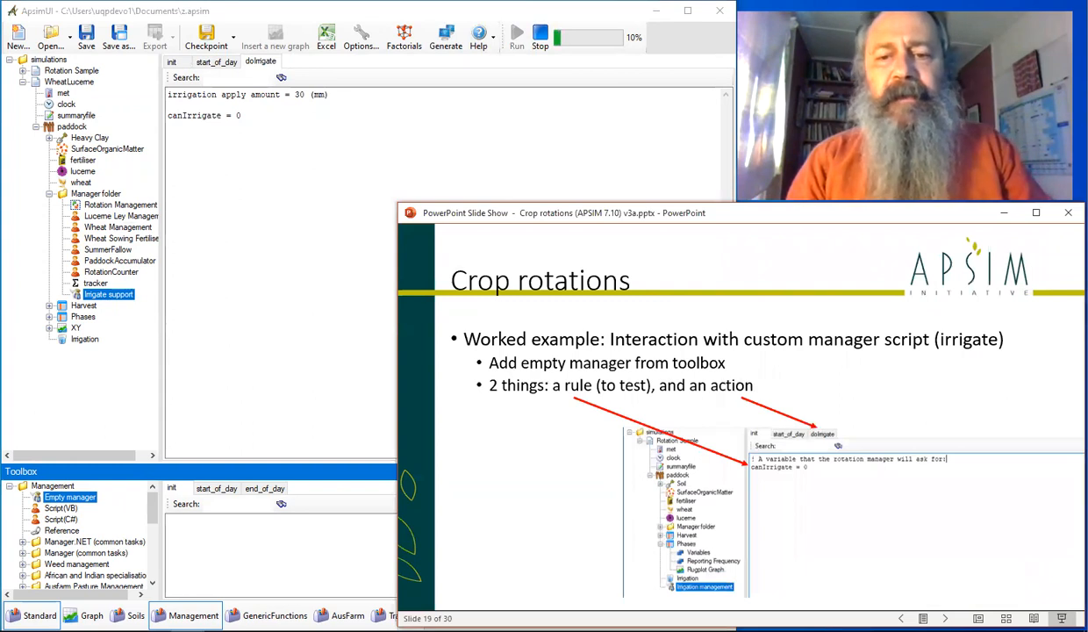
key(right)
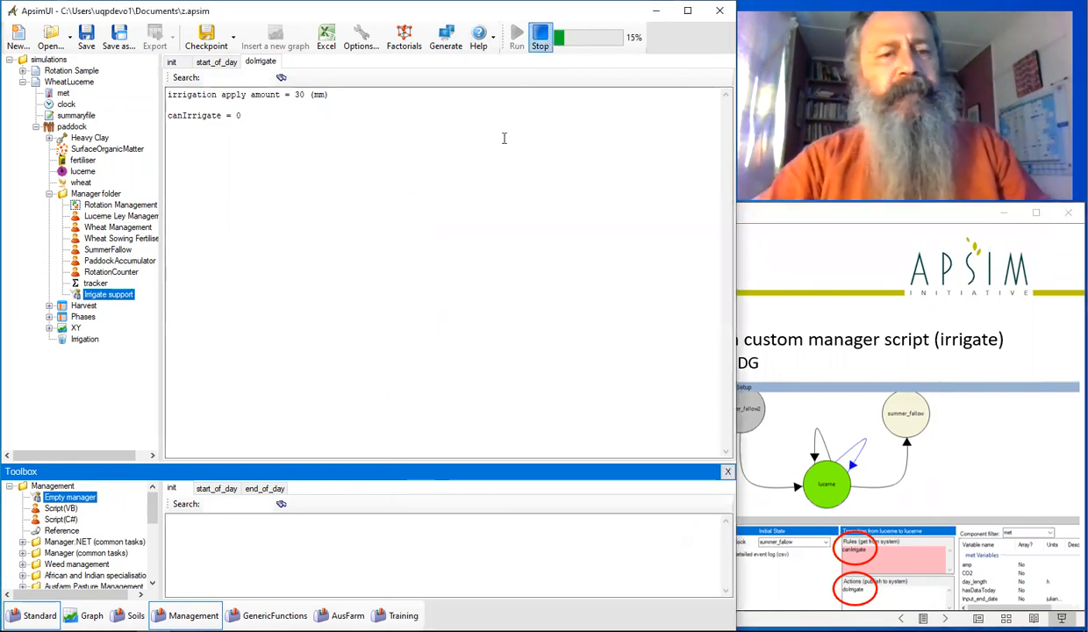
Step: Add a lucerne-to-lucerne arc with rule canIrrigate and action doIrrigate in Rotation Management
click(95, 193)
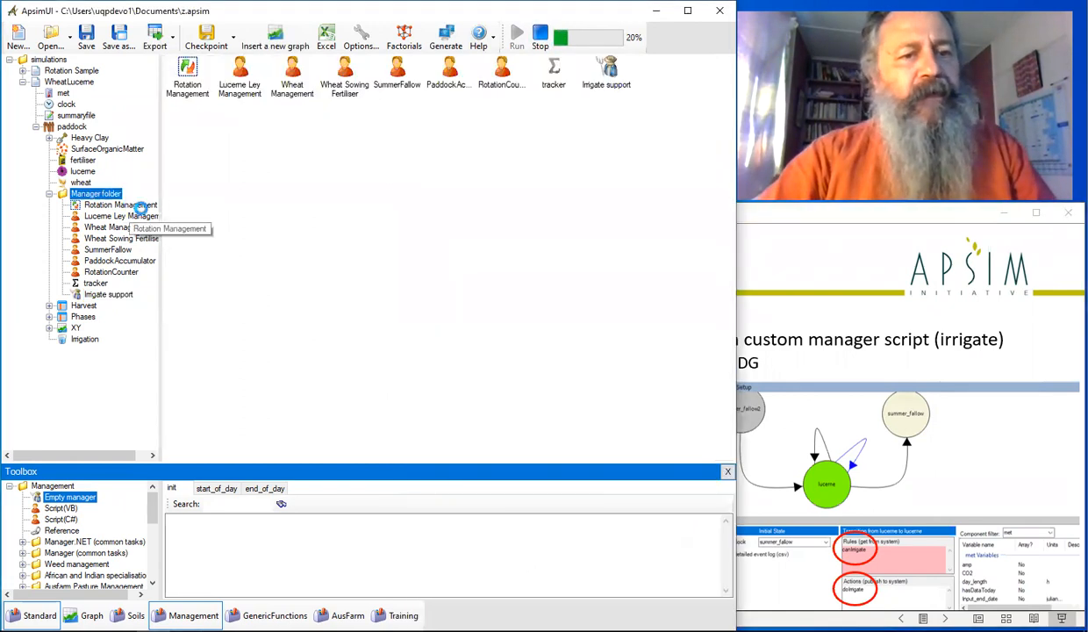
click(122, 203)
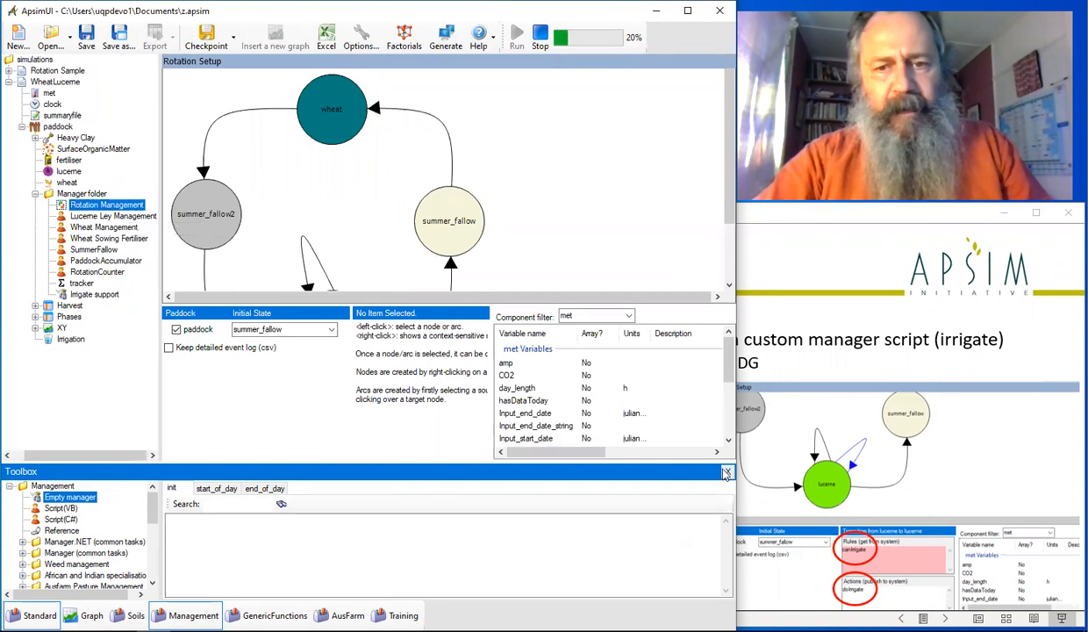
click(331, 324)
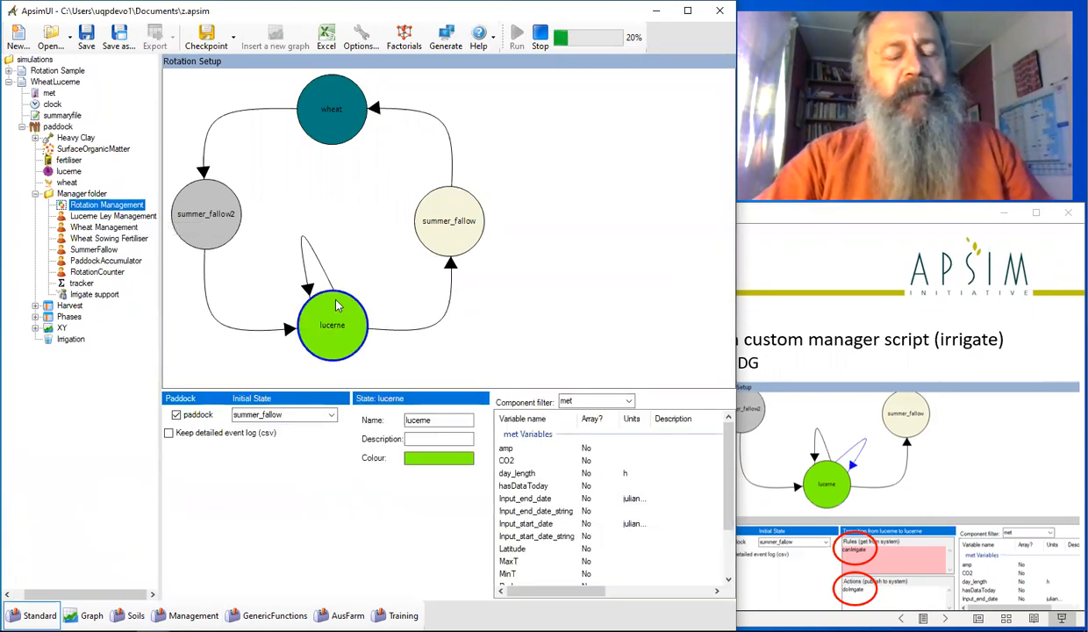
right_click(331, 325)
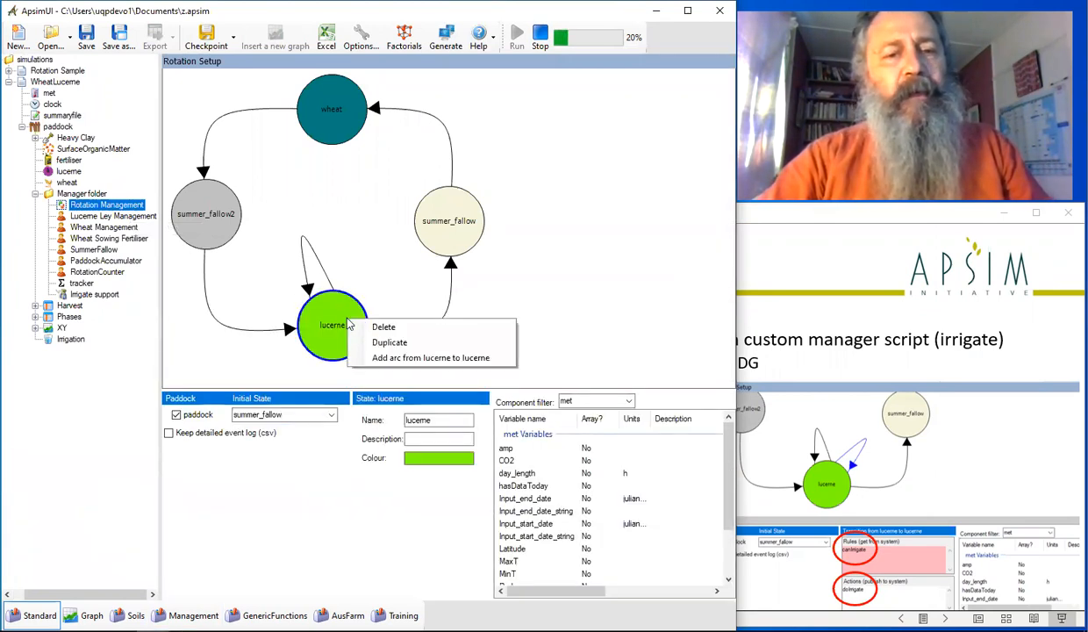
click(432, 358)
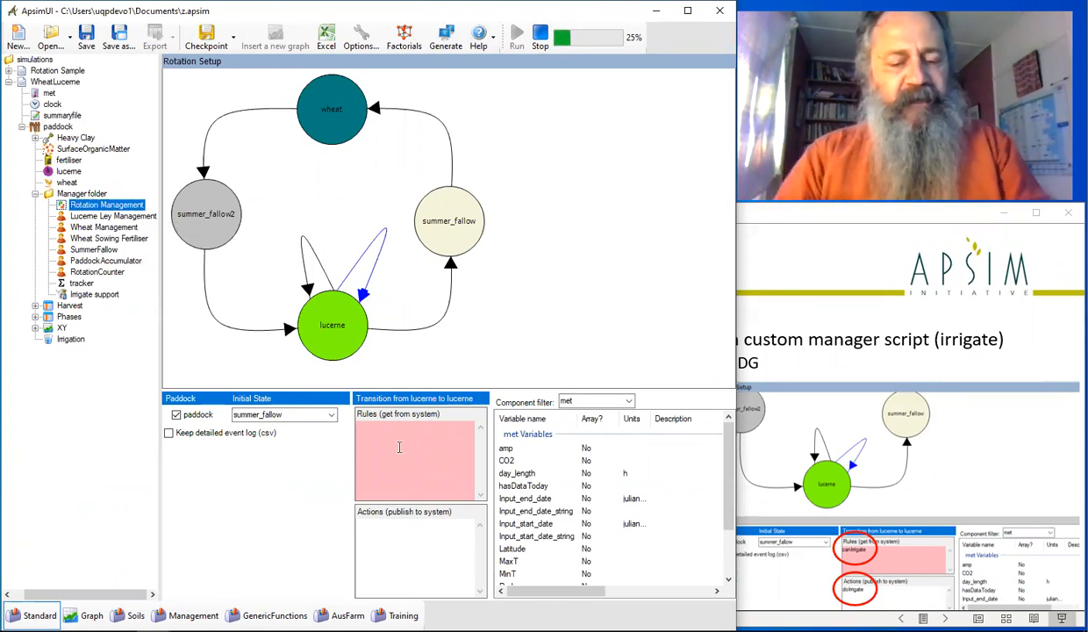
text(canIrrigate)
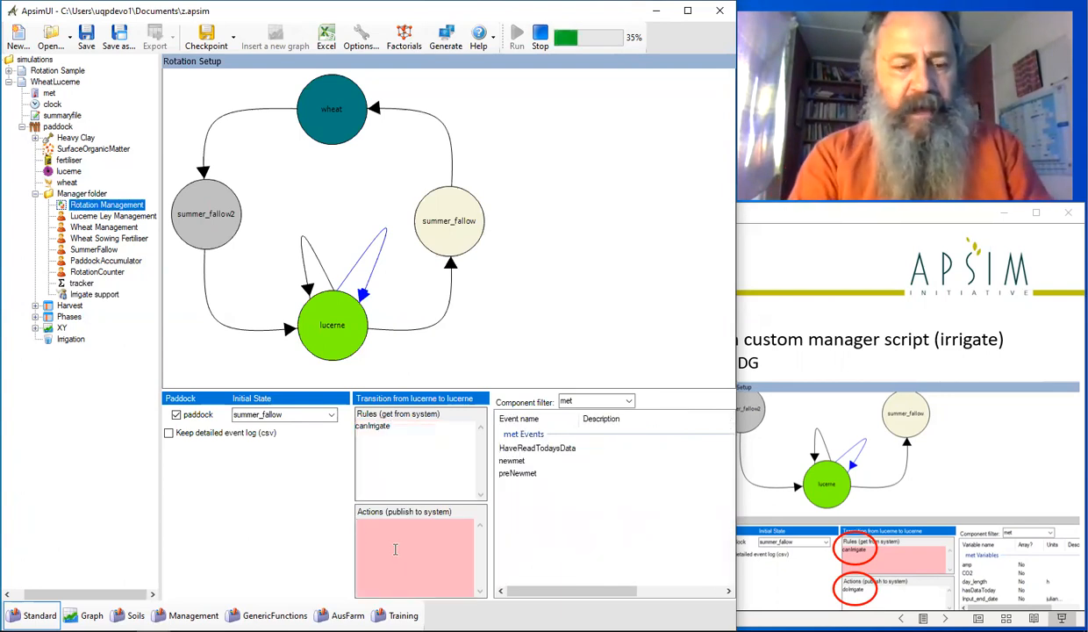
text(doll)
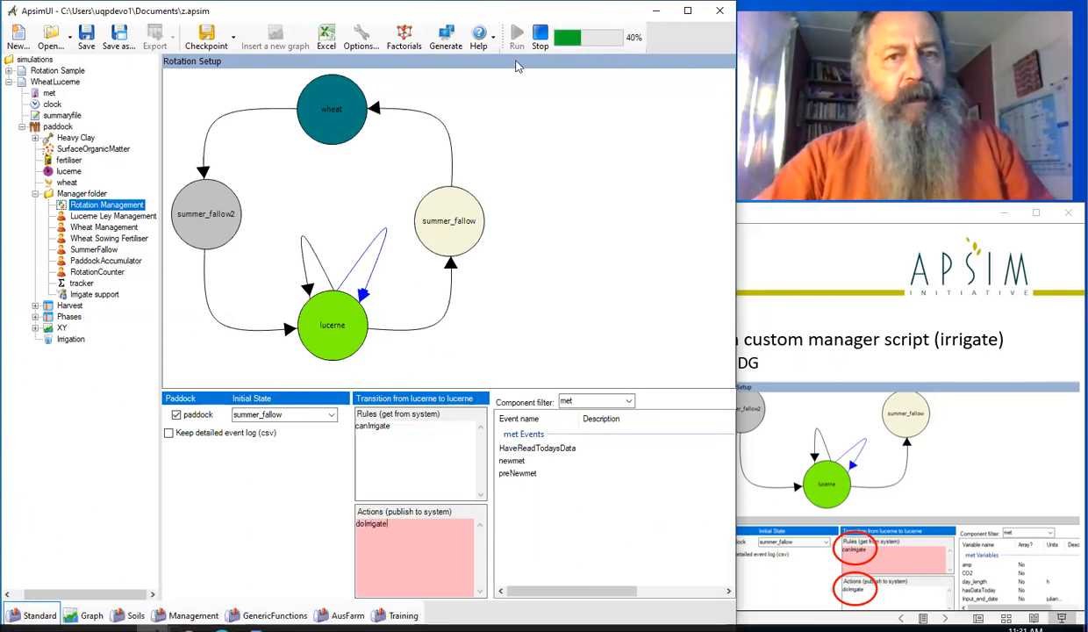
Step: Run the simulation and stop it
click(515, 37)
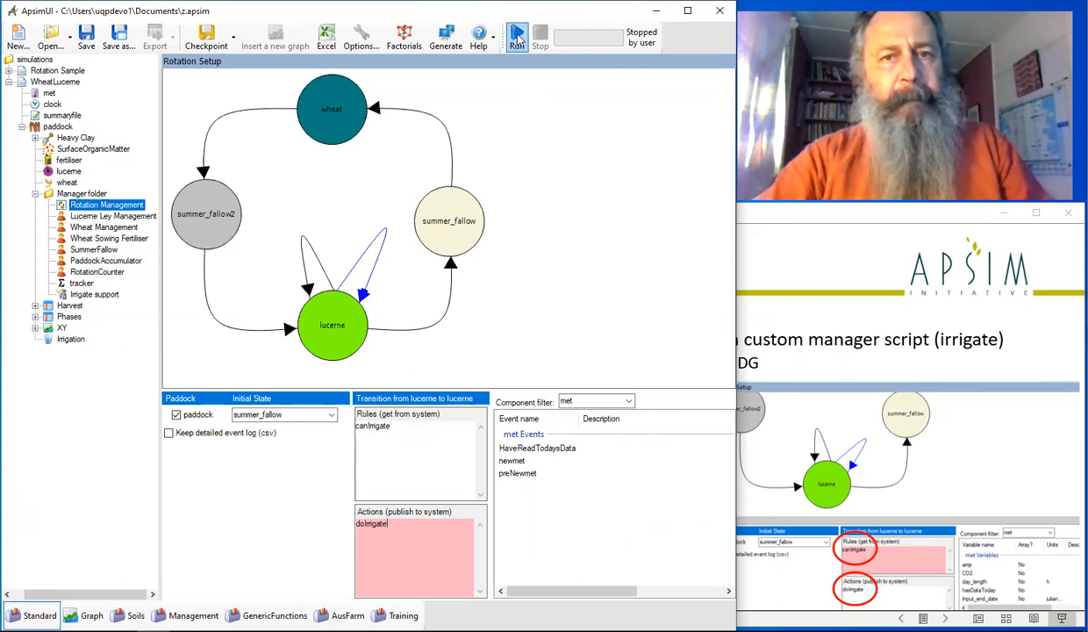
click(516, 35)
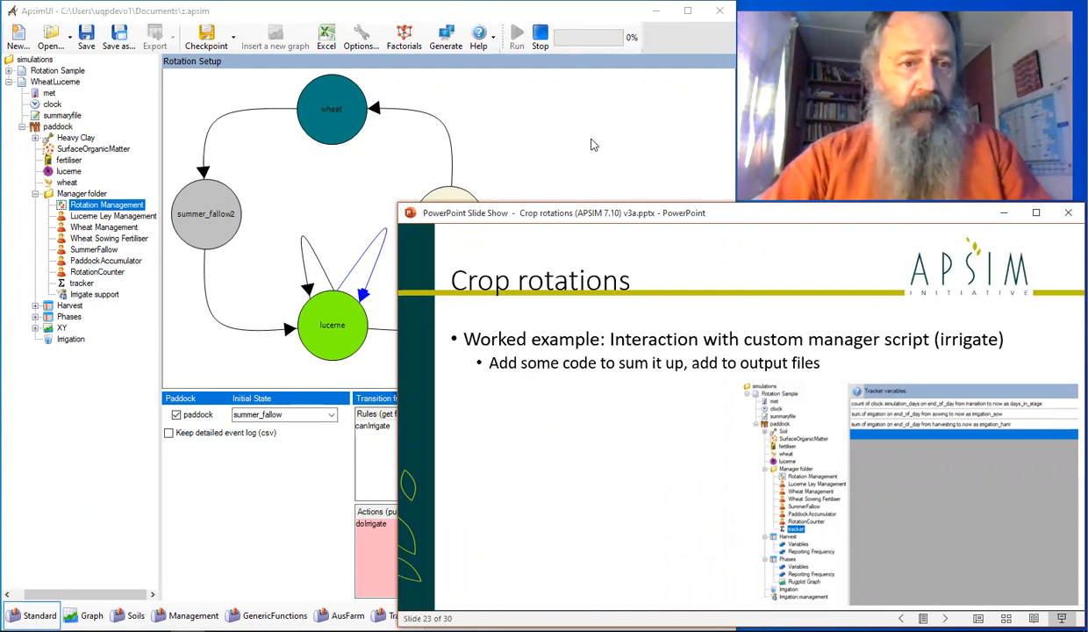
mouse_move(98, 299)
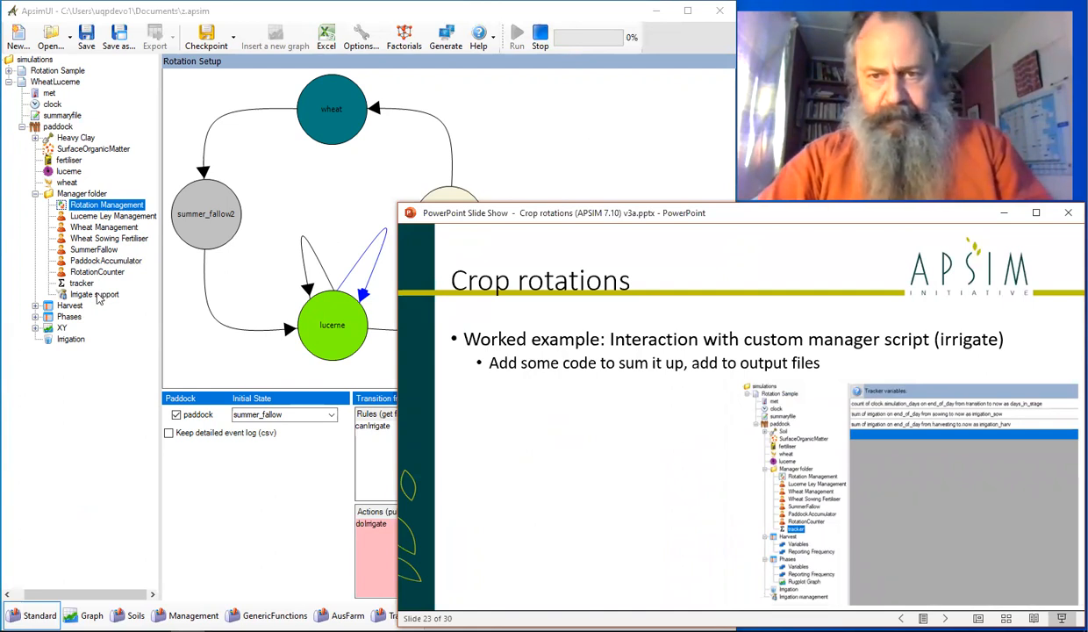
Step: Enter the tracker row 'sum of irrigation on end_of_day from sowing to now as irrigation_now'
click(516, 32)
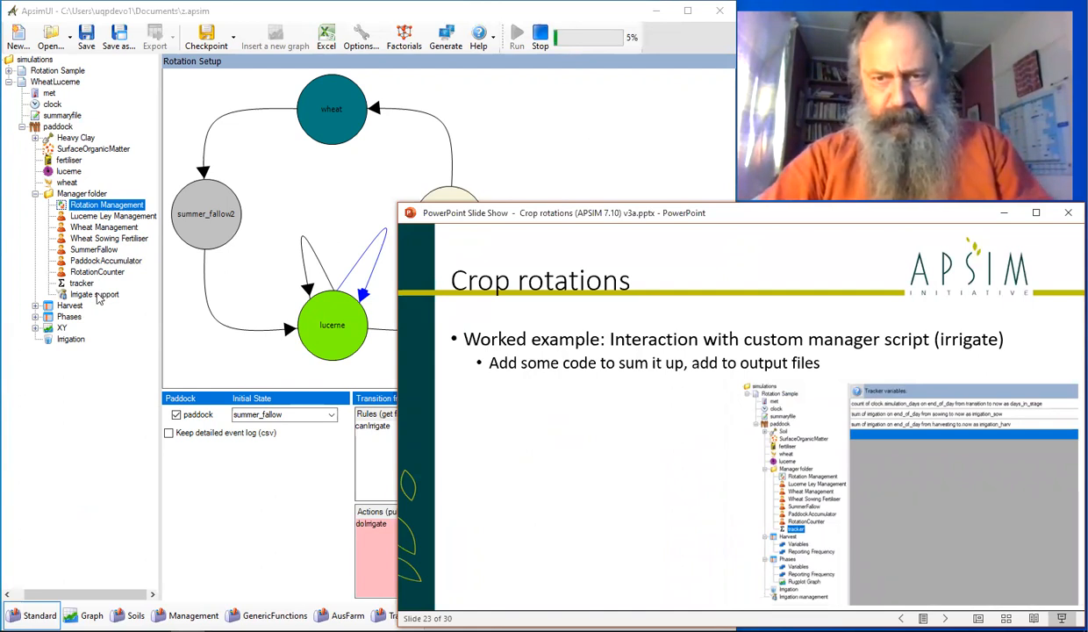
click(95, 295)
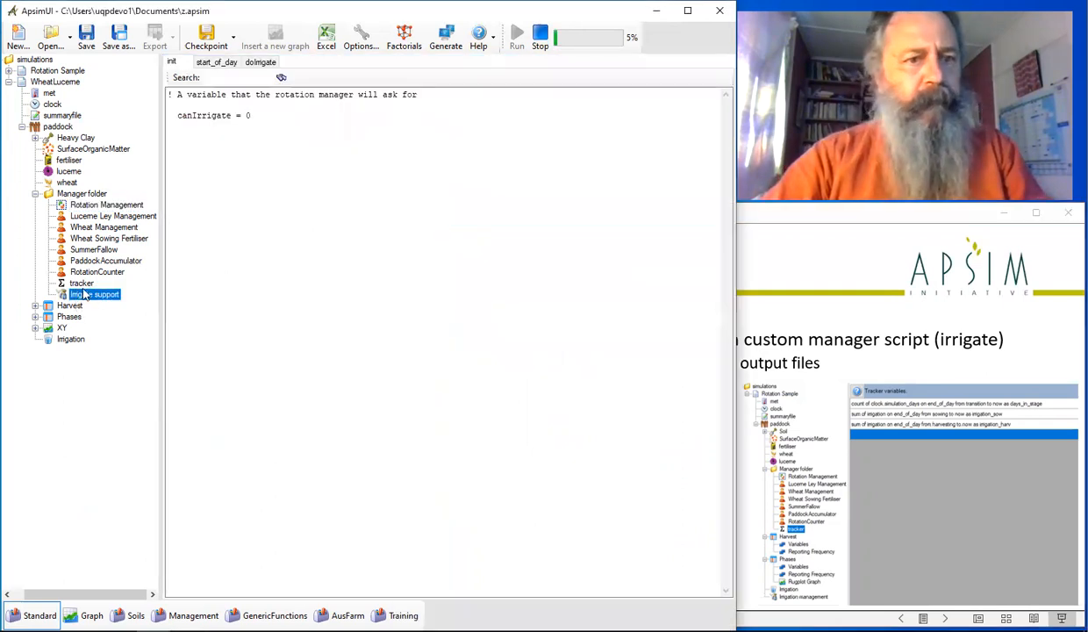
click(81, 282)
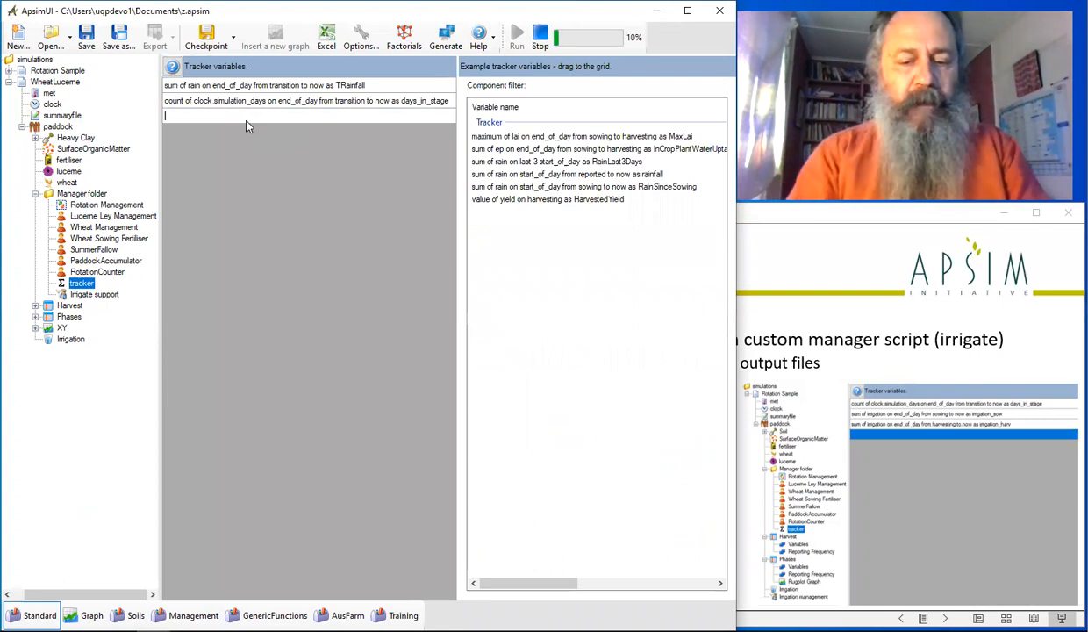
text(sum of)
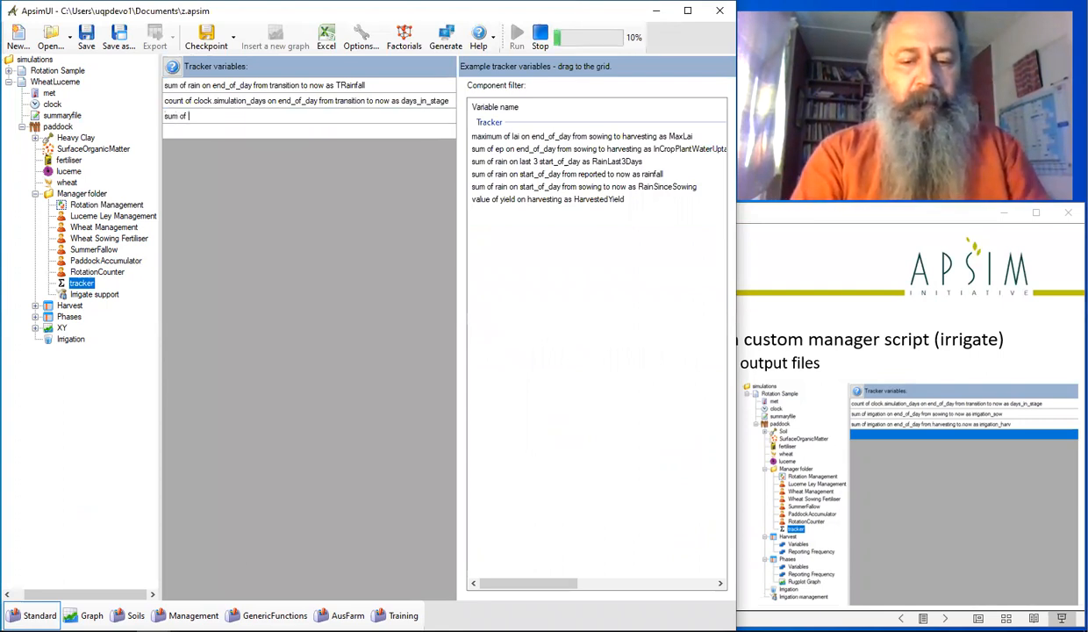
text(irrigation)
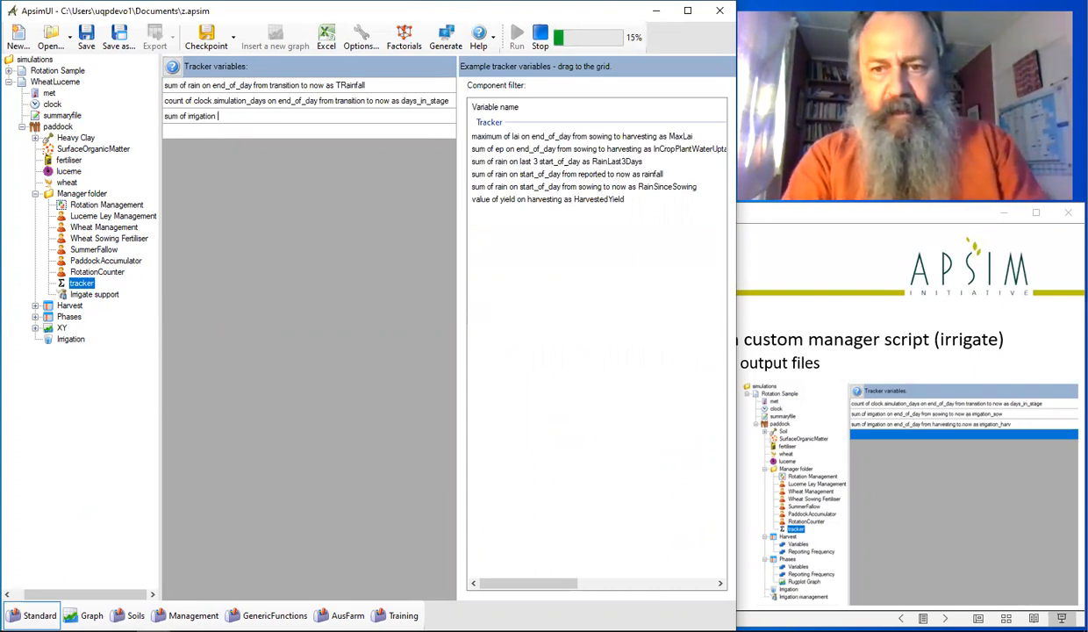
text(on end)
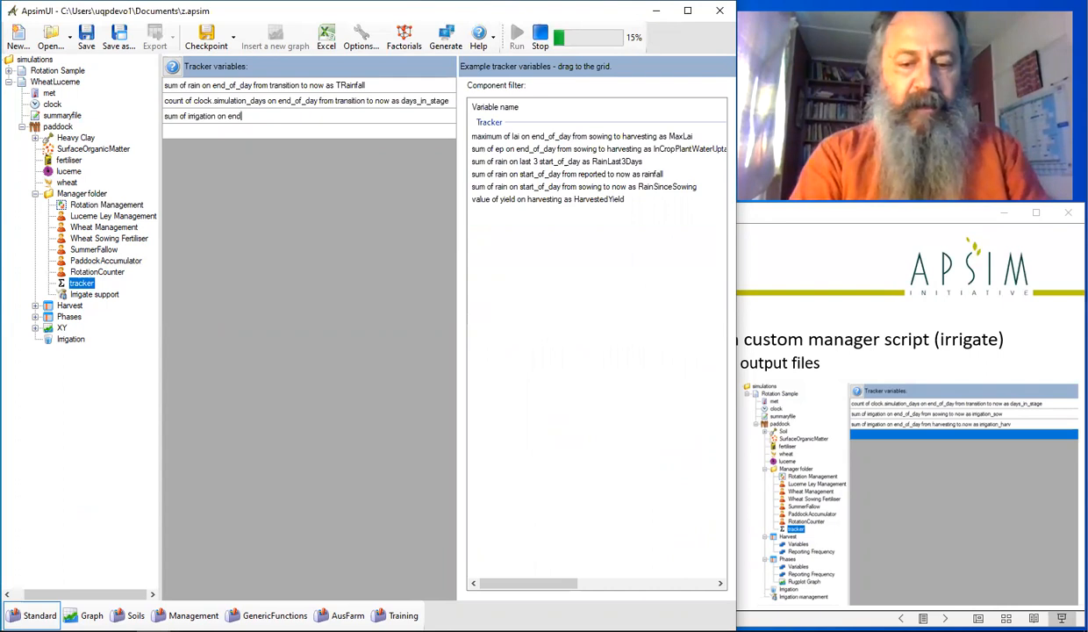
text(_of_day from sowing to now as irr)
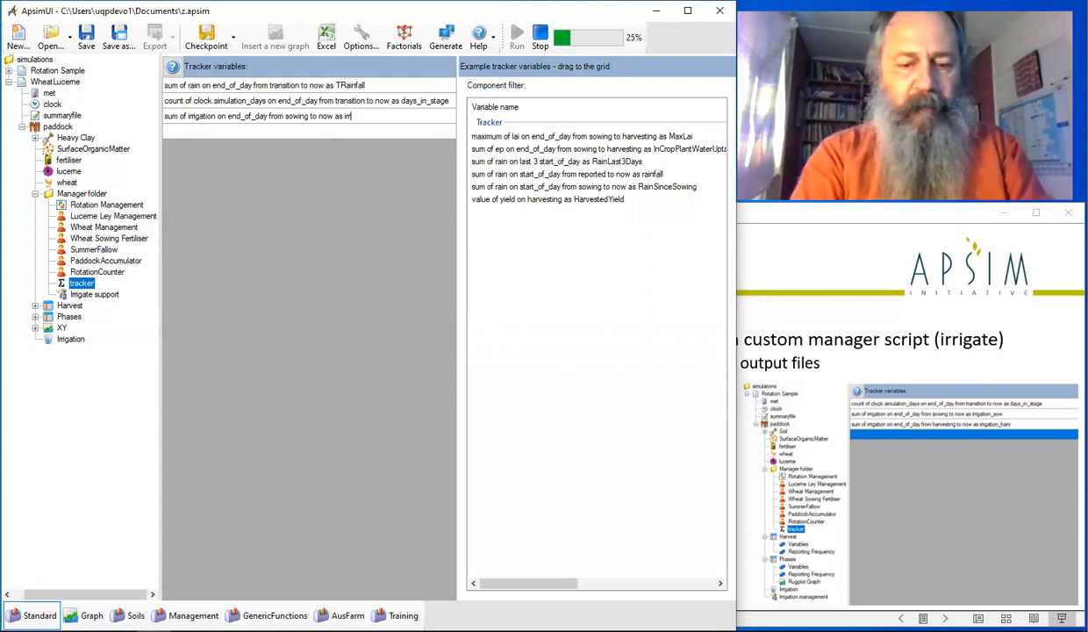
text(igation_now)
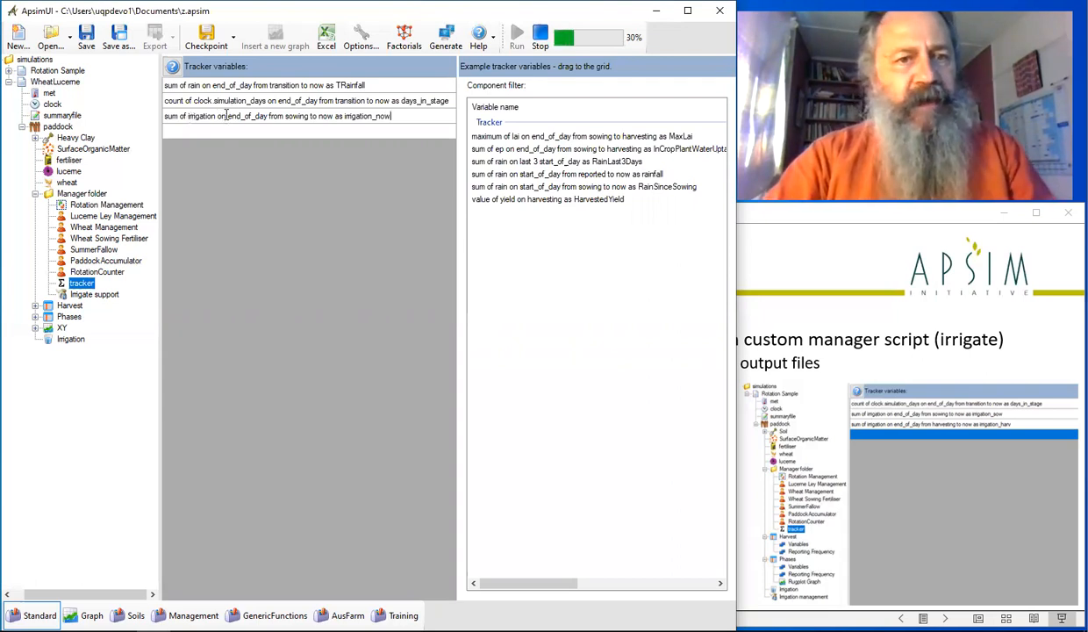
double_click(309, 116)
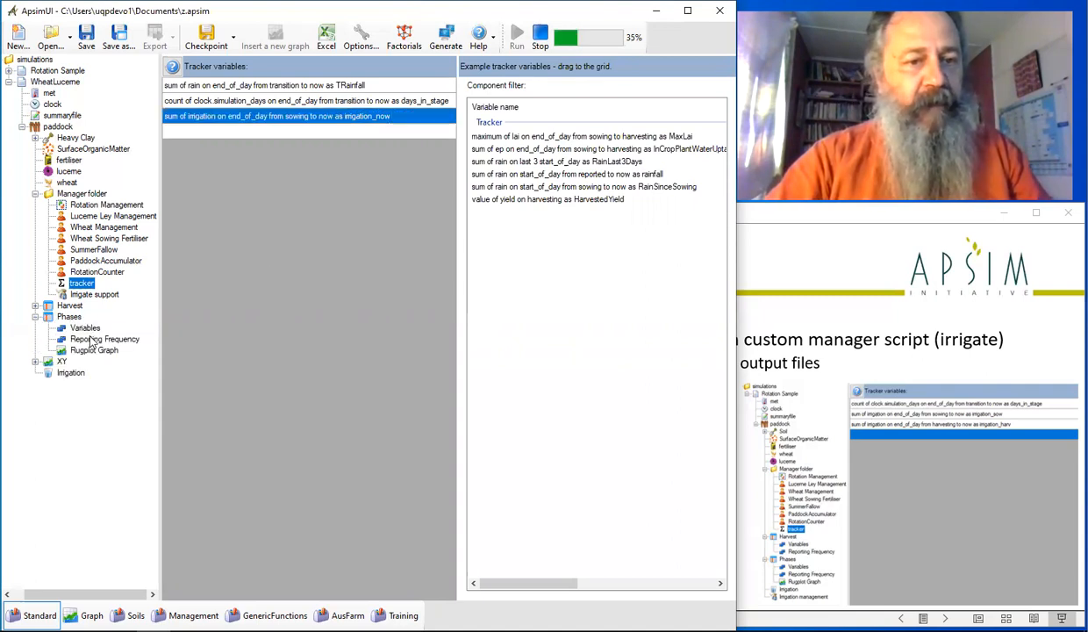
Step: Add irrigation_now to the Phases output file's variable columns and run the simulation
click(84, 328)
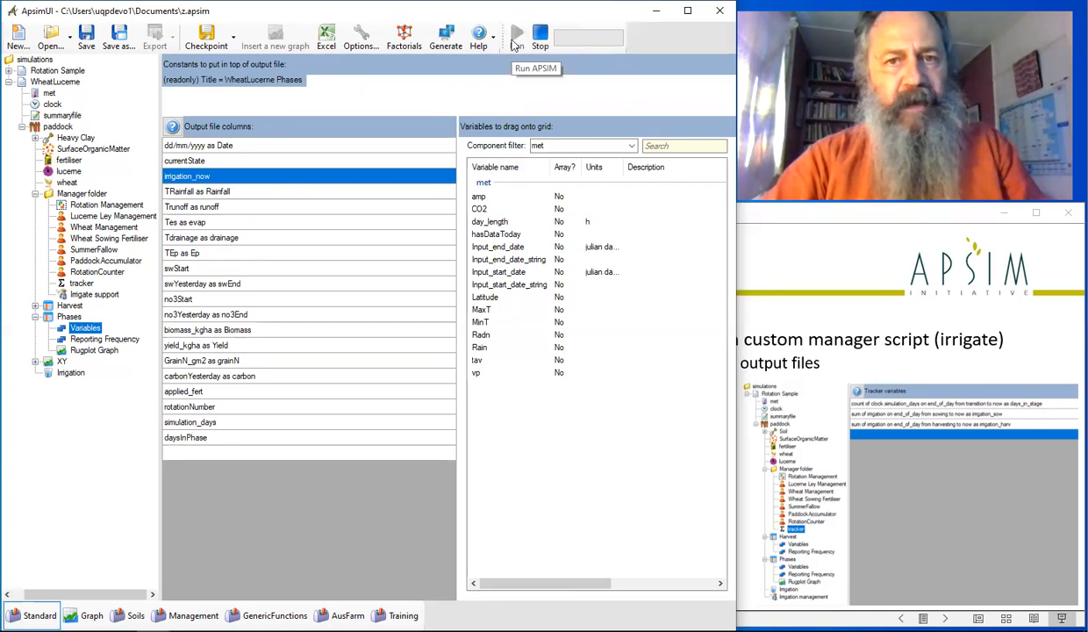
click(515, 35)
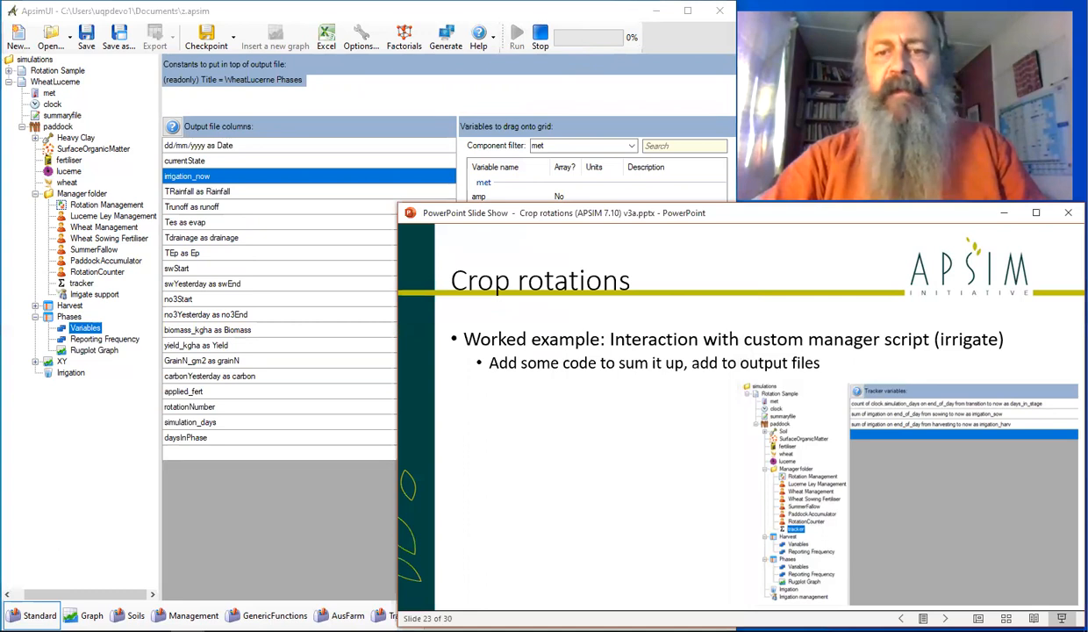
key(right)
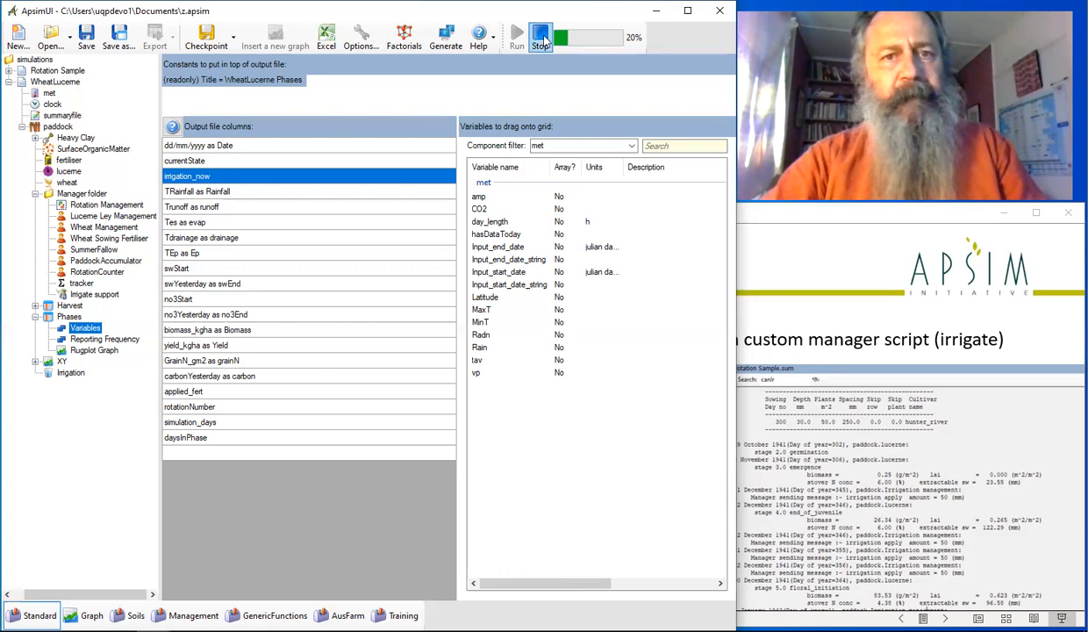
click(540, 37)
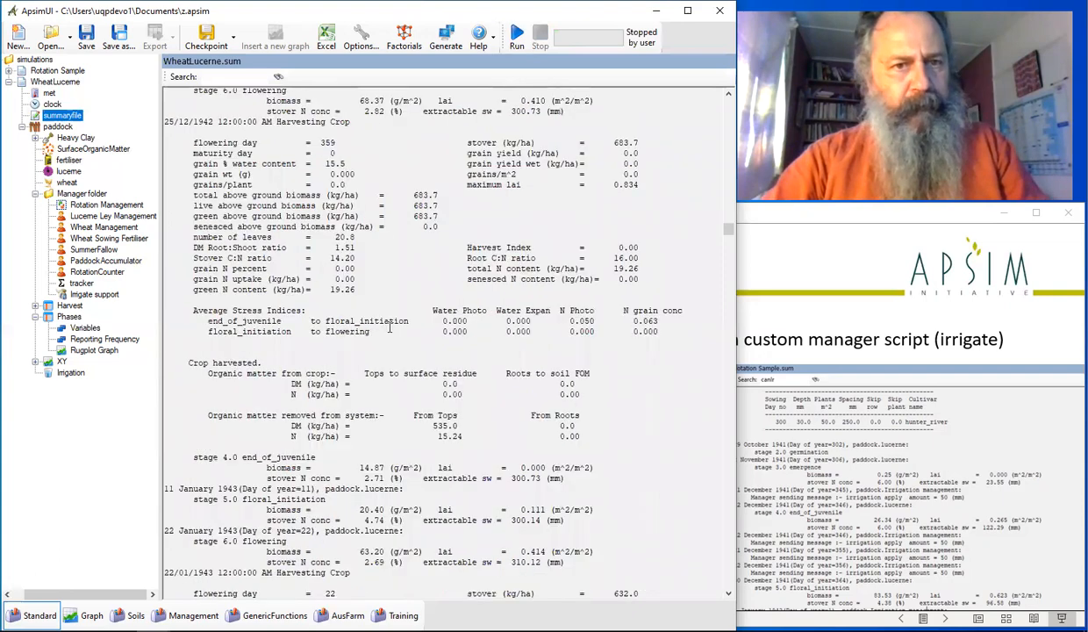
scroll(down, 3)
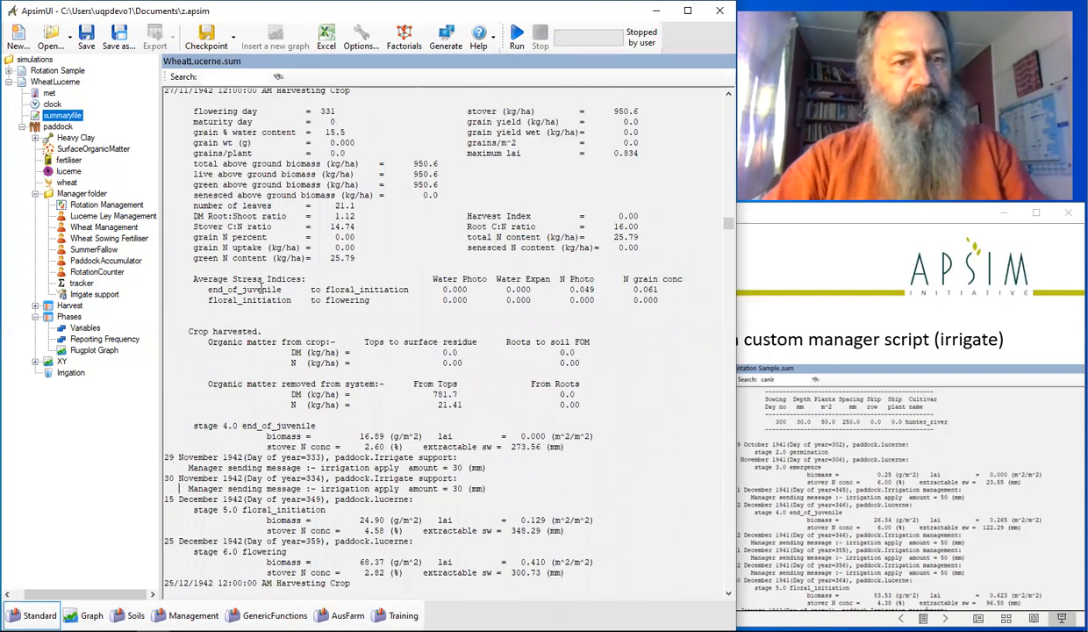
scroll(down, 3)
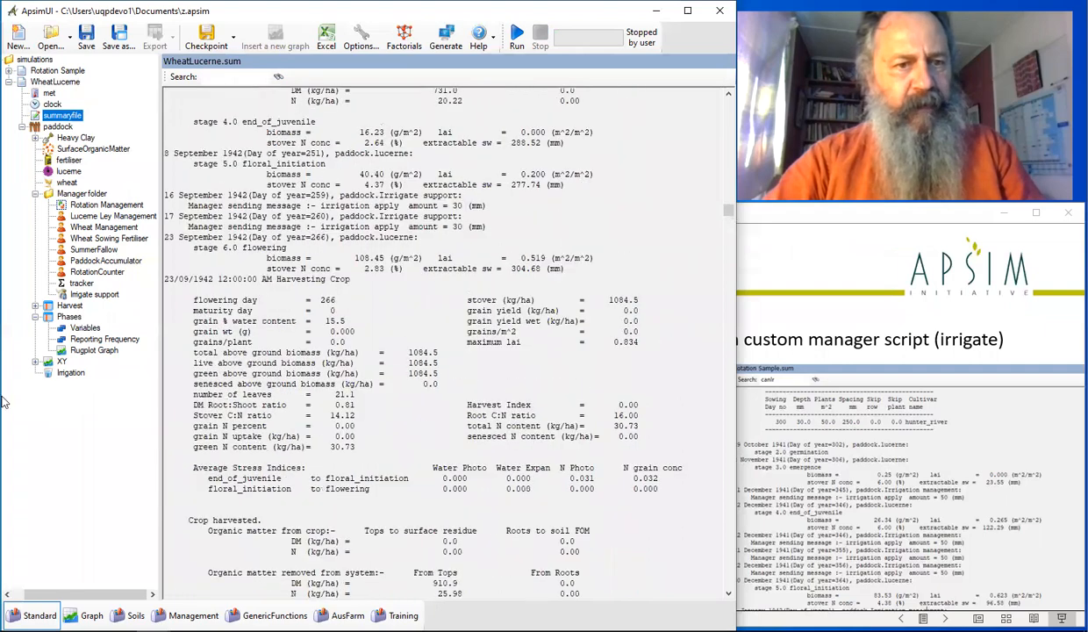
scroll(down, 3)
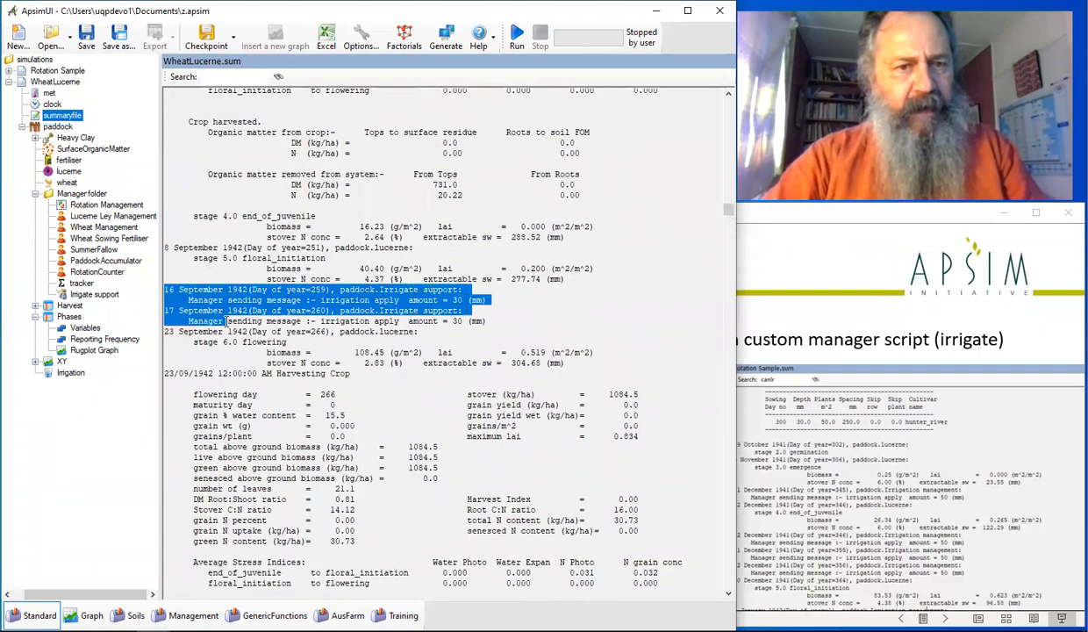
scroll(down, 3)
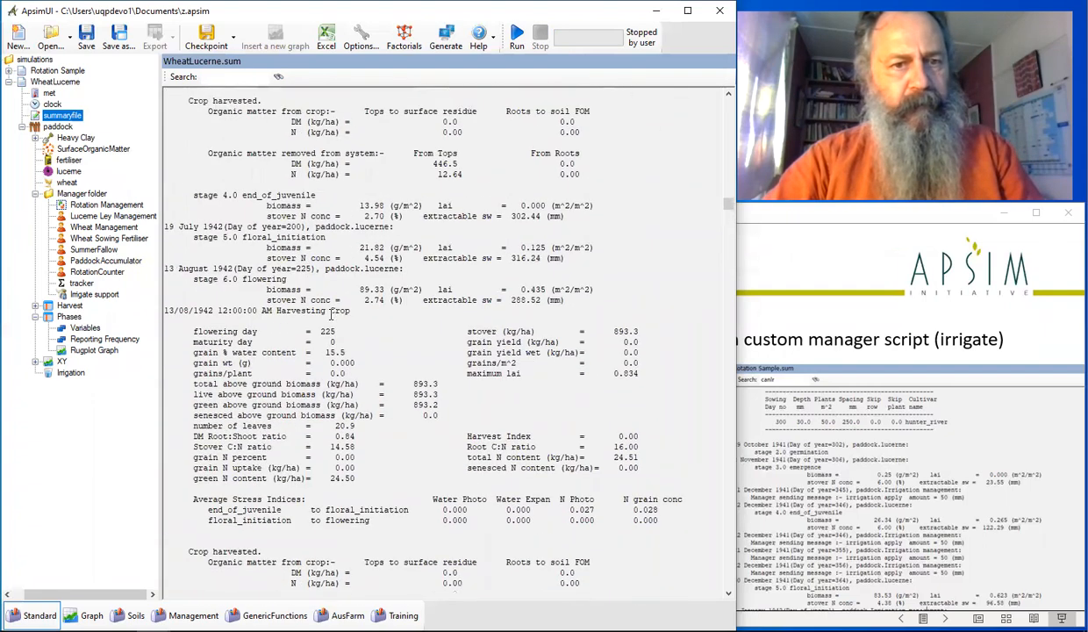
scroll(down, 3)
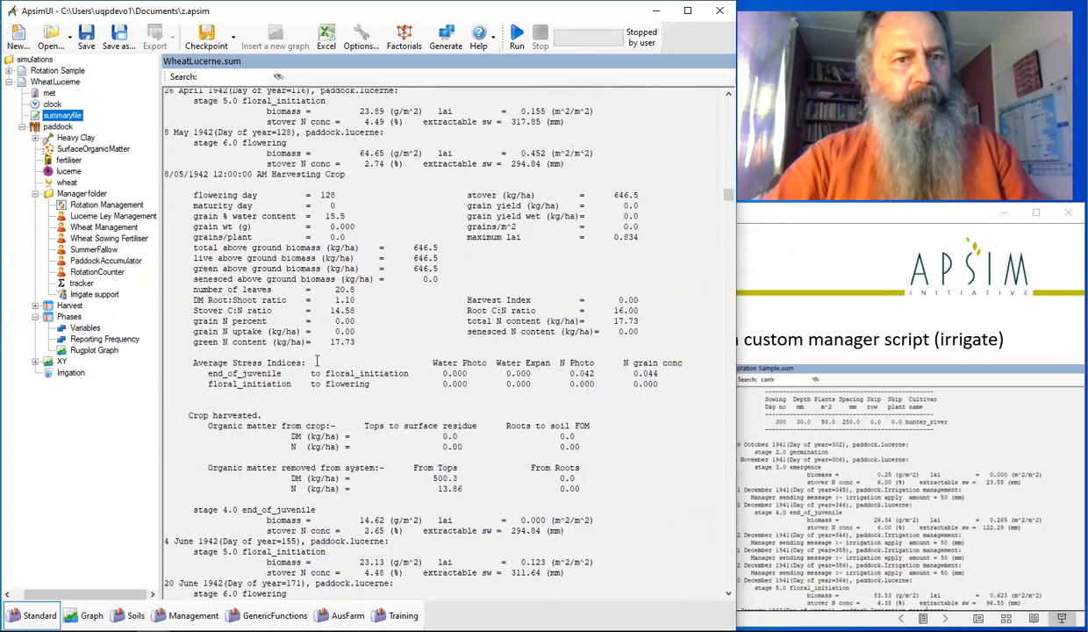
scroll(down, 3)
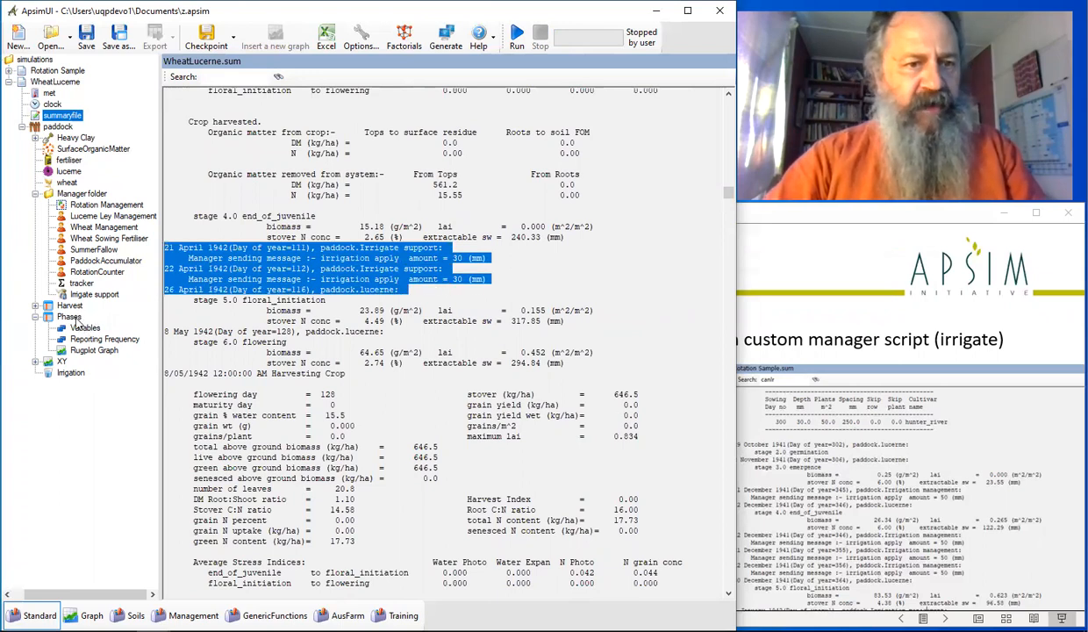
Step: Display WheatLucerne Phases.out and read the rising irrigation_now totals through the lucerne phases
click(71, 315)
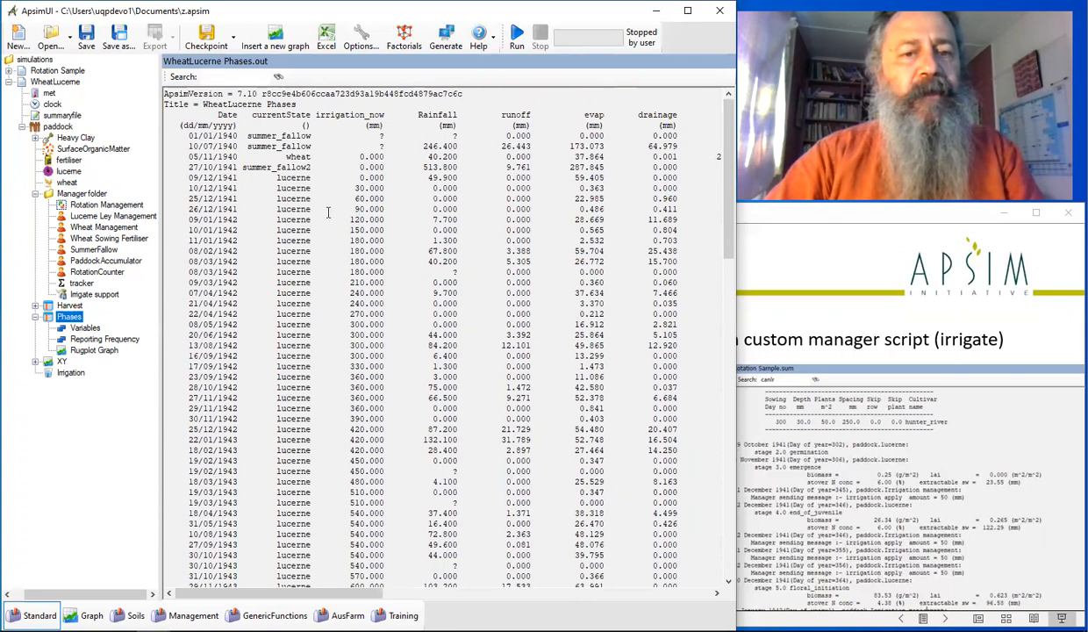
double_click(212, 188)
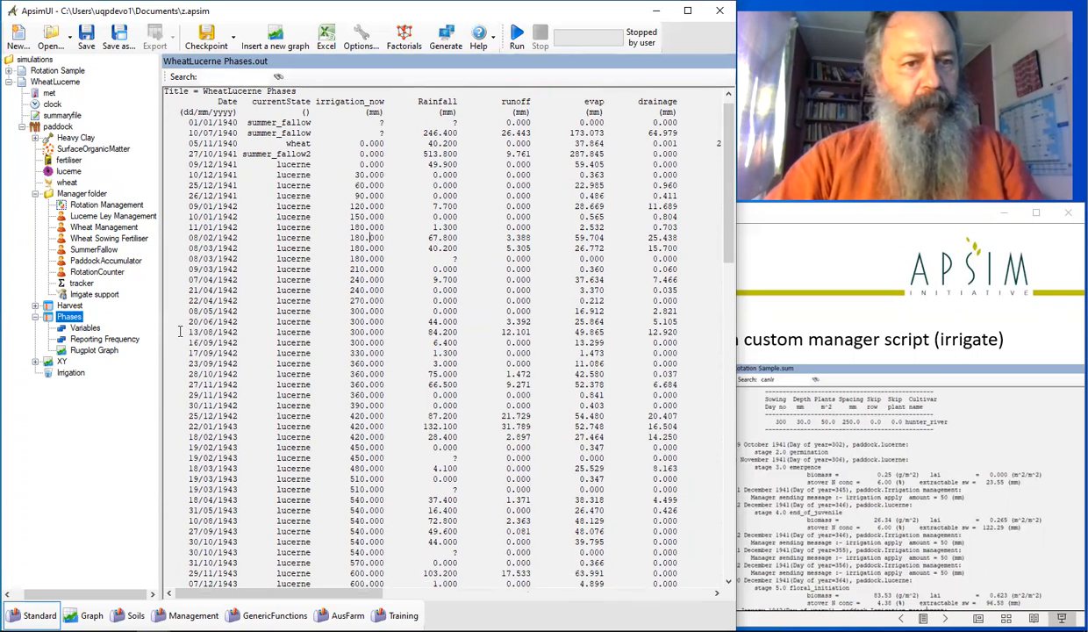
mouse_move(161, 340)
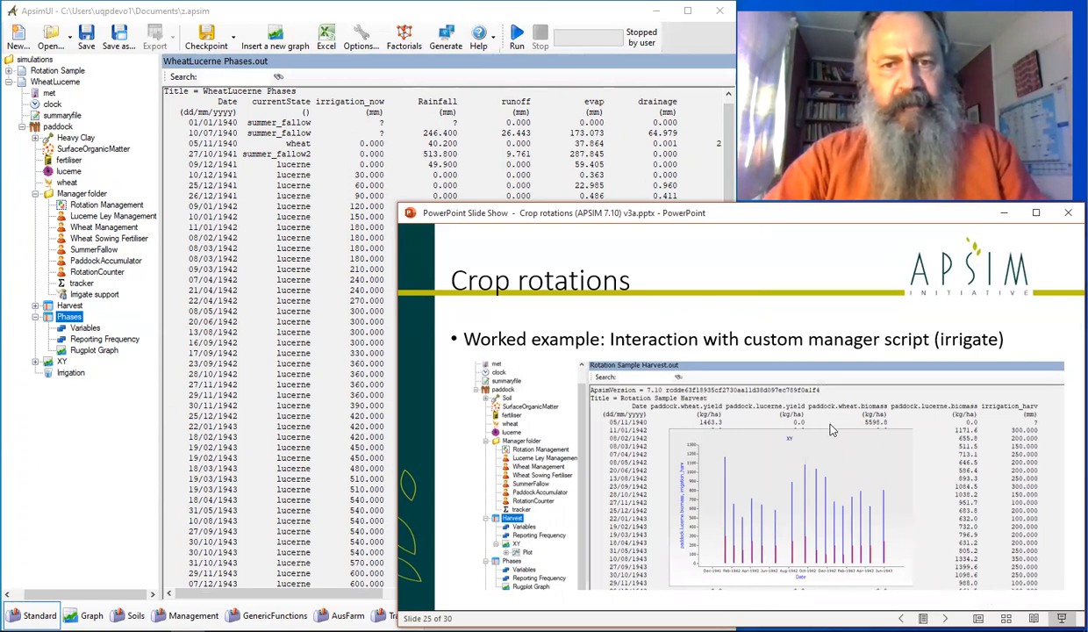
key(right)
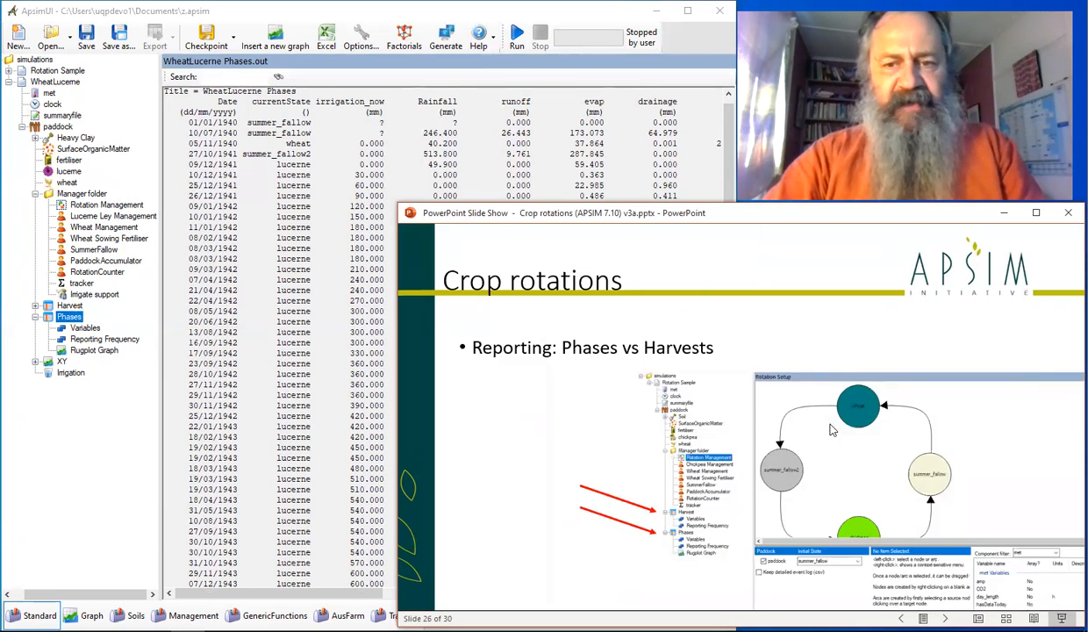
key(right)
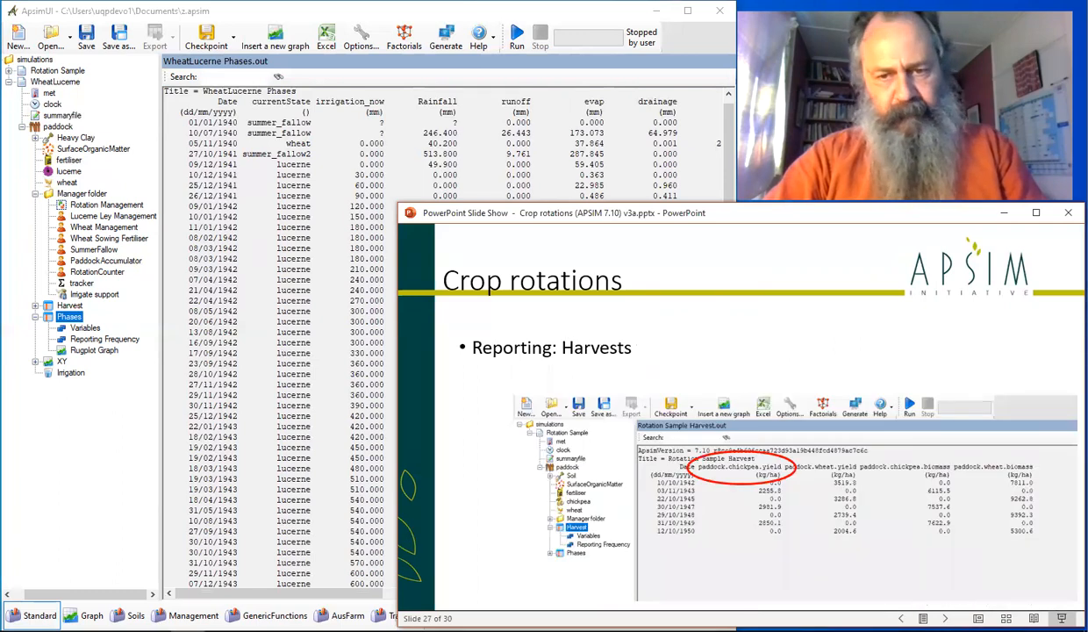
key(right)
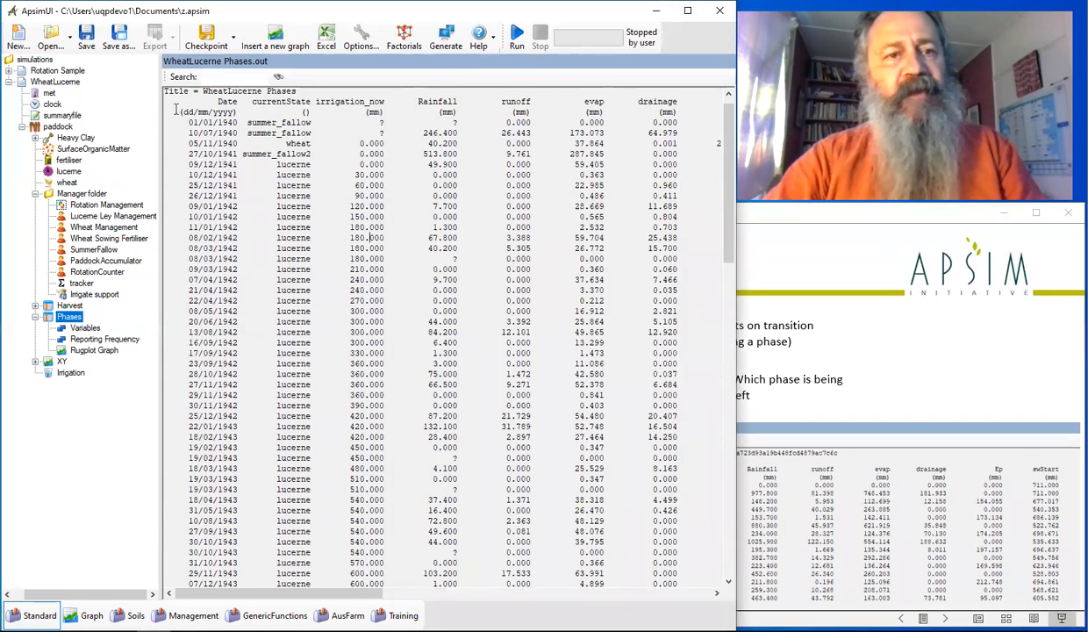
click(212, 123)
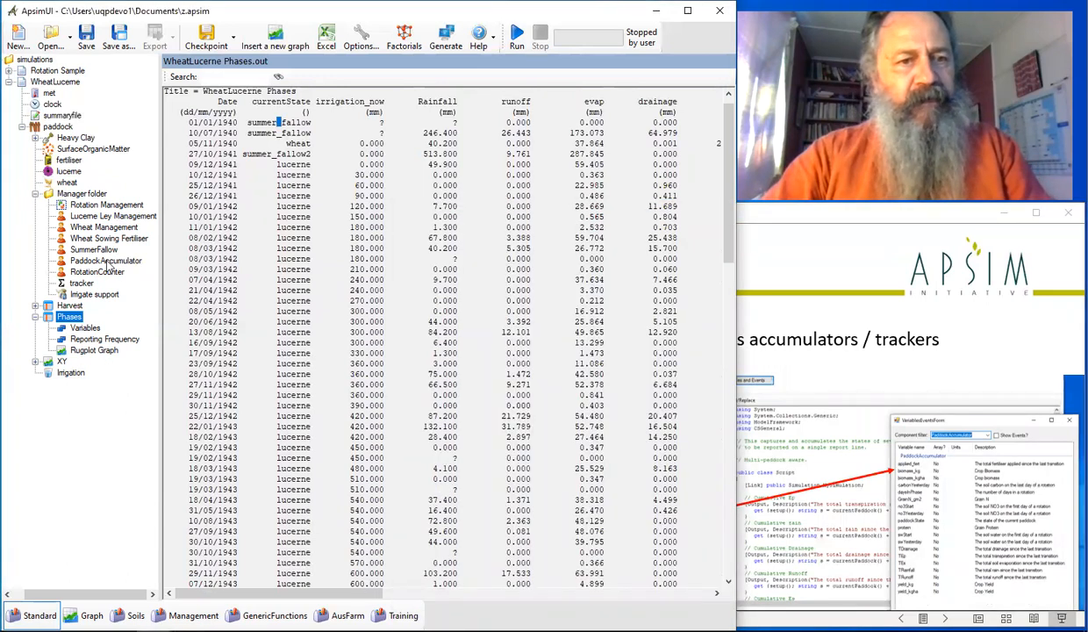
Step: Filter the Variables and Events list to Paddock Accumulator and inspect the crop biomass entry
click(105, 260)
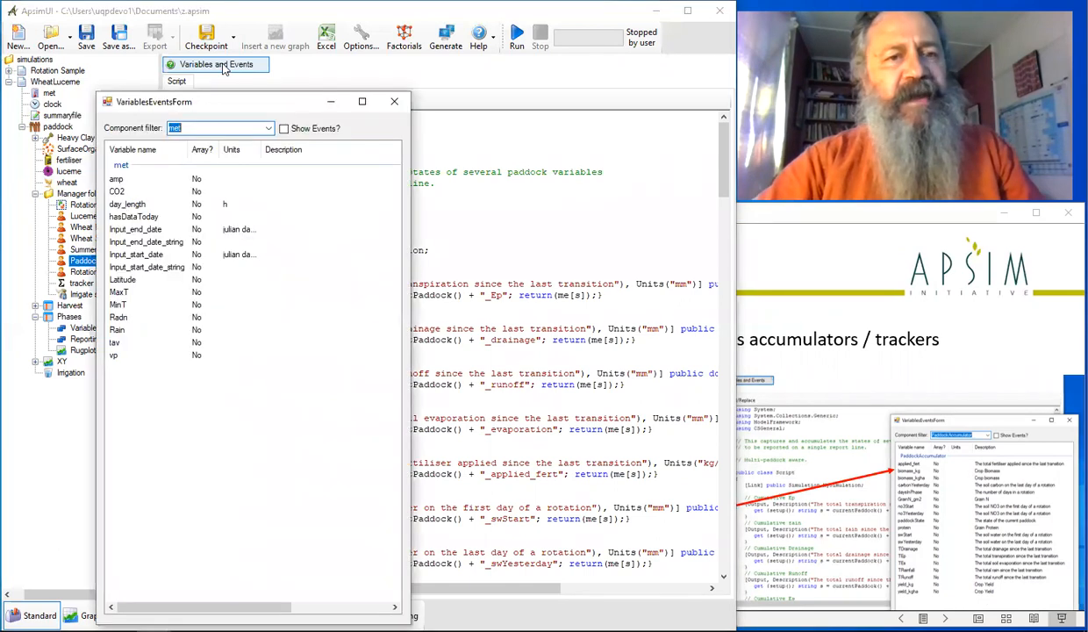
click(267, 128)
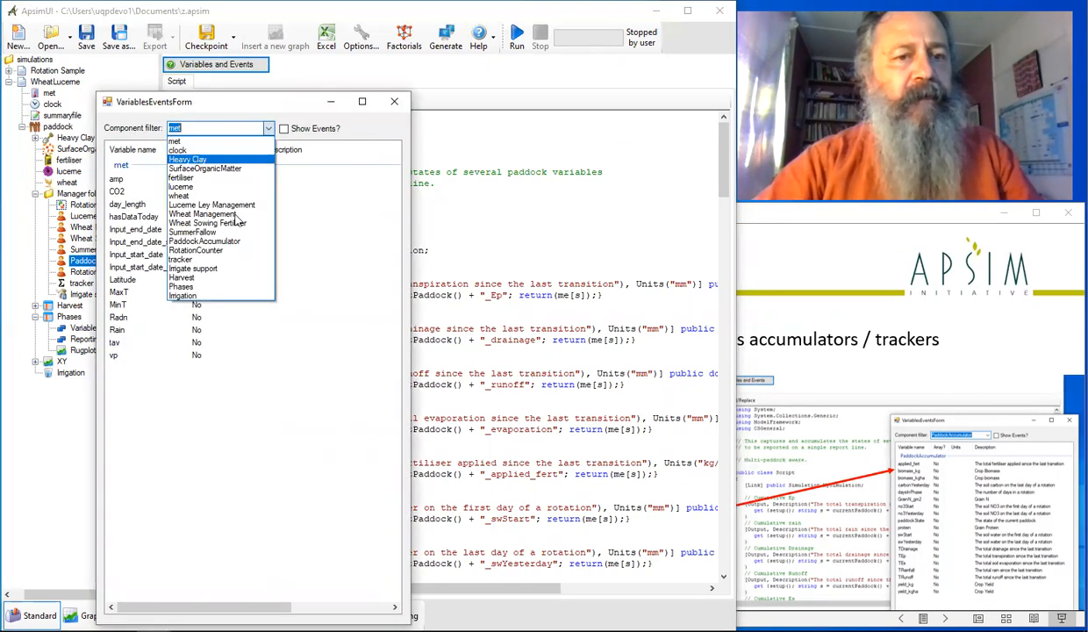
mouse_move(210, 259)
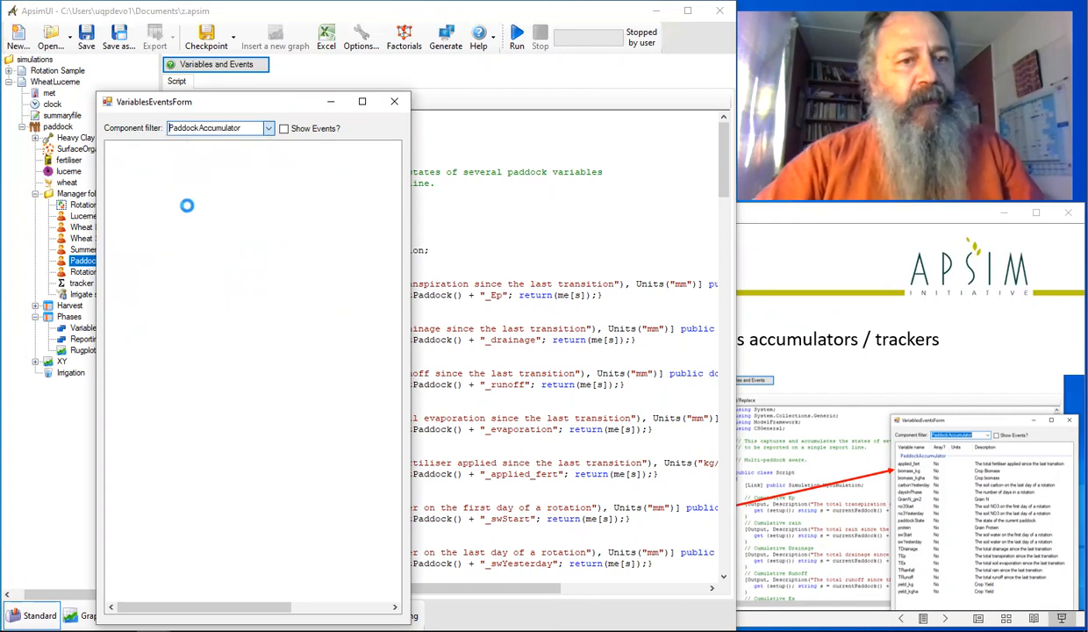
click(130, 192)
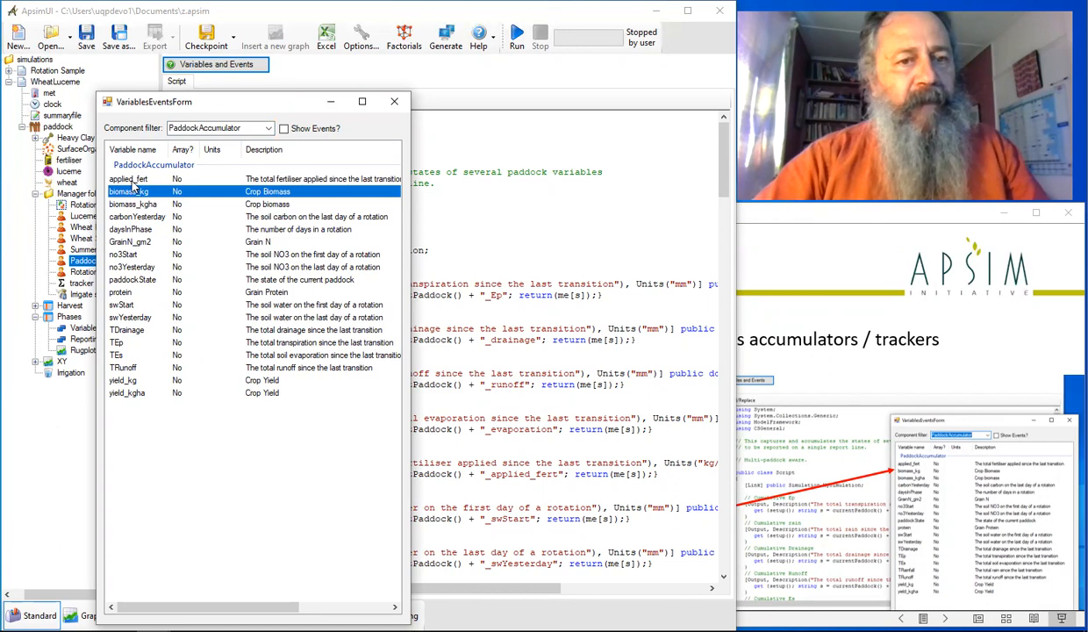
click(128, 179)
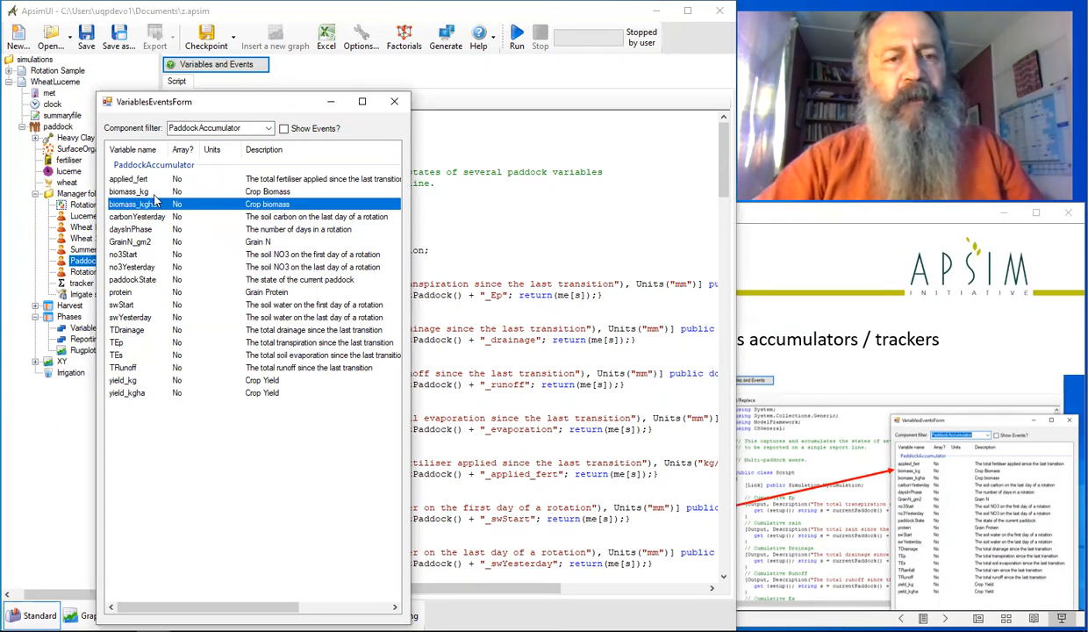
click(130, 191)
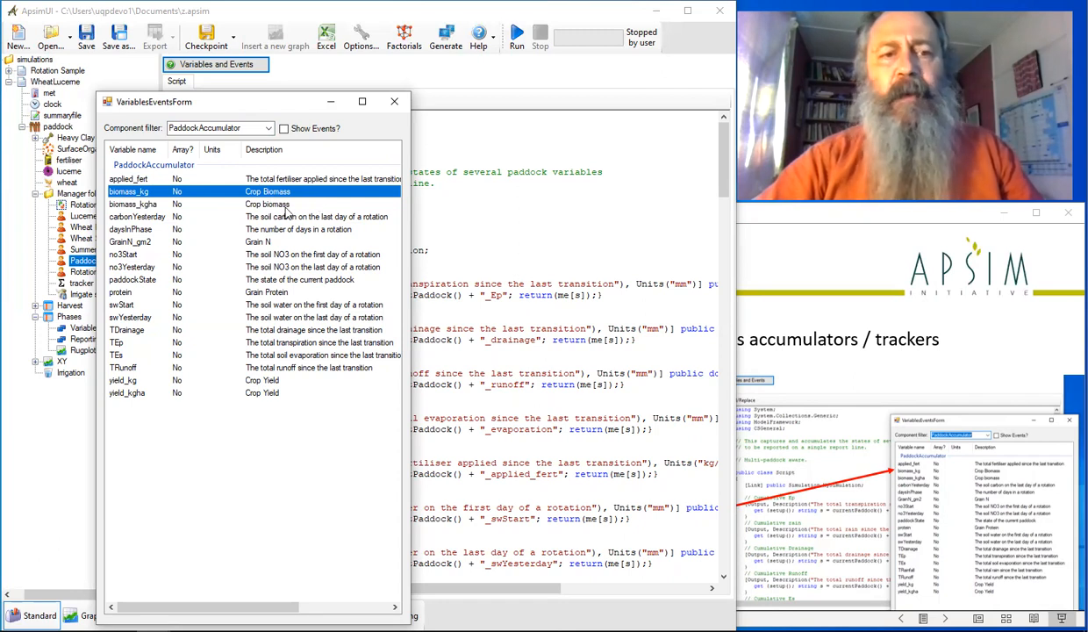
mouse_move(284, 210)
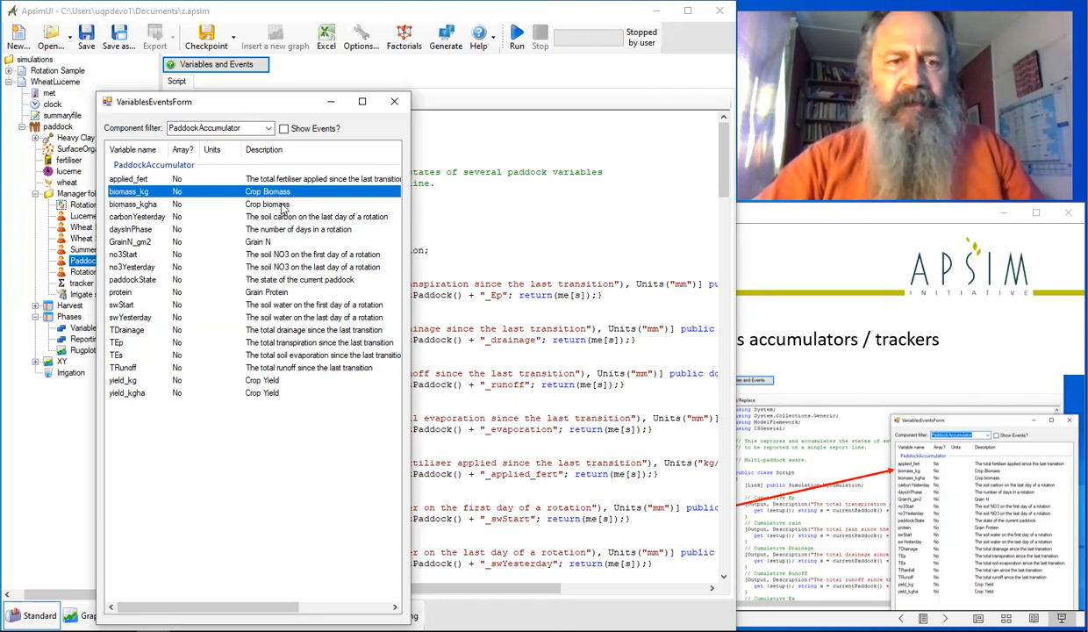
mouse_move(281, 209)
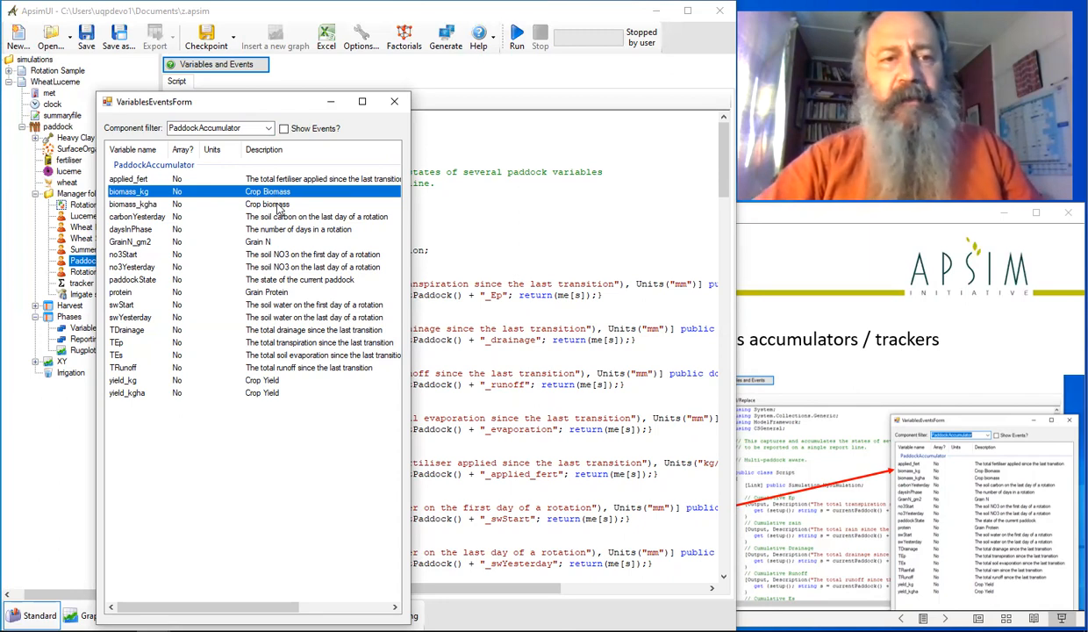
Step: Review the grain nitrogen and total transpiration entries, then return to the PaddockAccumulator script
click(129, 242)
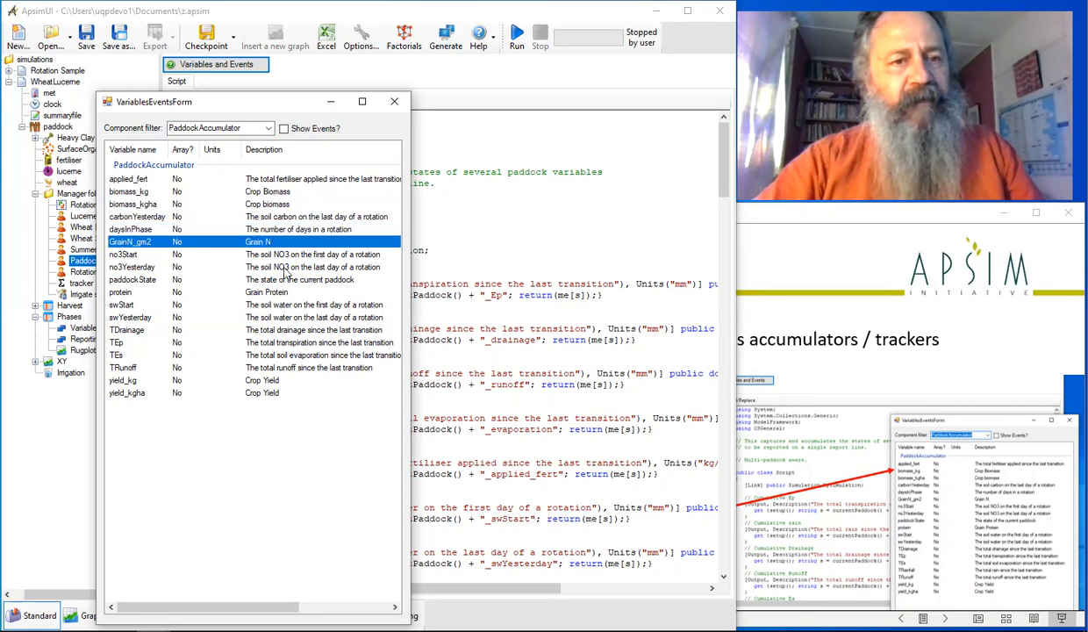
click(123, 253)
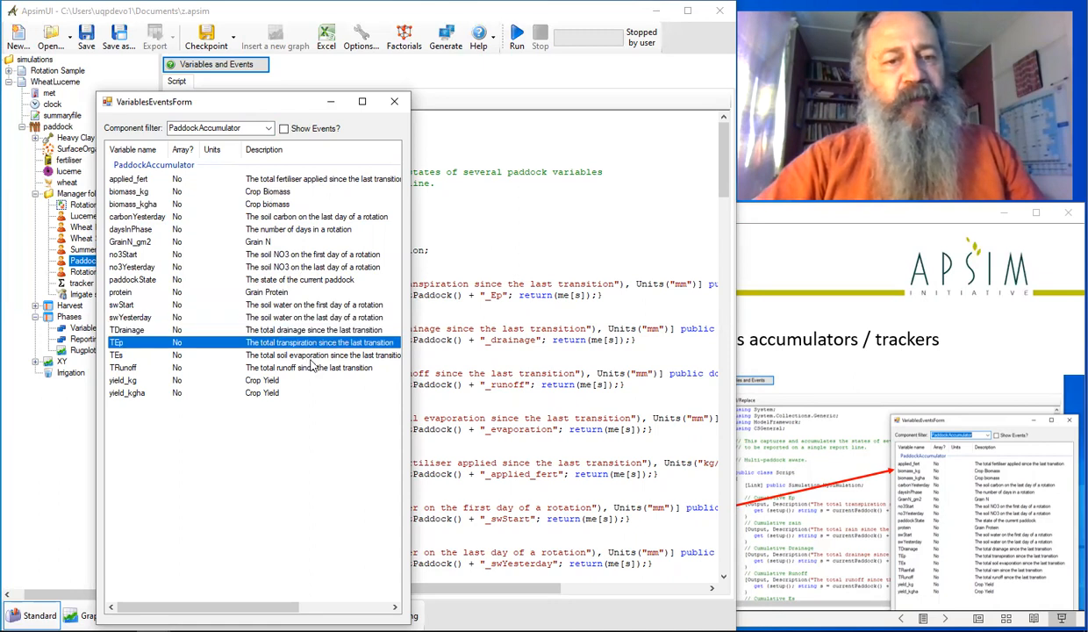
mouse_move(372, 348)
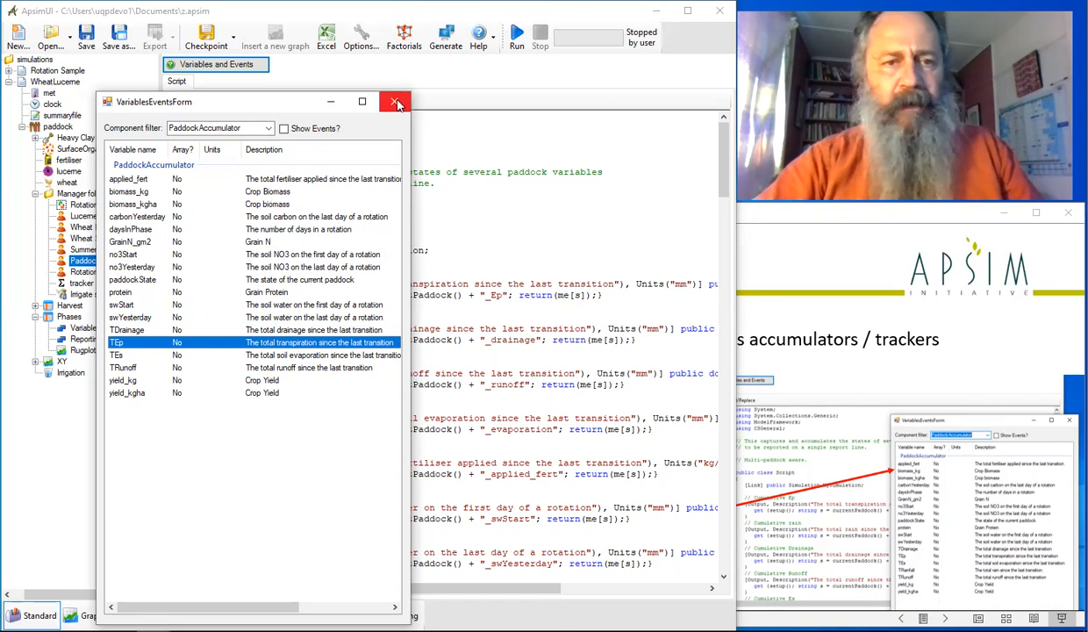
click(393, 100)
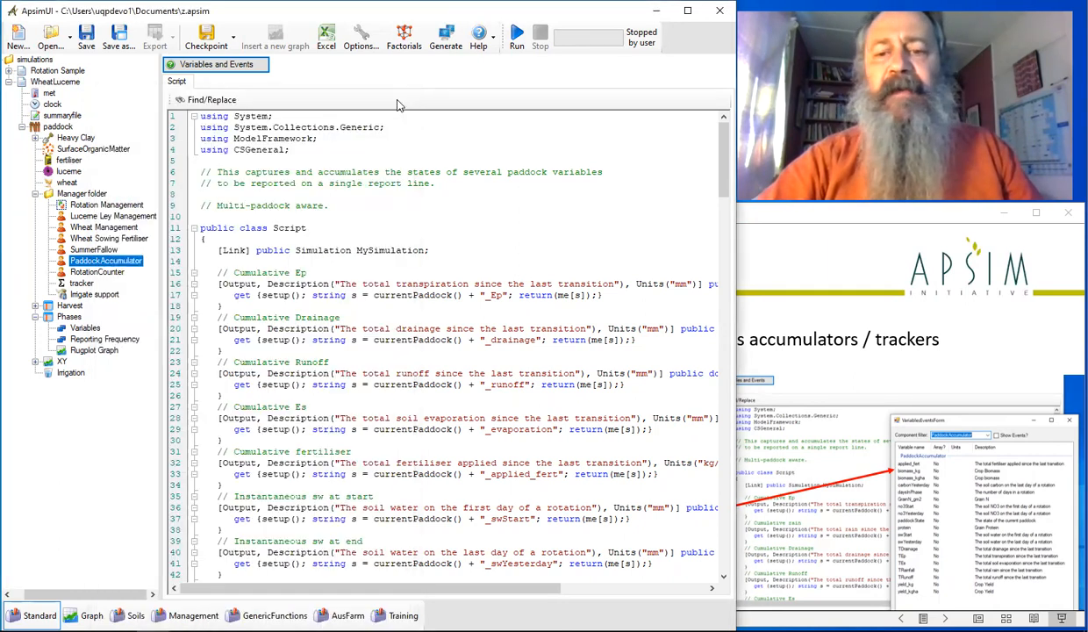
mouse_move(831, 477)
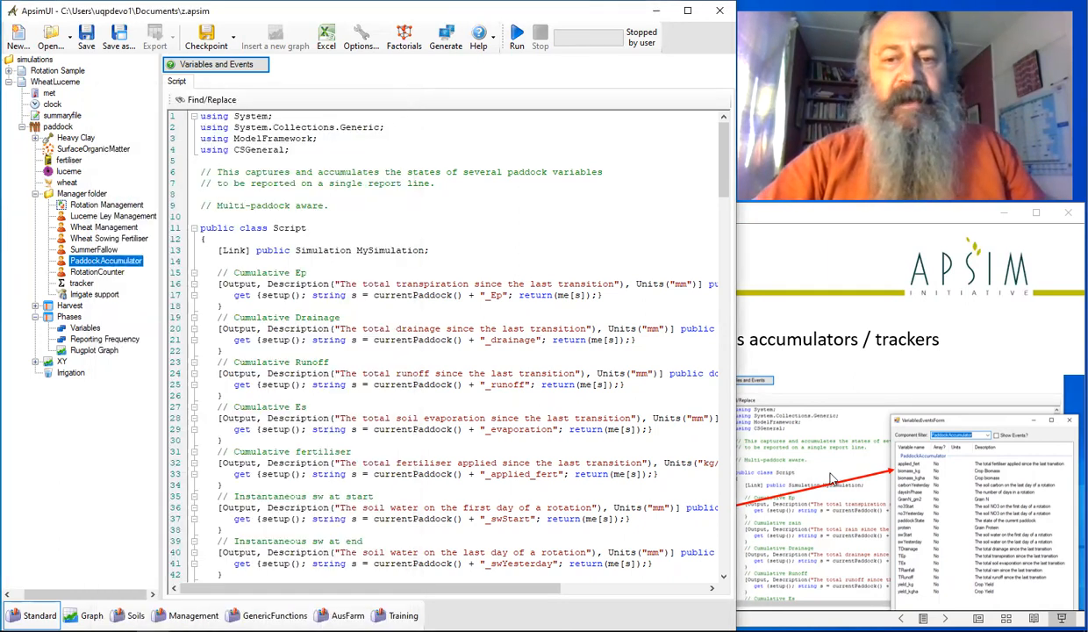